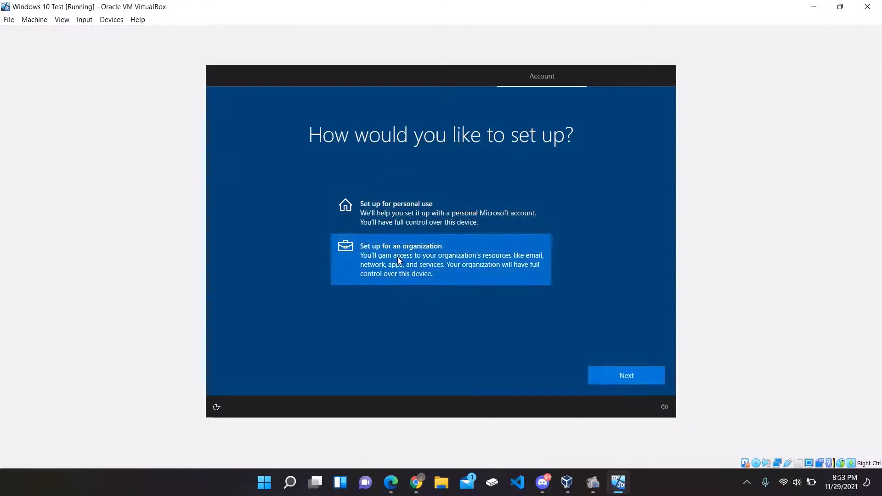
# - Choose setting up for an organization and name the local account Admin
pyautogui.click(625, 375)
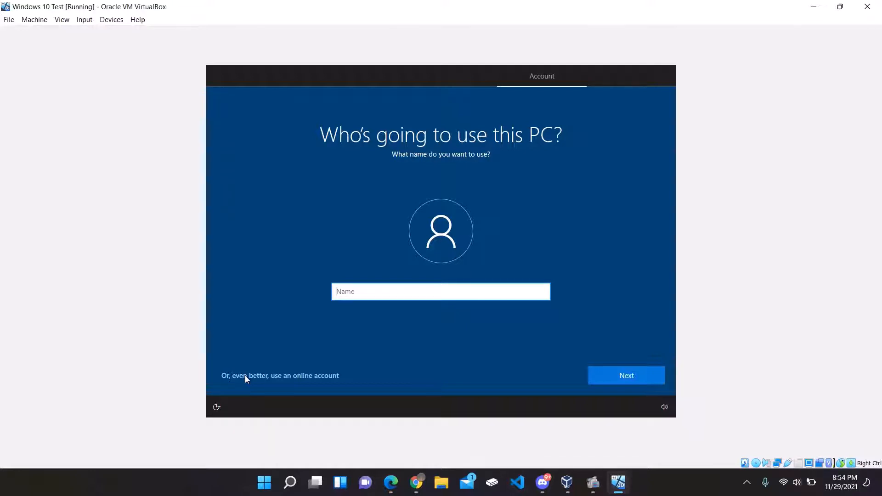
pyautogui.click(440, 291)
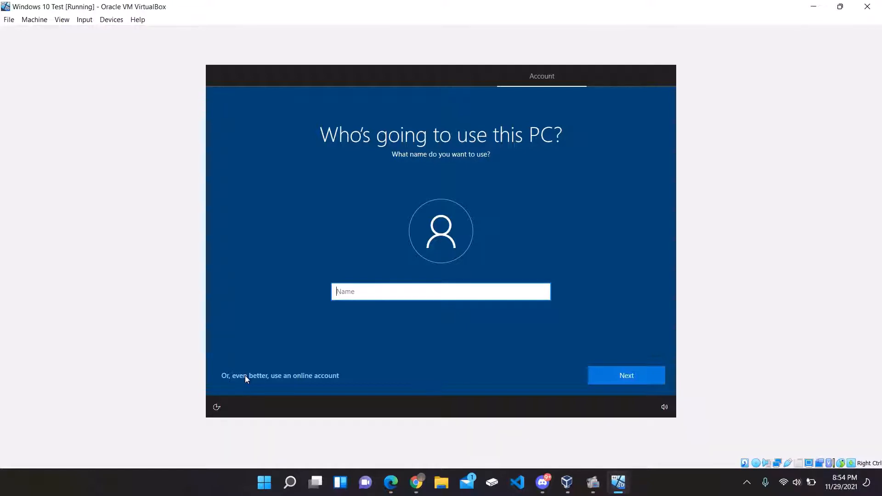
pyautogui.write('Admin')
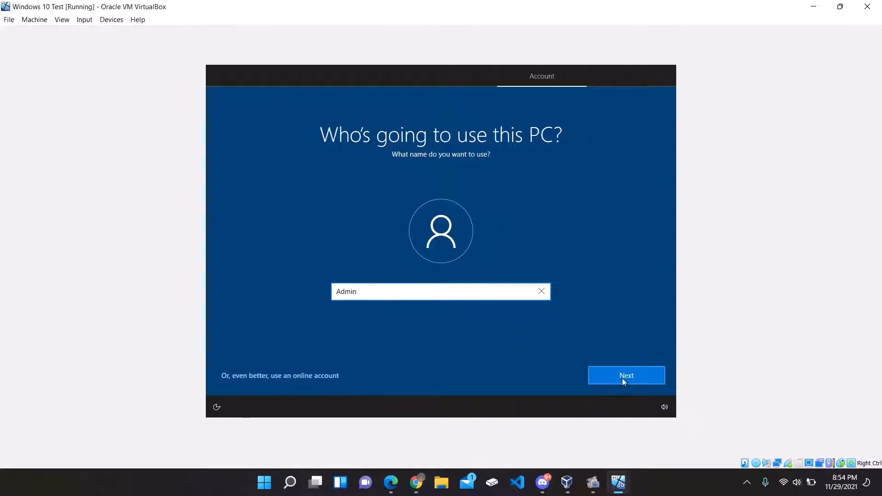
# - Enter and confirm the Admin account password
pyautogui.click(626, 375)
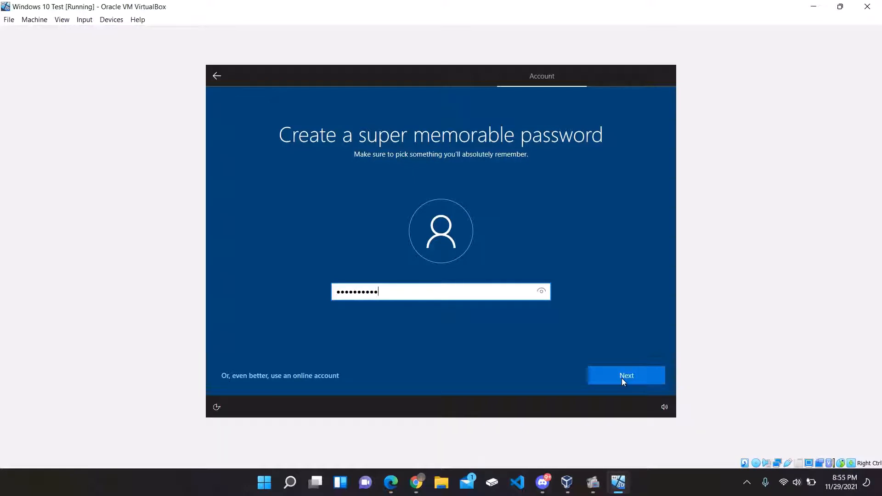
pyautogui.click(626, 375)
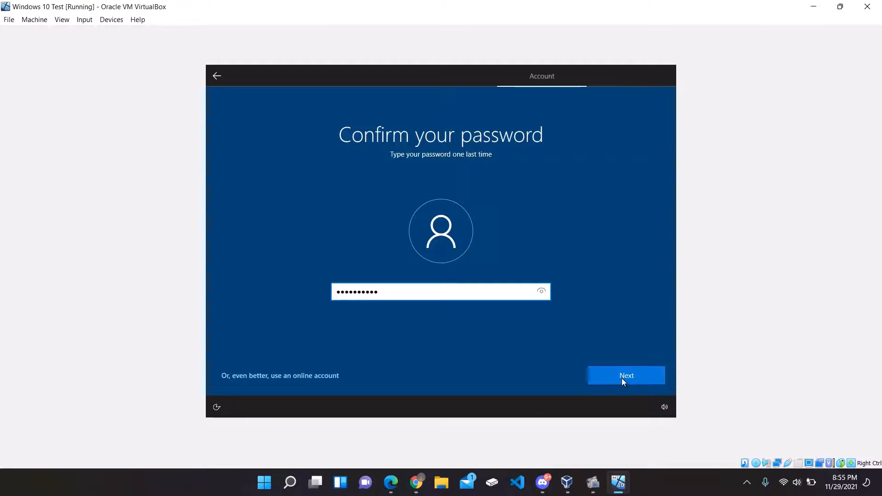
pyautogui.click(625, 375)
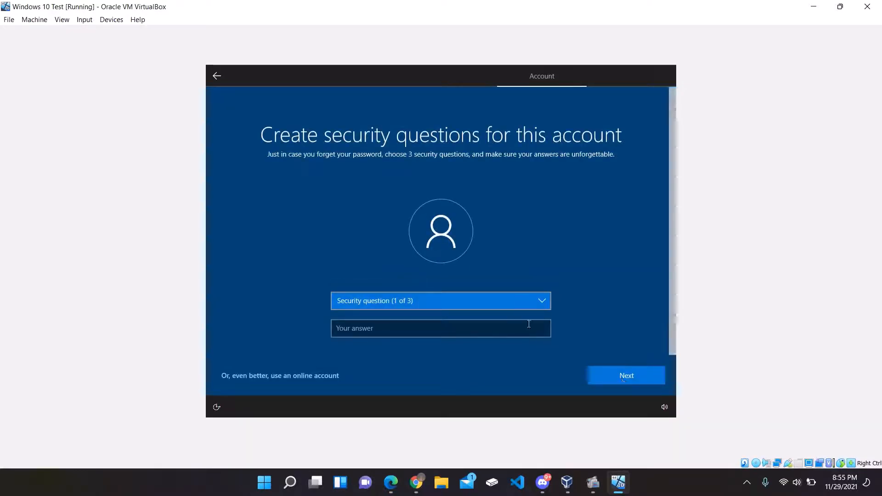
pyautogui.click(440, 300)
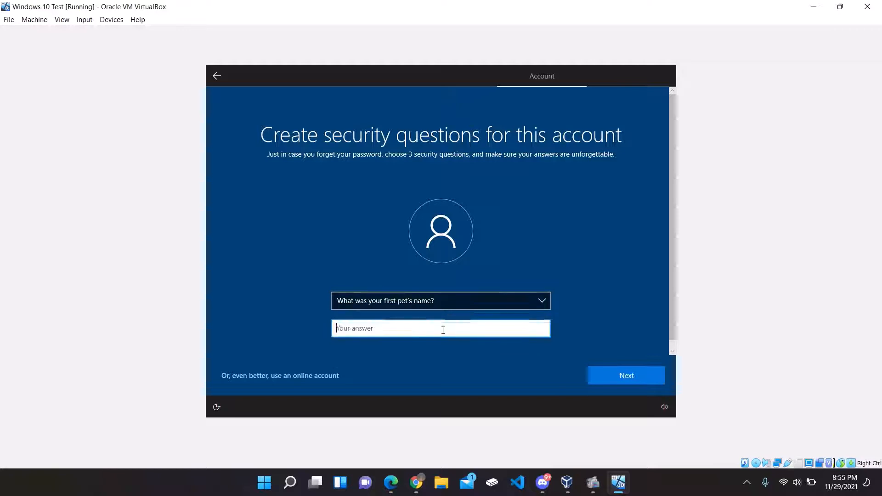
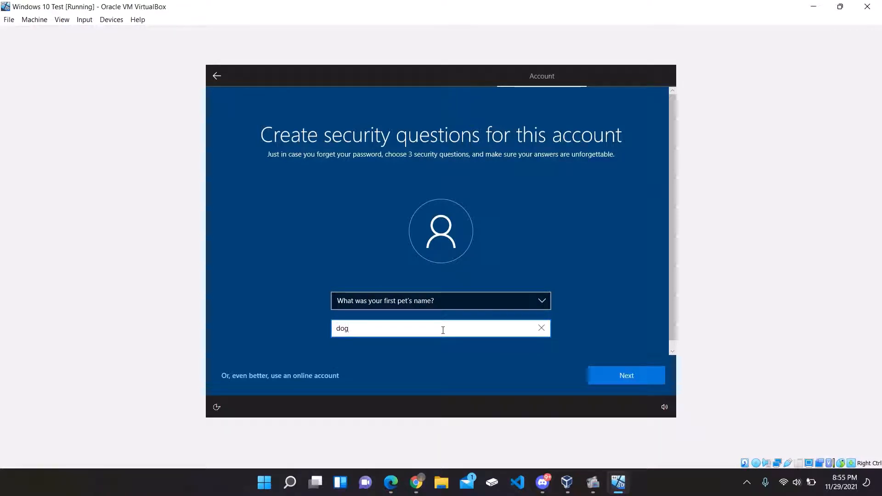
pyautogui.click(626, 375)
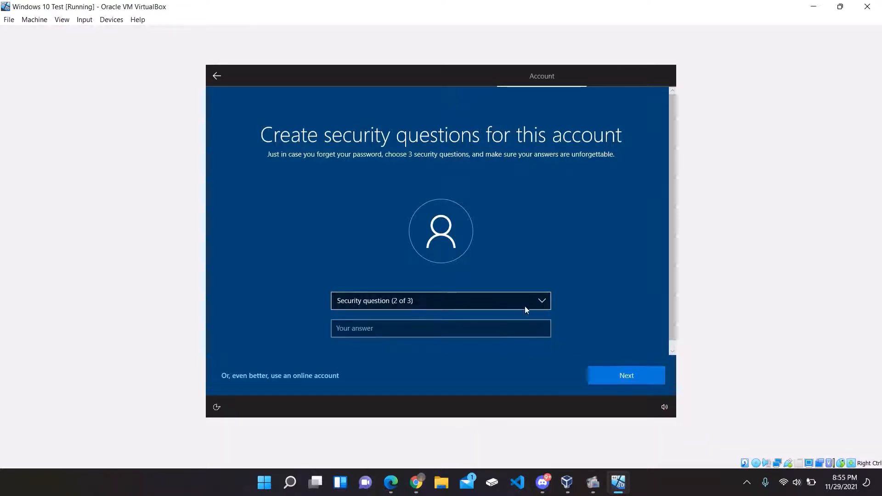
pyautogui.click(440, 300)
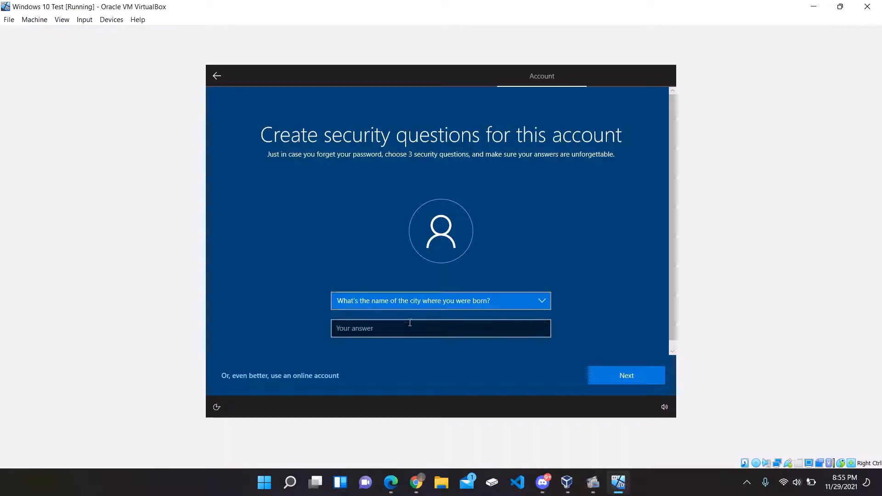
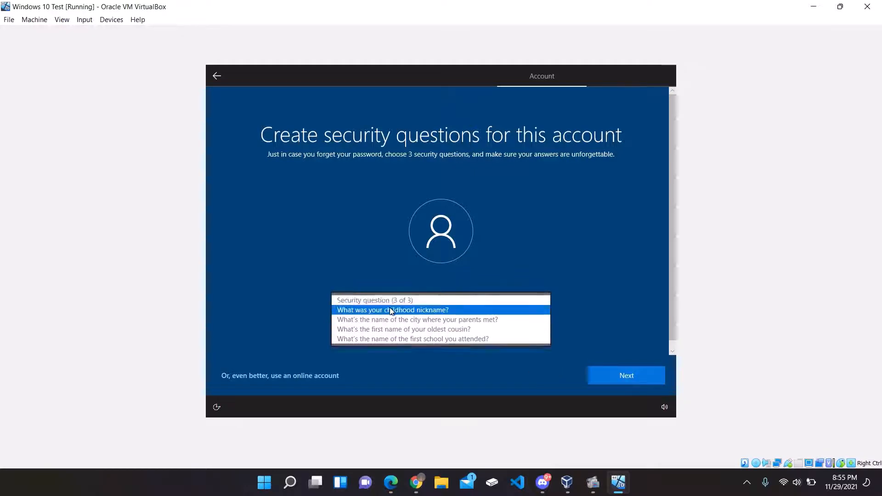
pyautogui.click(392, 310)
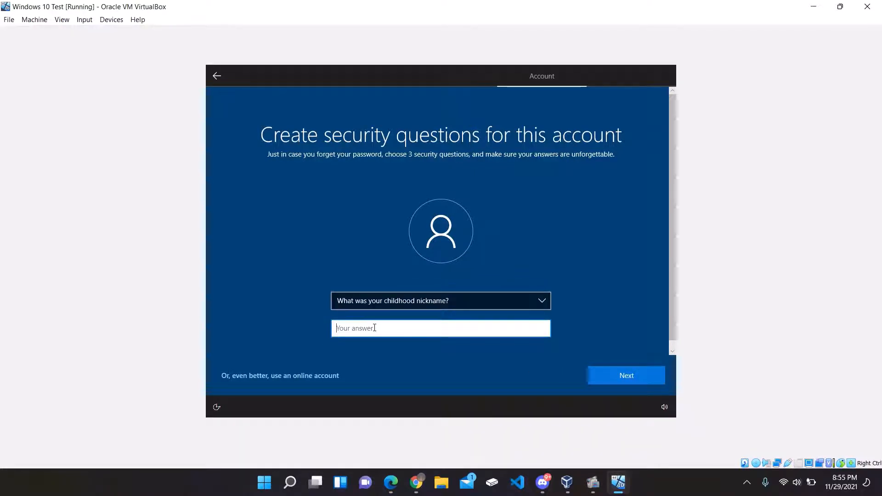
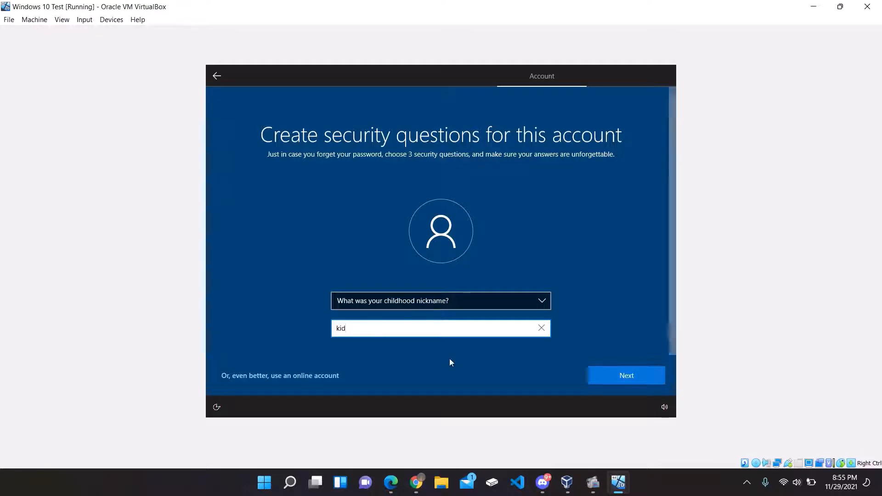
pyautogui.click(624, 375)
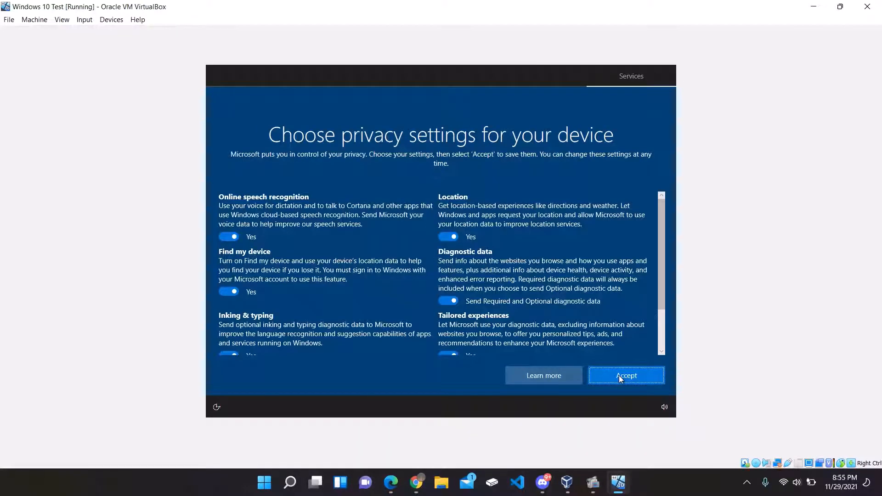
# - Accept the default privacy settings and dismiss the Edge welcome prompt on the new desktop
pyautogui.click(625, 375)
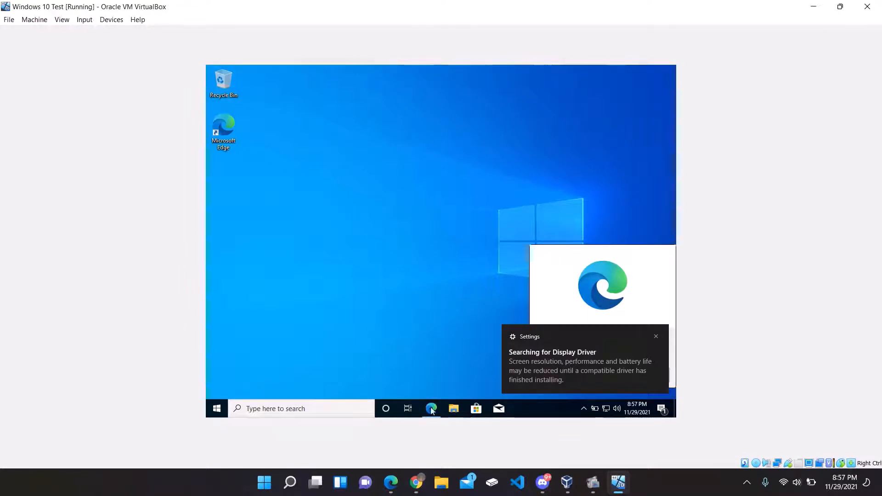
pyautogui.moveTo(683, 327)
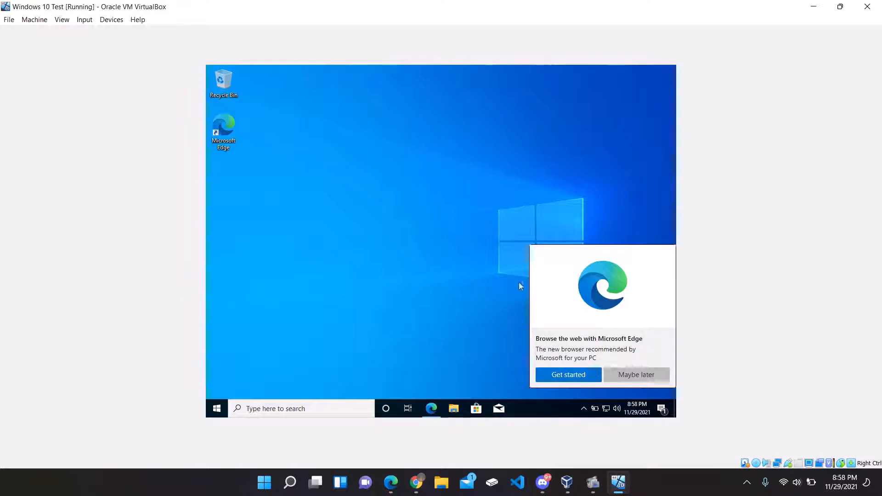
pyautogui.click(636, 375)
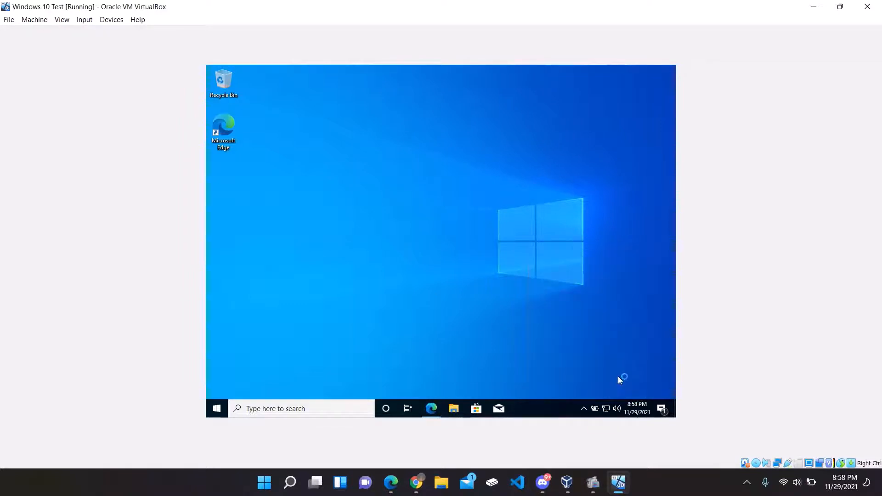
pyautogui.moveTo(509, 217)
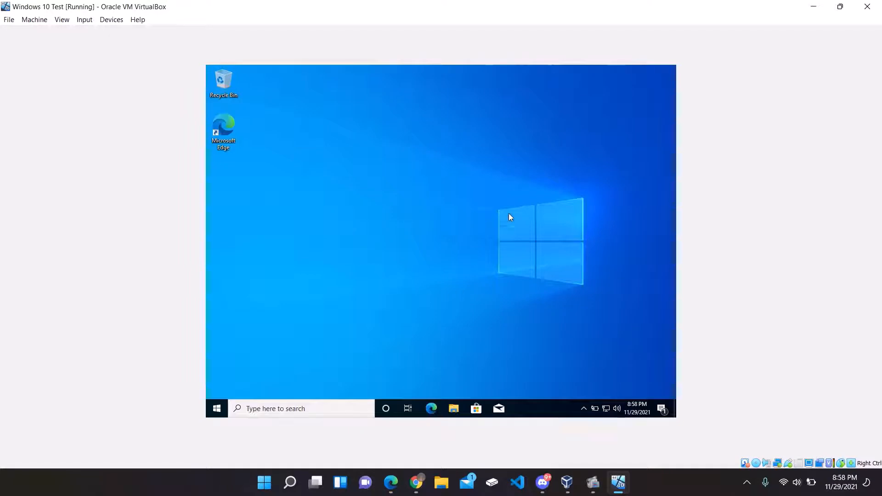
pyautogui.moveTo(325, 173)
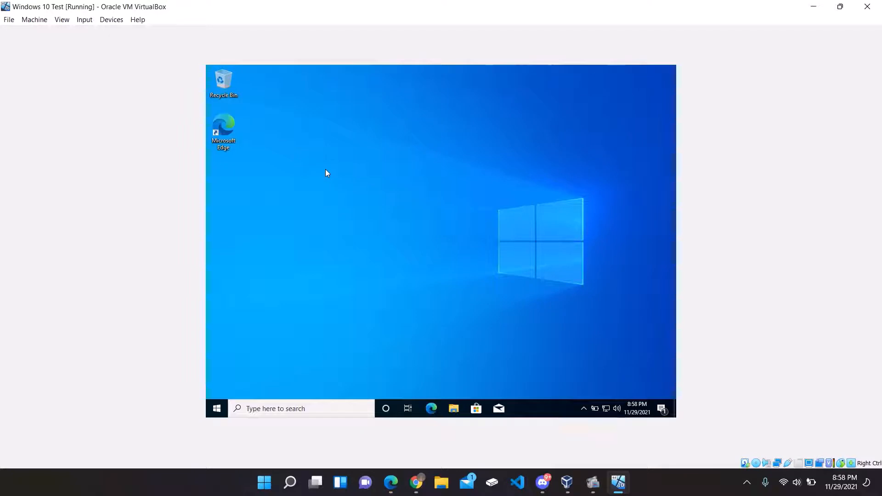
pyautogui.moveTo(345, 227)
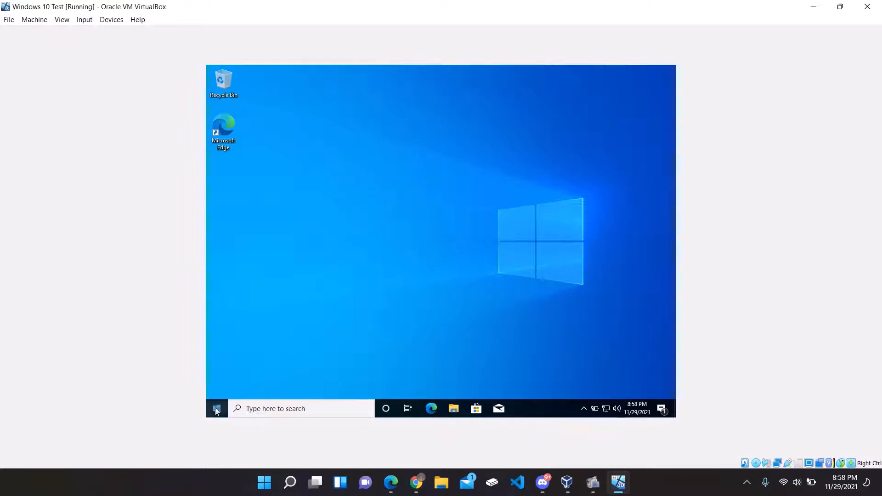
pyautogui.moveTo(240, 322)
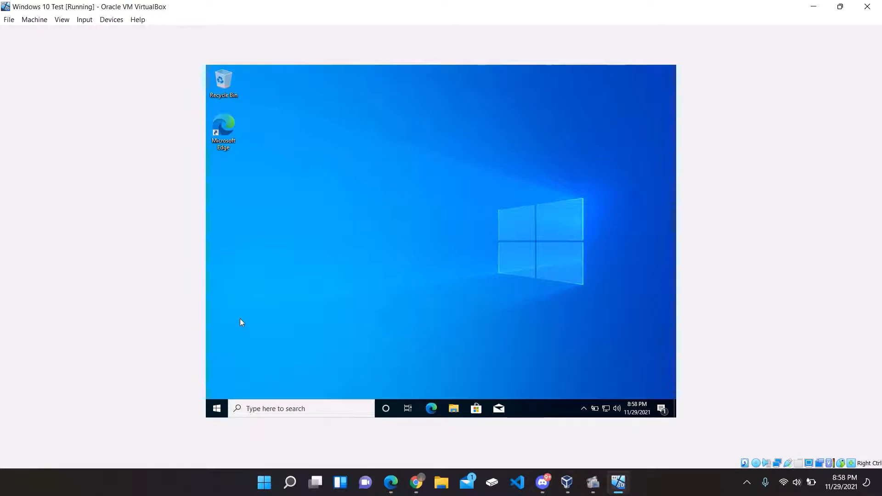
# - Launch an elevated PowerShell window from the Start menu's system tools
pyautogui.rightClick(217, 408)
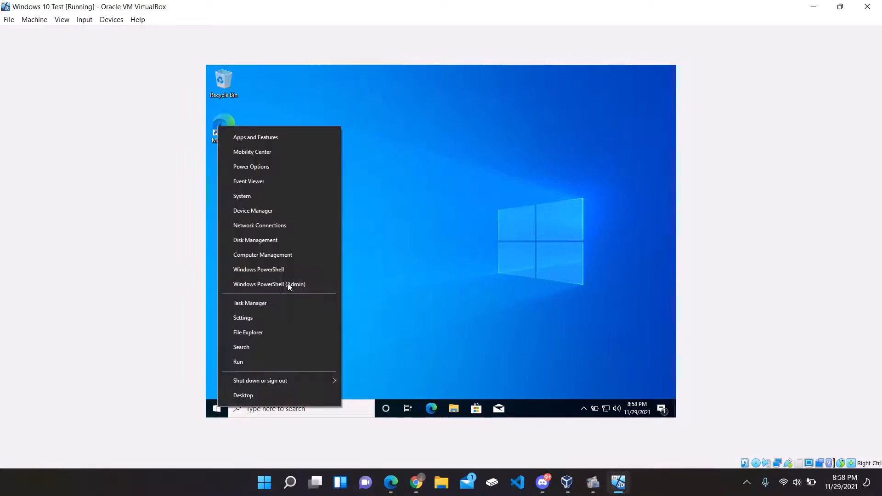
pyautogui.click(269, 284)
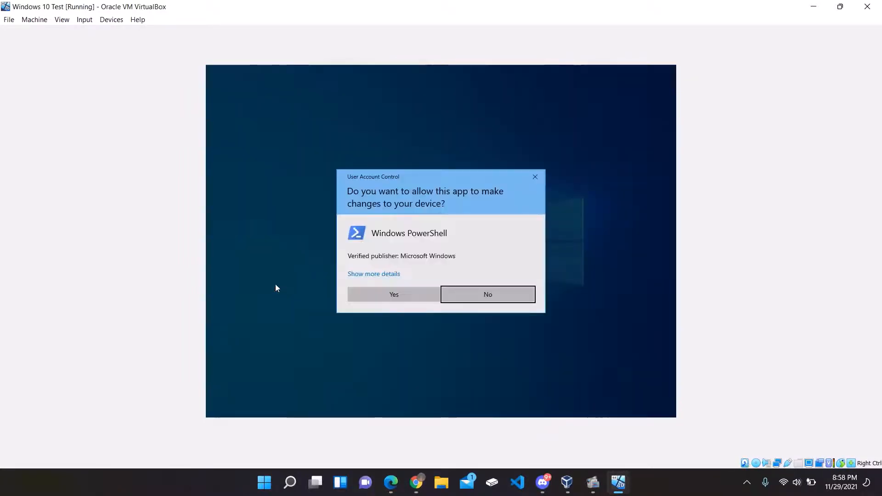
pyautogui.click(393, 294)
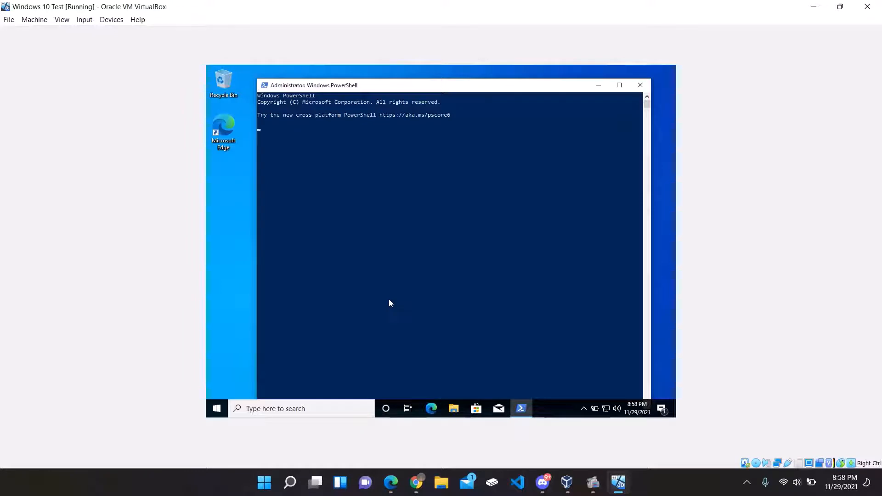
# - Run ping ITEC124-LabServ, which fails because the host cannot be found
pyautogui.write('ping')
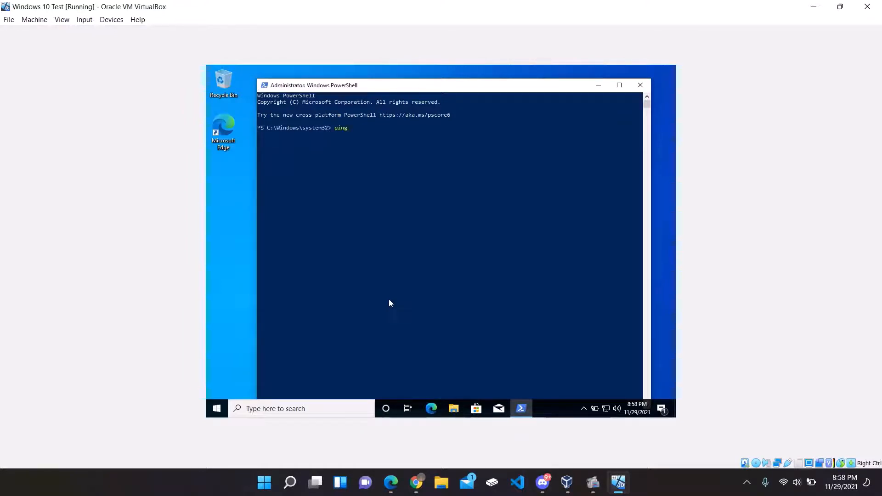
pyautogui.write('ITE')
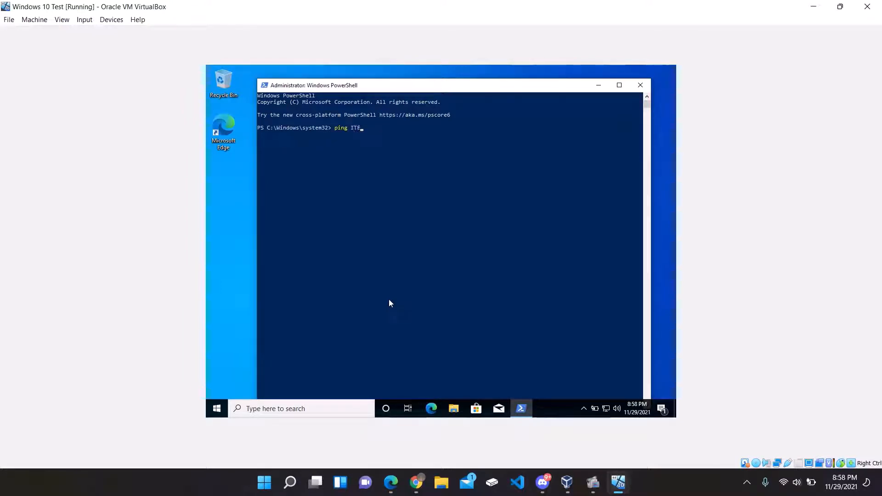
pyautogui.write('C124-')
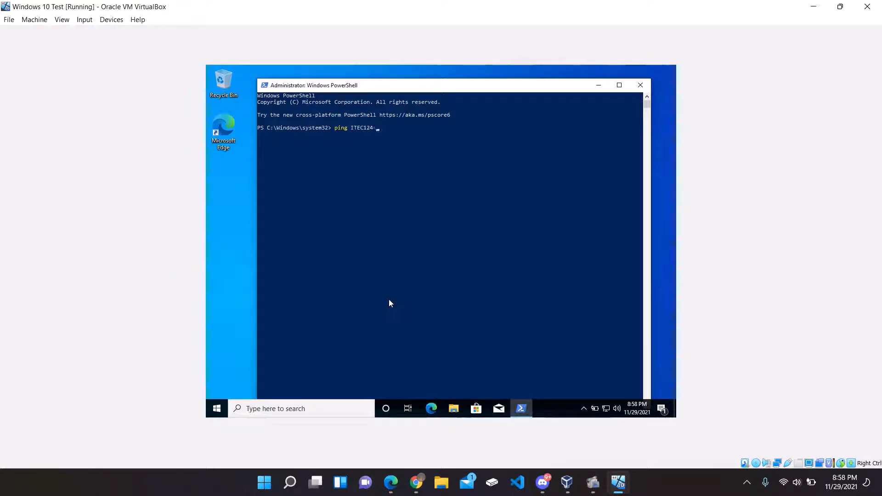
pyautogui.write('Lab')
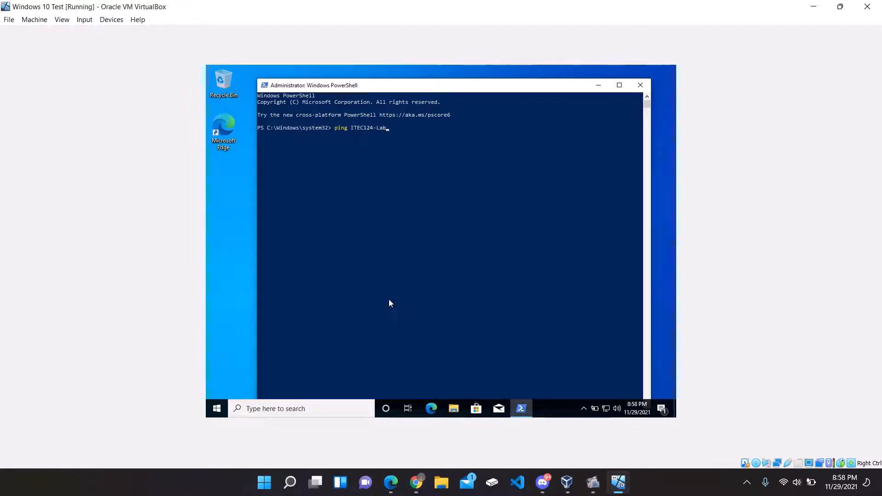
pyautogui.write('Serv')
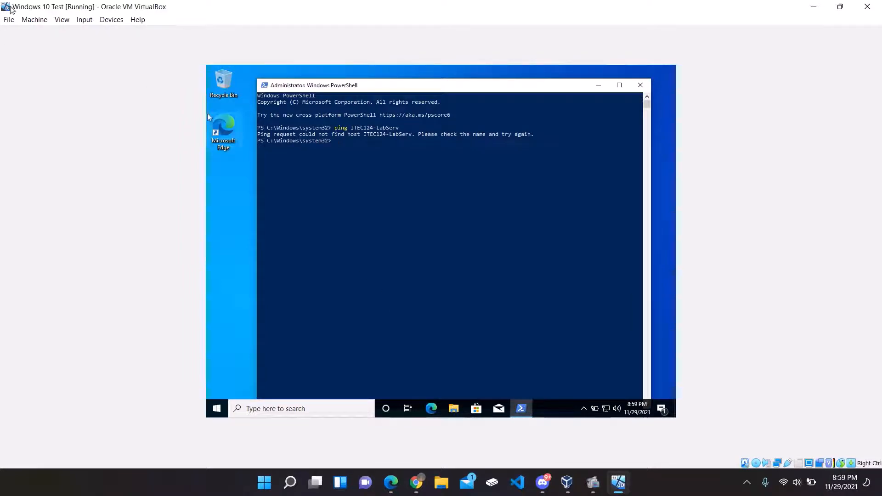
# - Close the Windows 10 Test machine via File > Close with its state saved
pyautogui.click(8, 19)
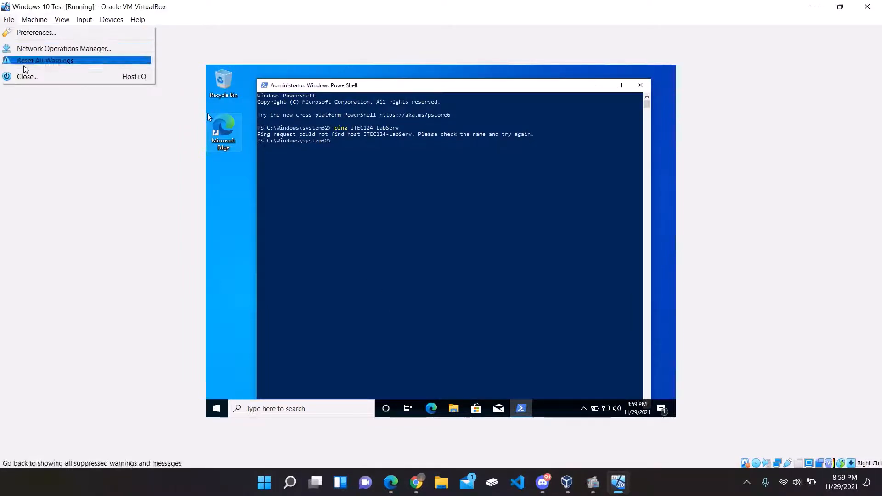
pyautogui.click(27, 76)
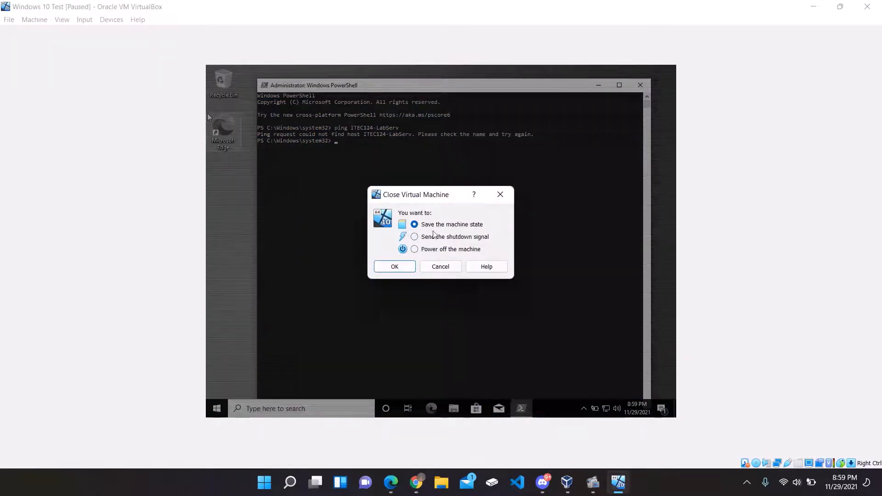
pyautogui.click(394, 266)
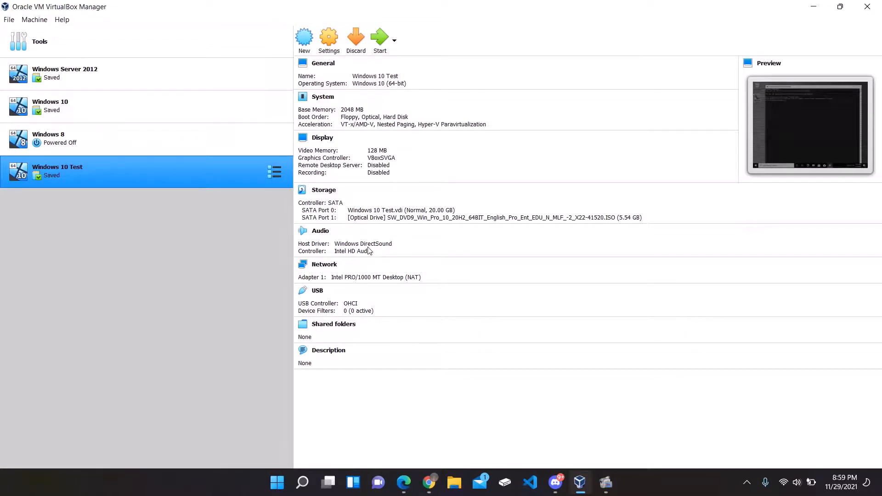
# - Set Windows Server 2012's host-only network adapter to Promiscuous Mode: Allow All and apply
pyautogui.click(64, 73)
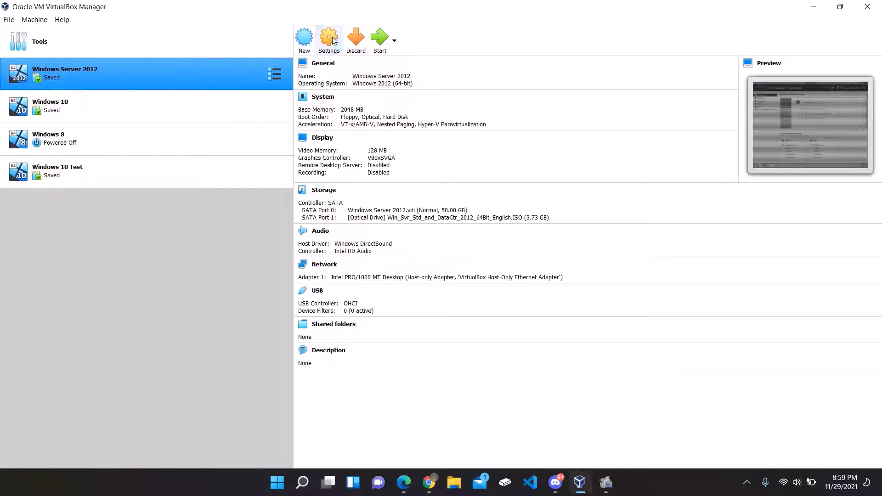
pyautogui.click(329, 37)
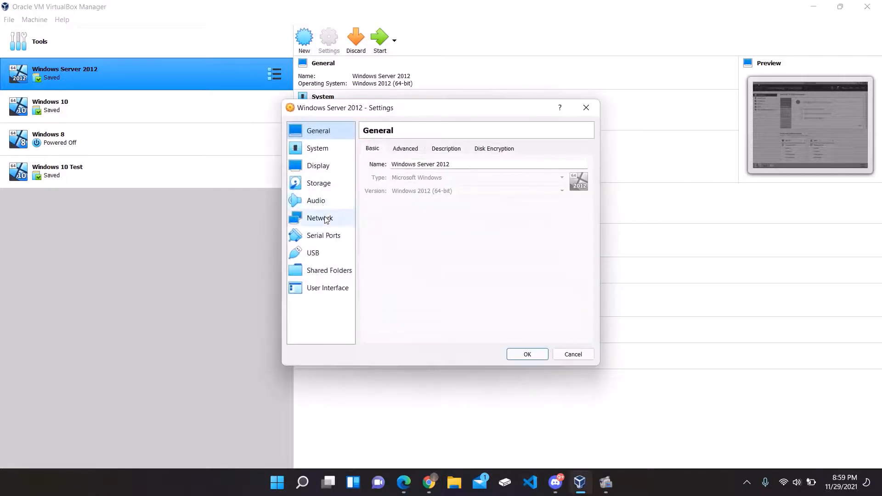
pyautogui.click(320, 217)
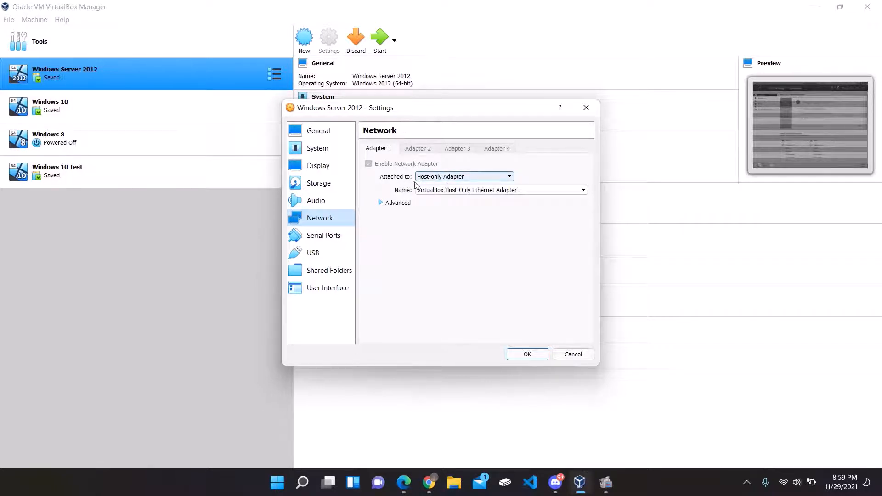
pyautogui.click(380, 202)
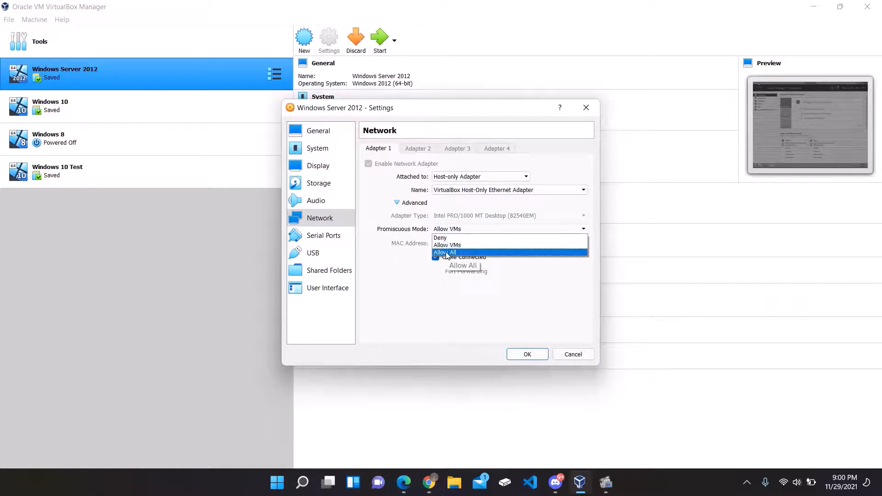
pyautogui.click(444, 251)
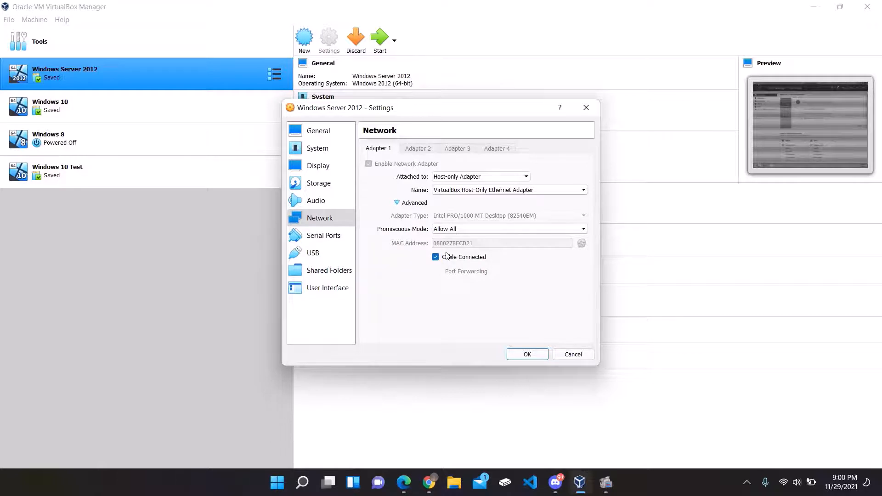
pyautogui.click(527, 355)
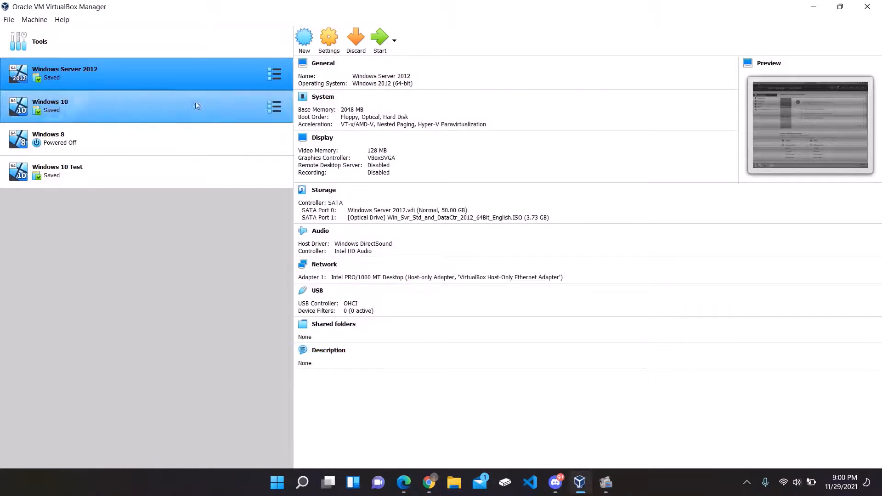
# - Attach Windows 10 Test's adapter to the Host-only network, apply, and start the machine
pyautogui.click(57, 171)
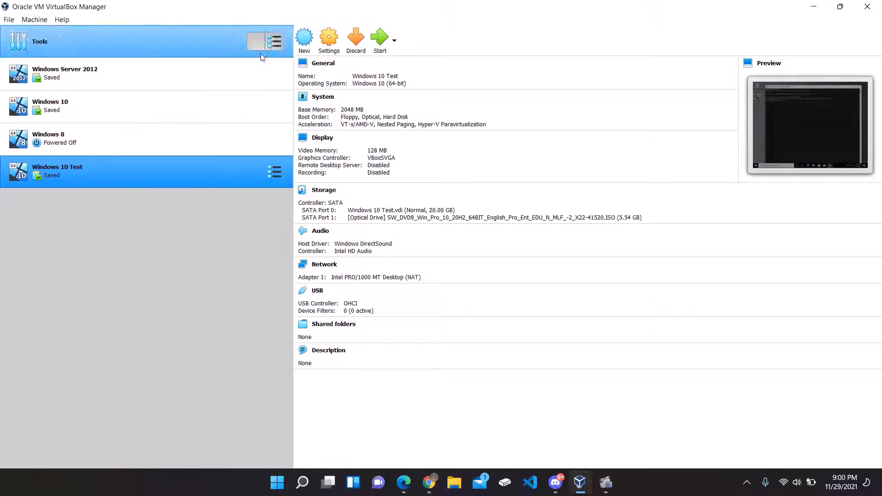
pyautogui.click(329, 38)
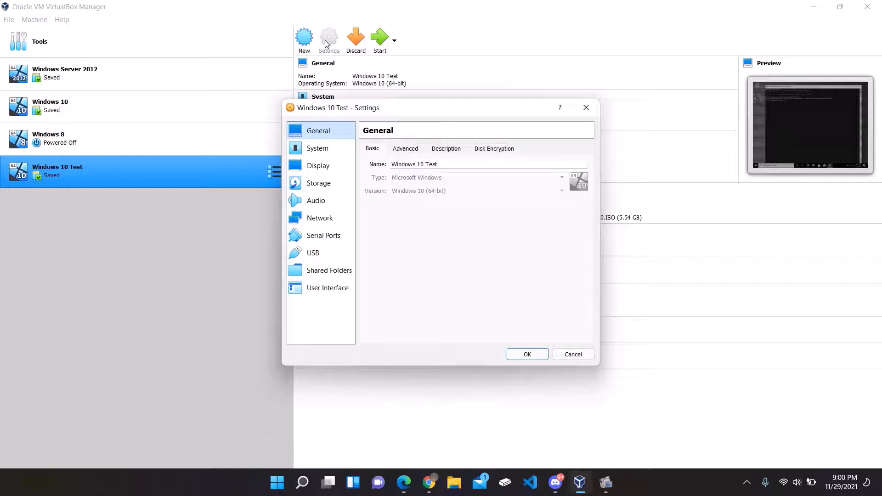
pyautogui.click(319, 218)
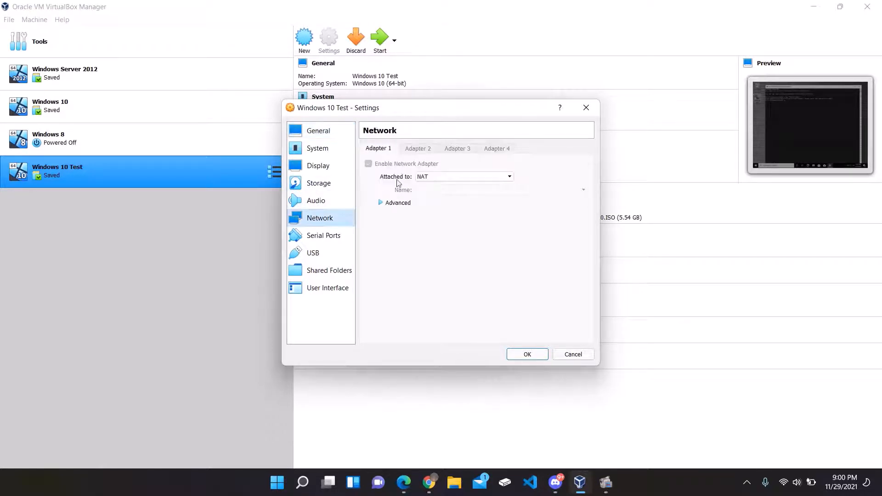
pyautogui.click(508, 177)
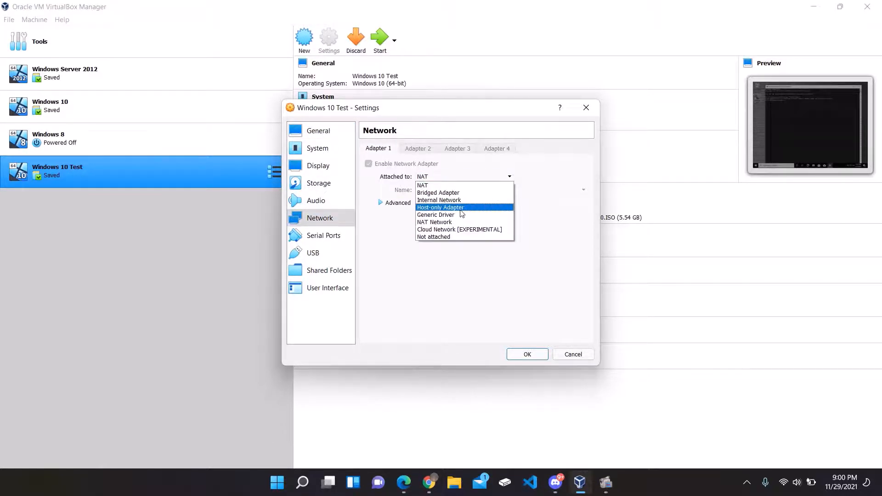
pyautogui.click(440, 207)
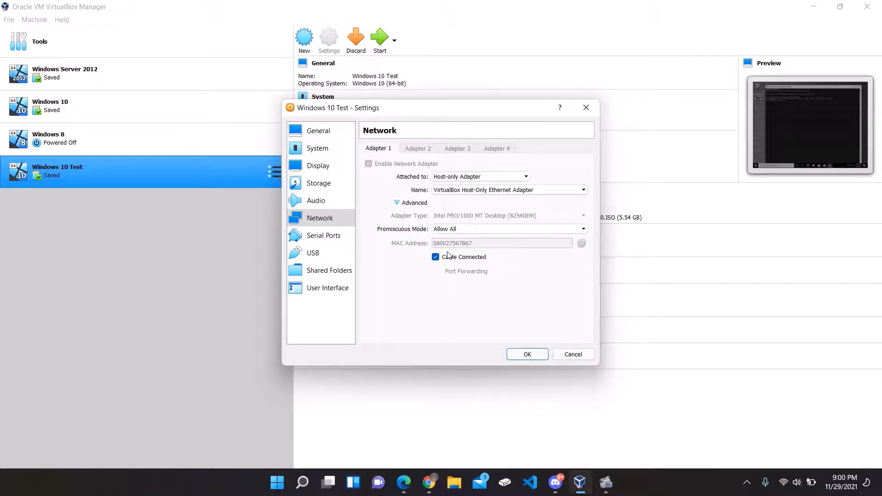
pyautogui.click(527, 354)
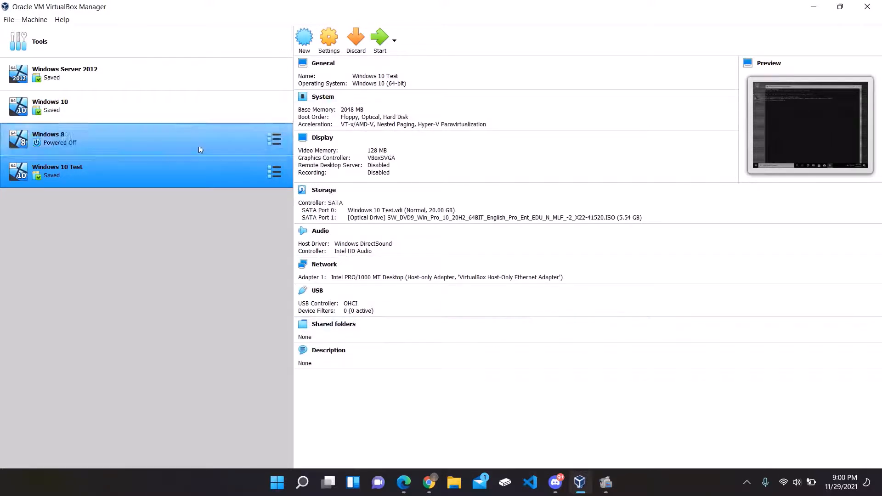
pyautogui.click(380, 39)
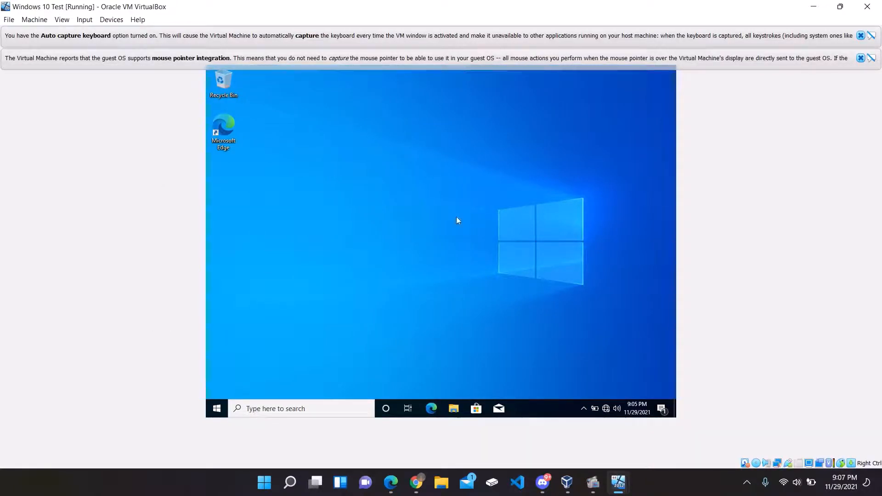
# - In an admin PowerShell, ping ITEC124-LabServ successfully, then close the console
pyautogui.rightClick(216, 408)
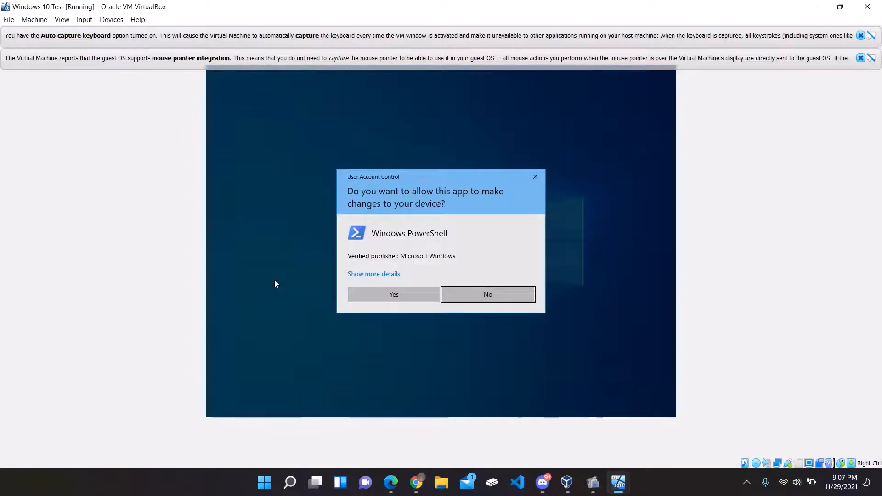
pyautogui.click(393, 294)
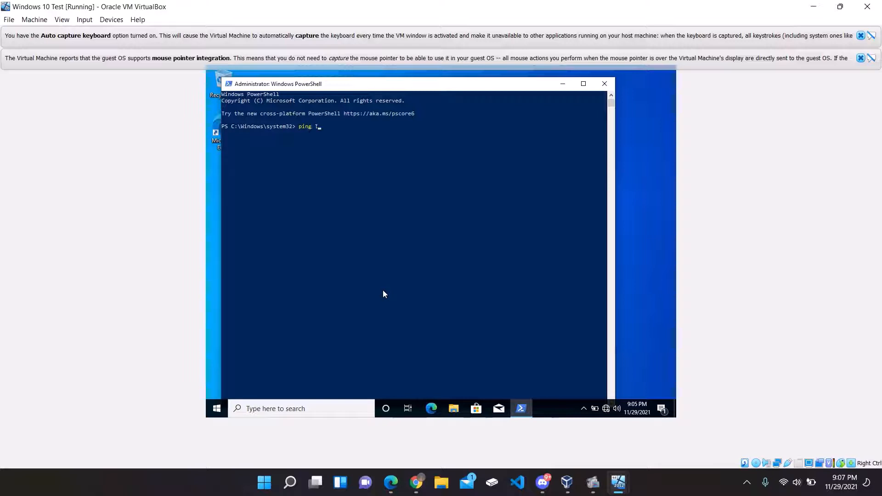
pyautogui.write('TEC124-')
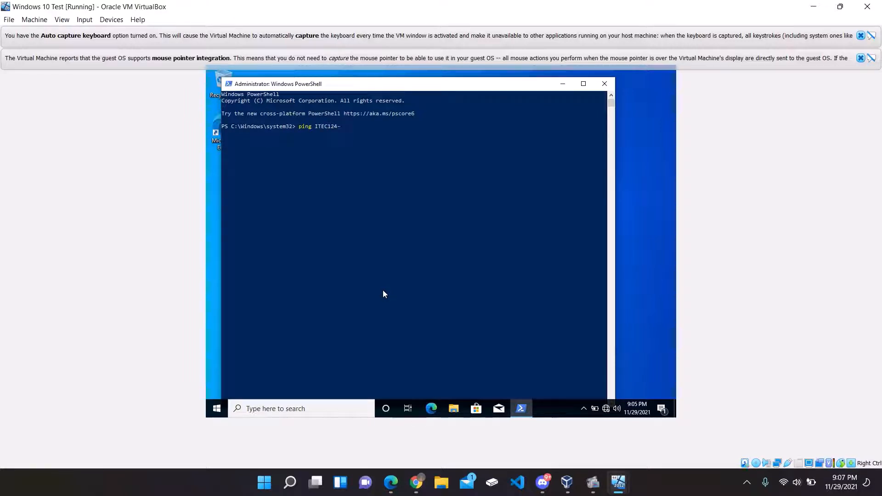
pyautogui.write('LabServ')
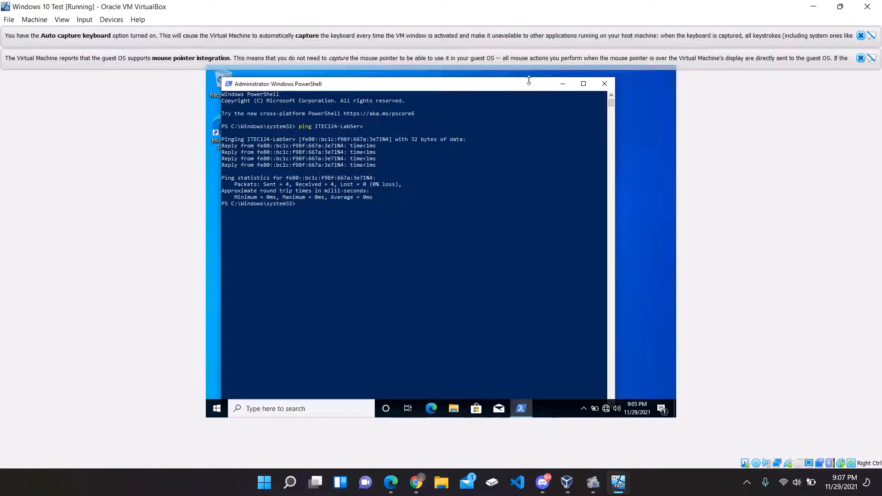
pyautogui.click(604, 84)
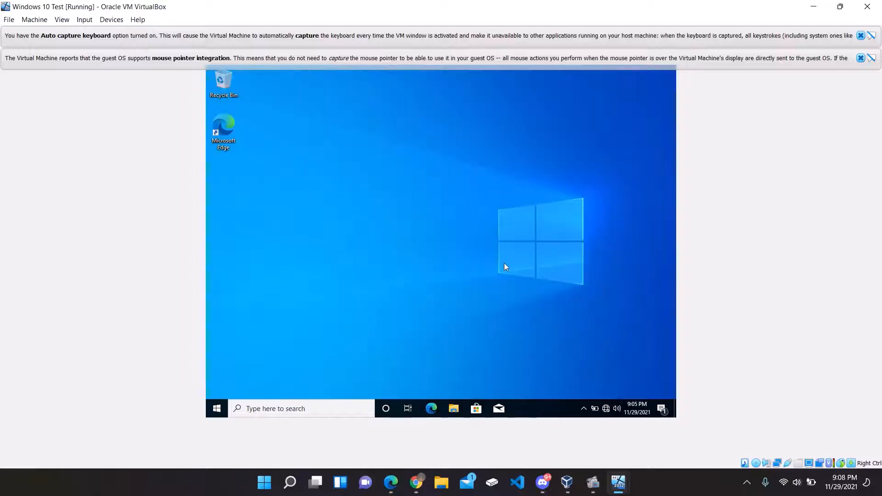
pyautogui.moveTo(423, 190)
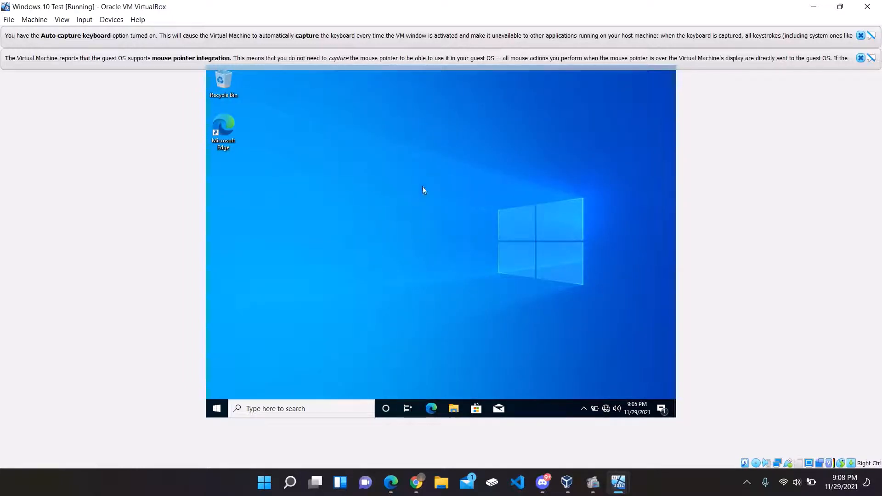
pyautogui.moveTo(328, 164)
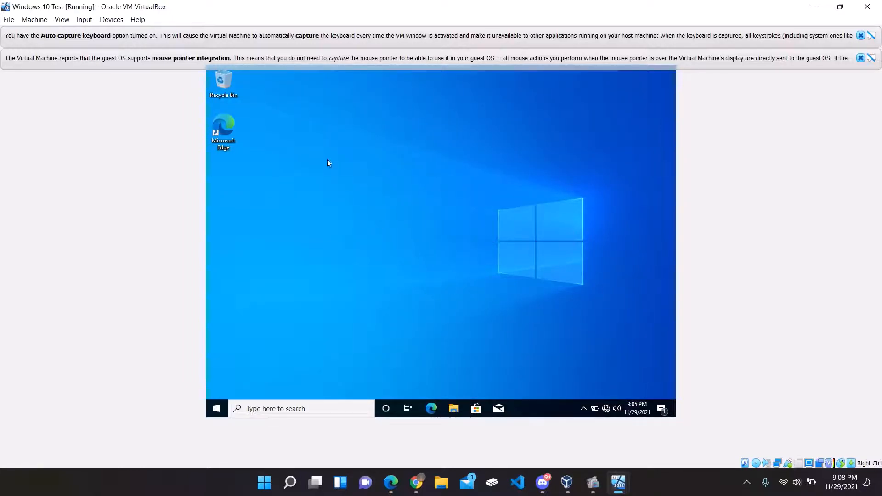
pyautogui.moveTo(407, 280)
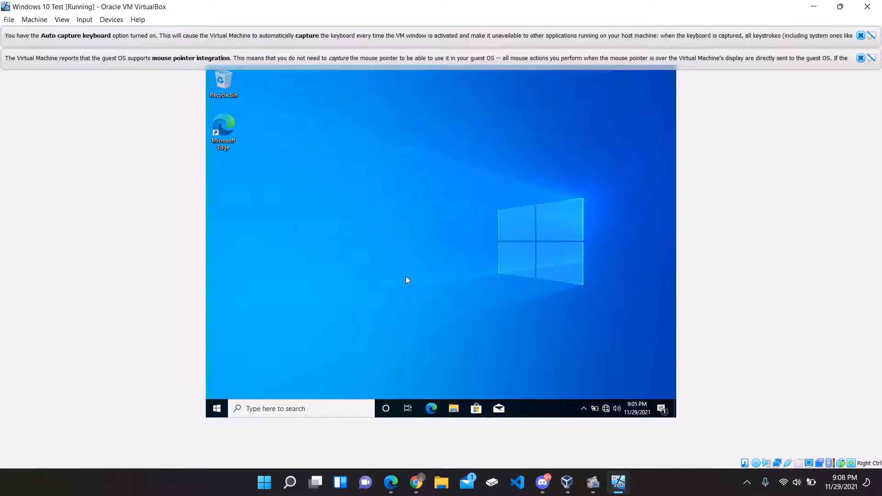
pyautogui.moveTo(612, 406)
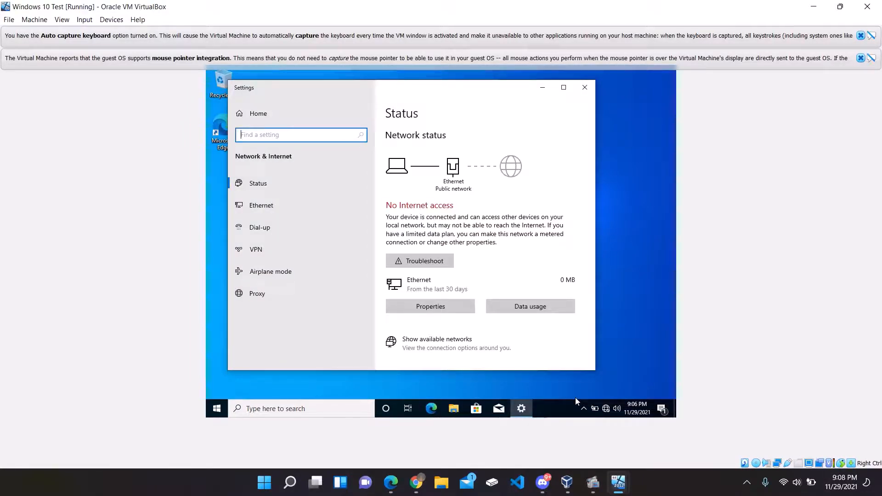
# - From Network Connections, reach the Ethernet adapter's properties to get to its IPv4 settings
pyautogui.scroll(-3)
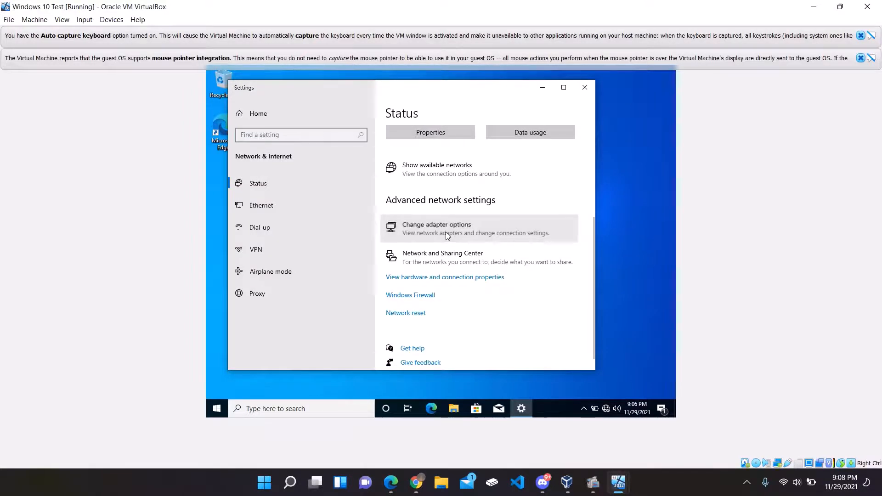
pyautogui.click(435, 229)
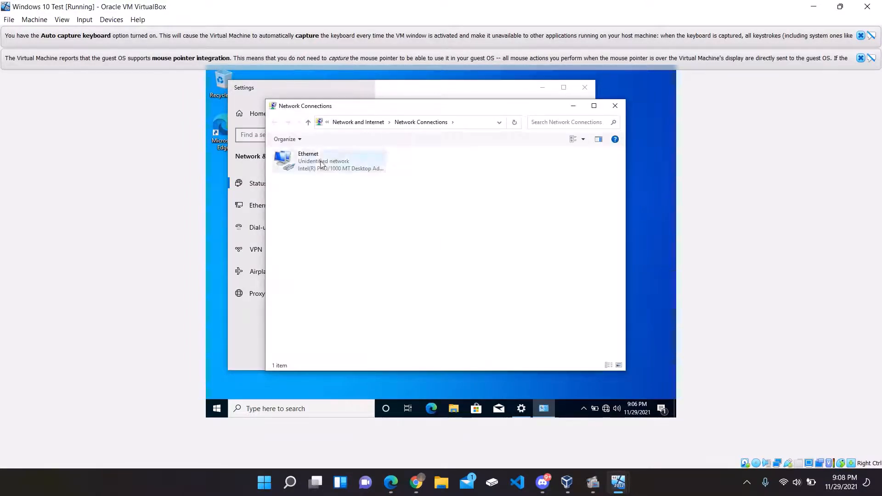
pyautogui.doubleClick(309, 161)
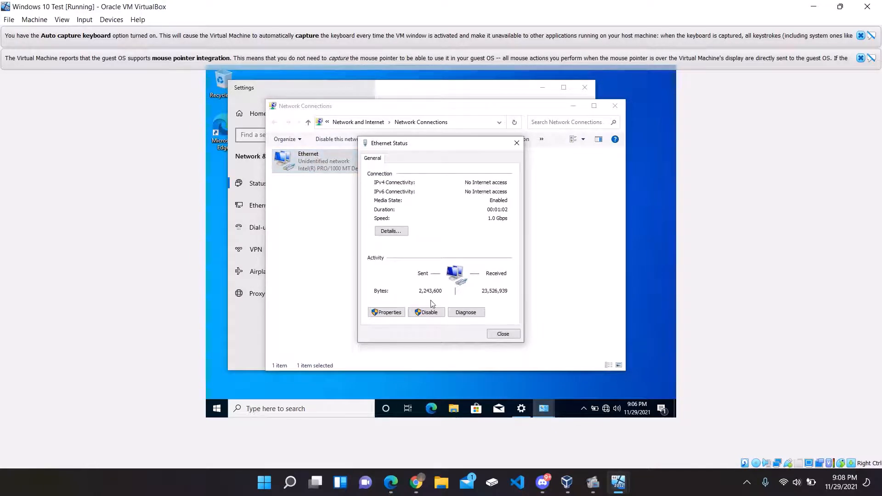
pyautogui.click(387, 312)
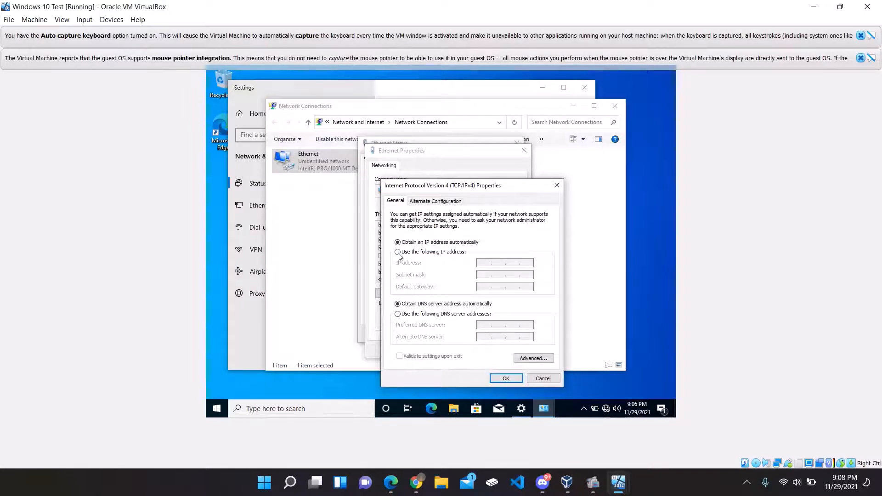
# - Set a manual IP address 192.168.0.33 with mask 255.255.255.0 and gateway 192.168.0.3
pyautogui.click(398, 252)
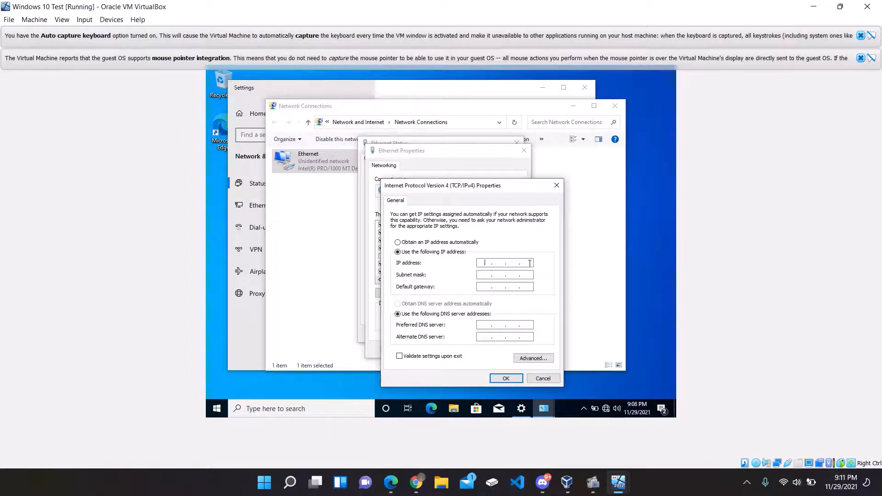
pyautogui.write('192')
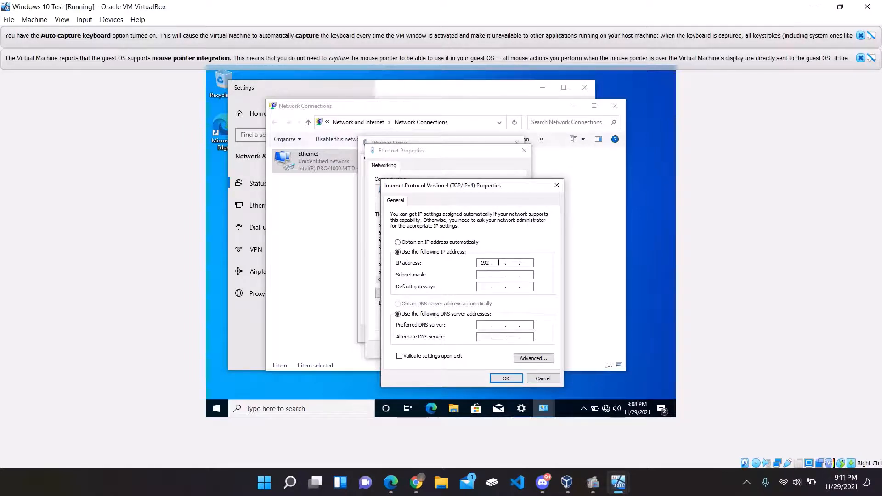
pyautogui.write('168')
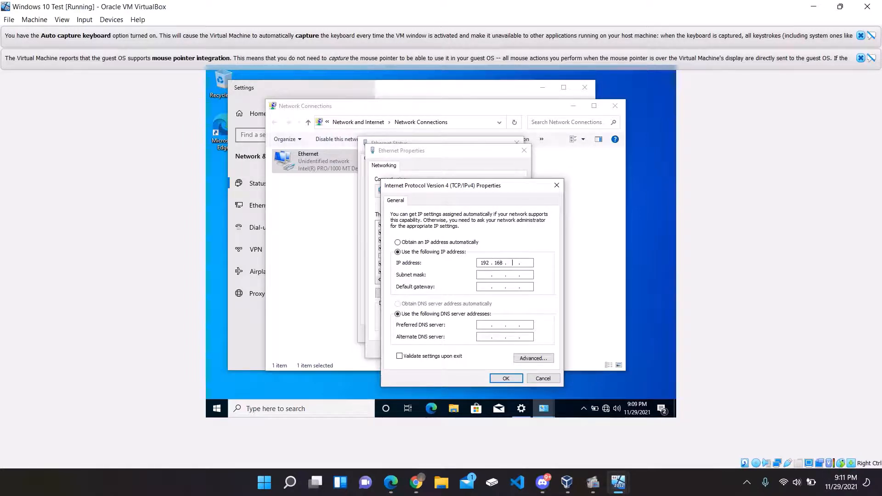
pyautogui.write('0')
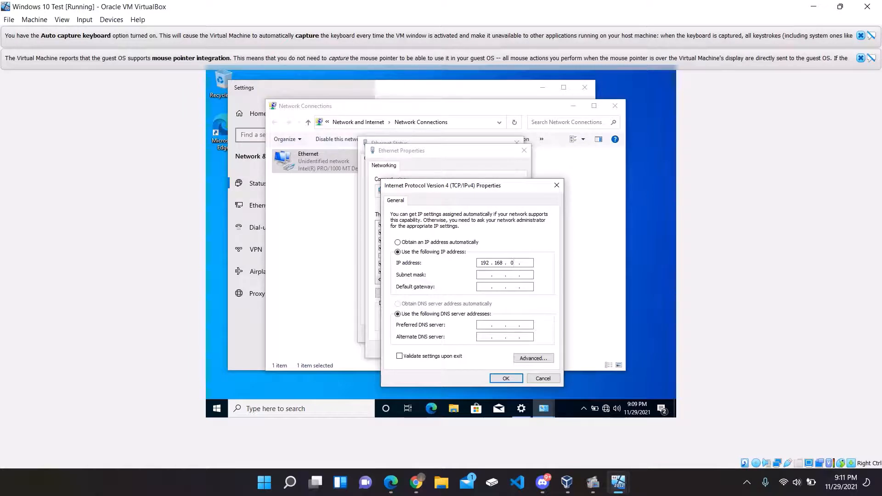
pyautogui.write('33')
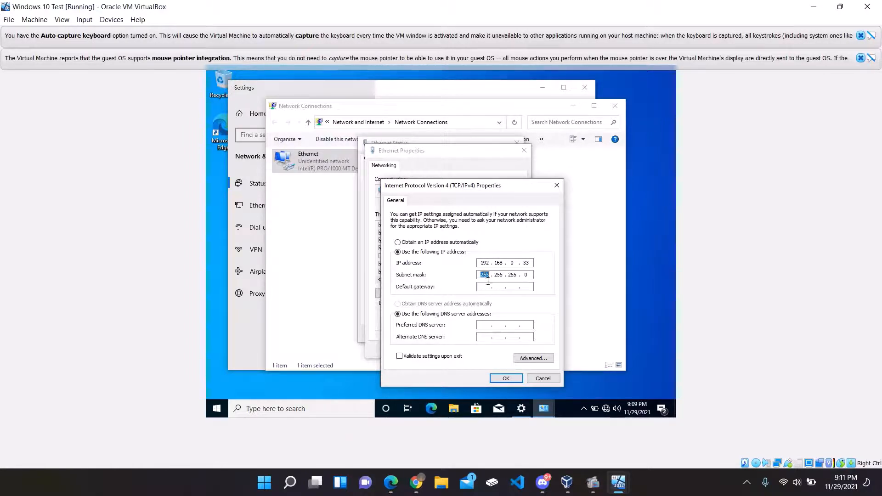
pyautogui.write('192.1..')
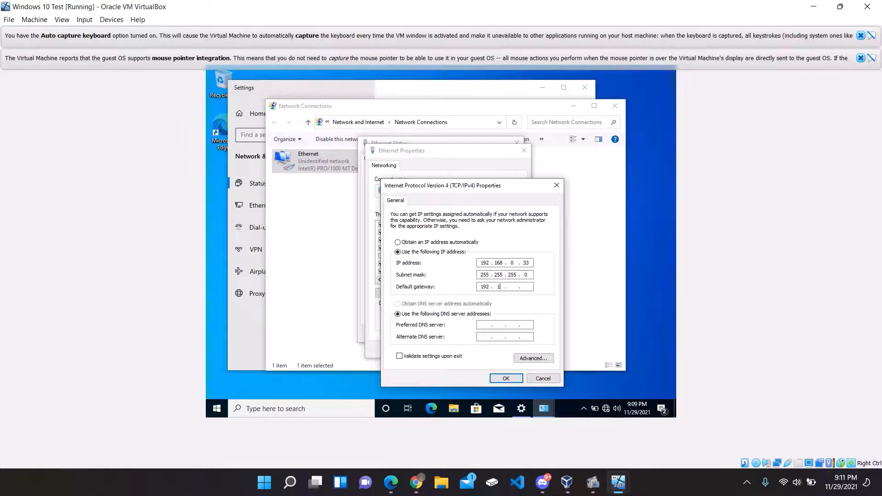
pyautogui.write('68')
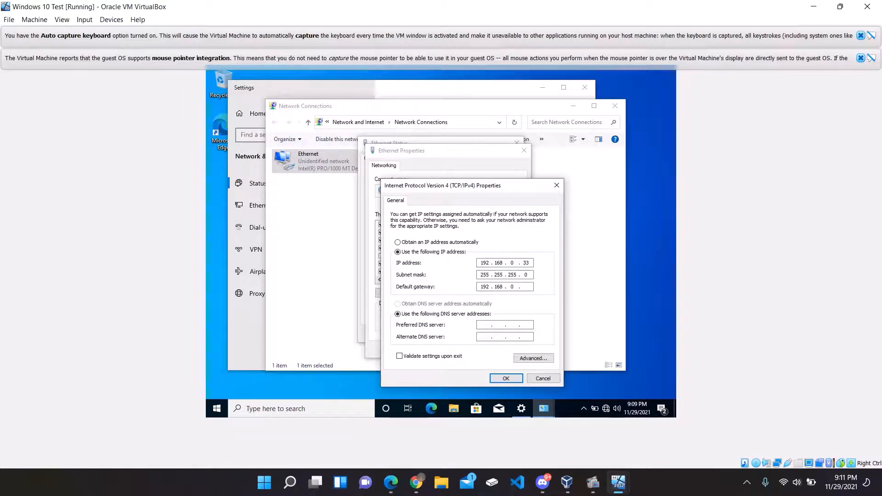
pyautogui.write('3')
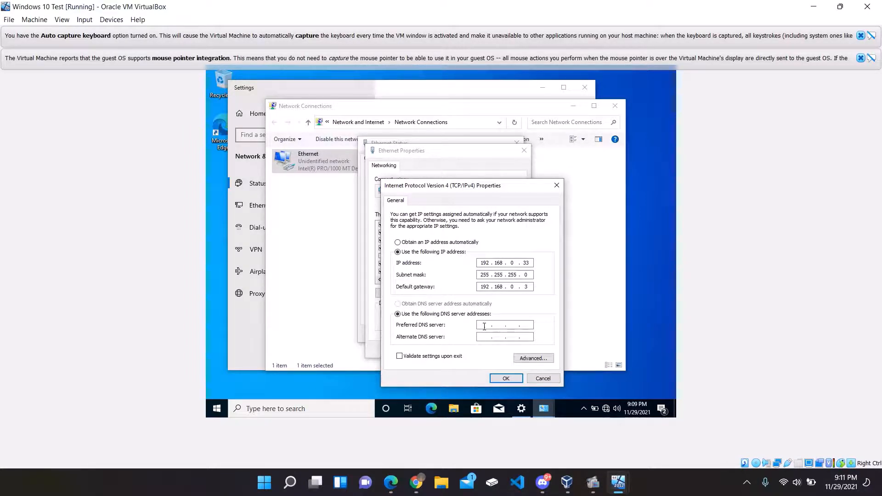
# - Enter DNS server 192.168.0.30 and confirm the IPv4 settings
pyautogui.write('192 . . .')
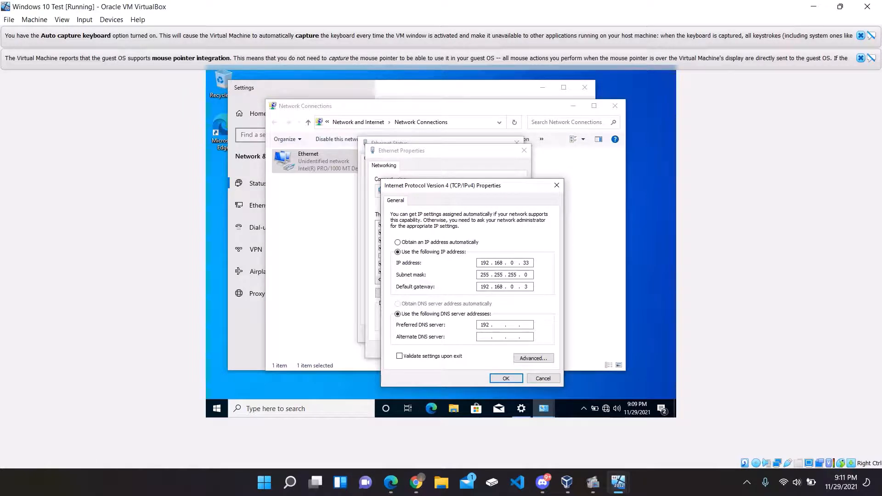
pyautogui.write('168')
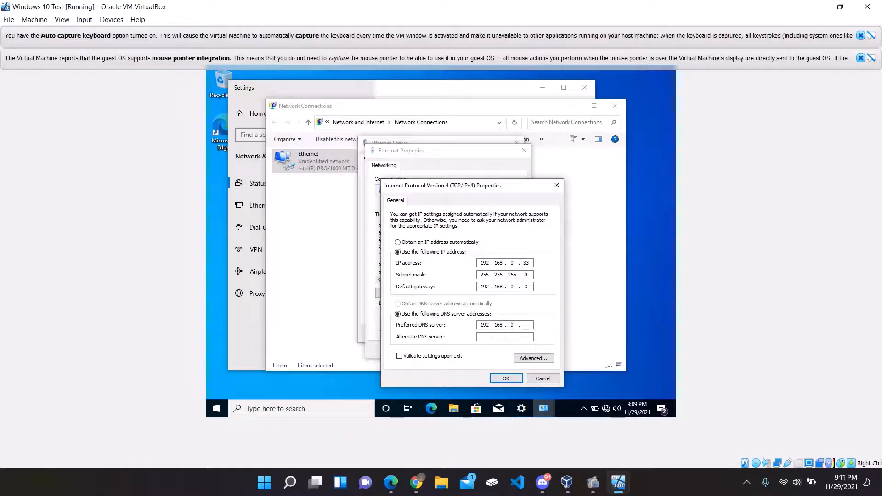
pyautogui.write('30')
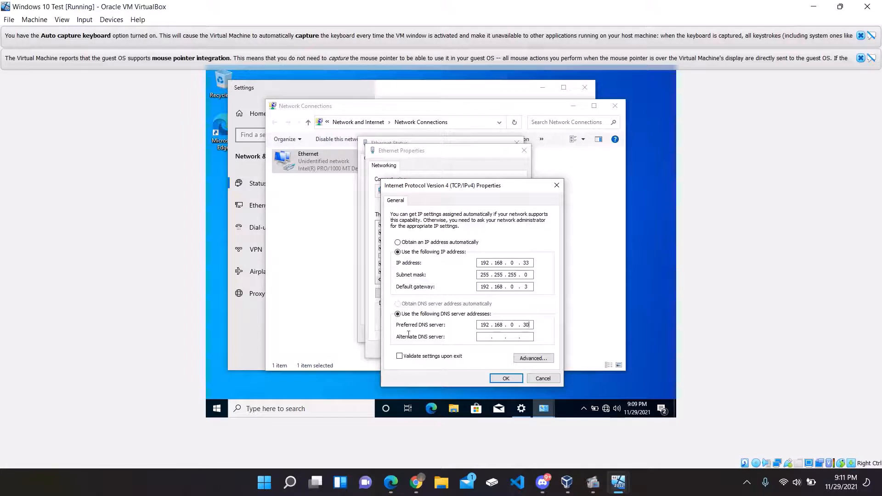
pyautogui.tripleClick(487, 325)
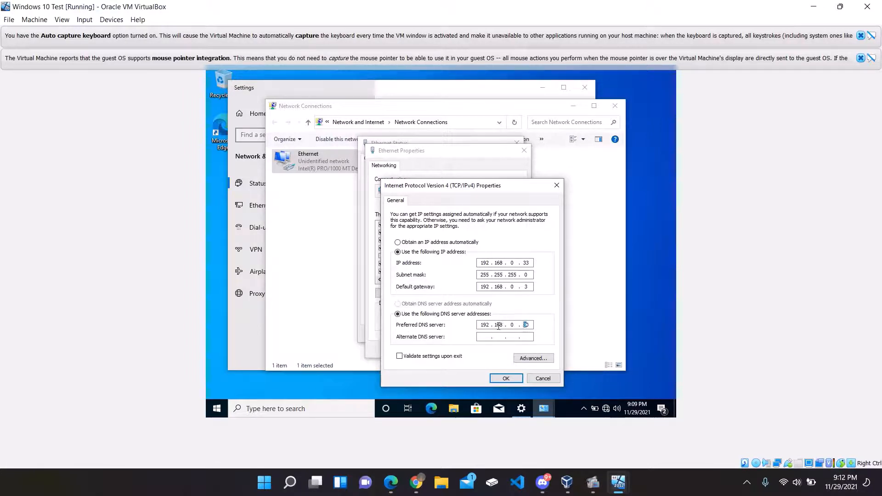
pyautogui.write('30')
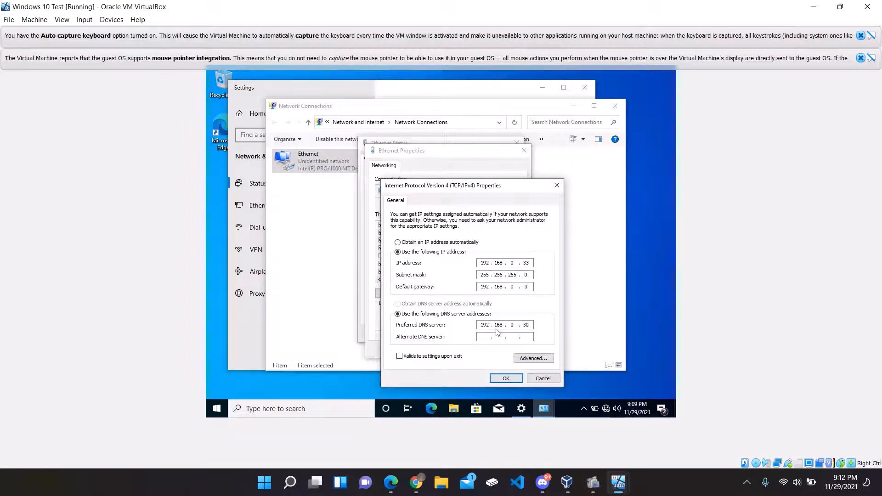
pyautogui.click(506, 378)
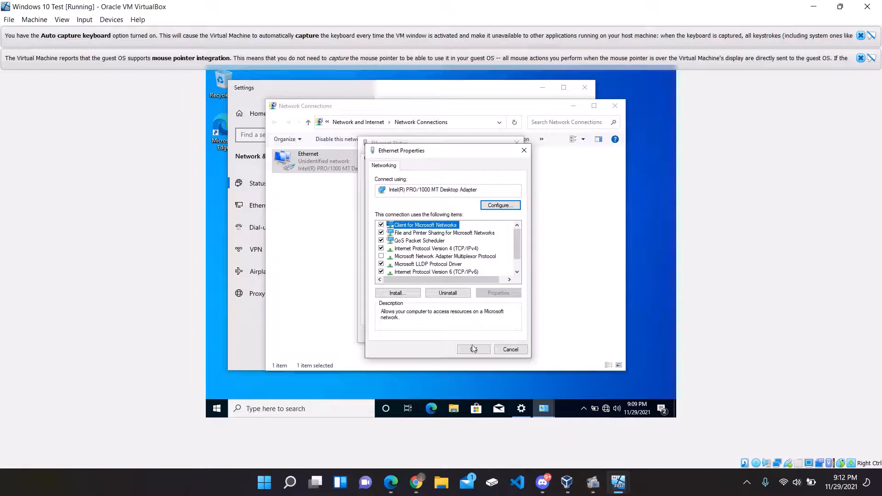
# - Confirm the adapter properties and close the Ethernet status and Network Connections windows
pyautogui.click(473, 350)
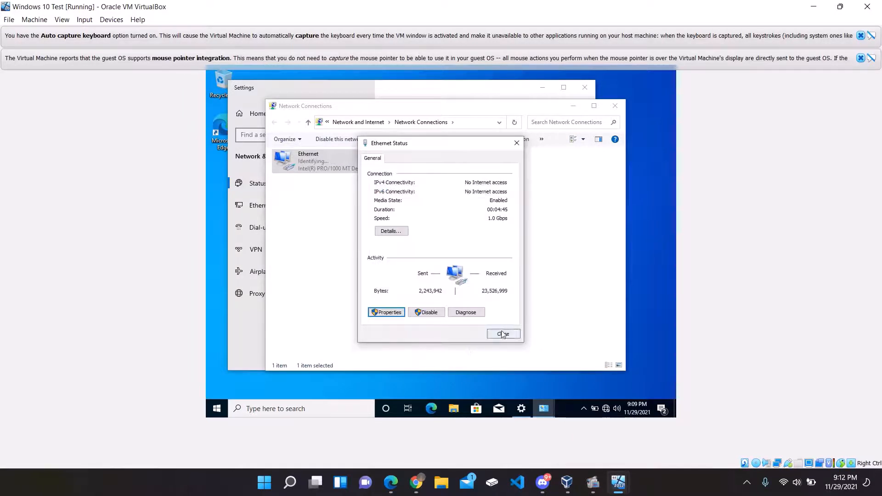
pyautogui.click(503, 333)
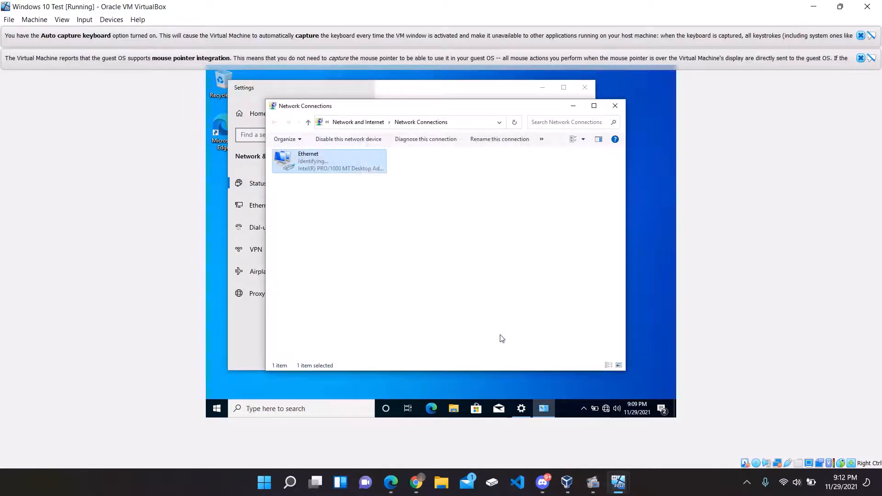
pyautogui.click(478, 254)
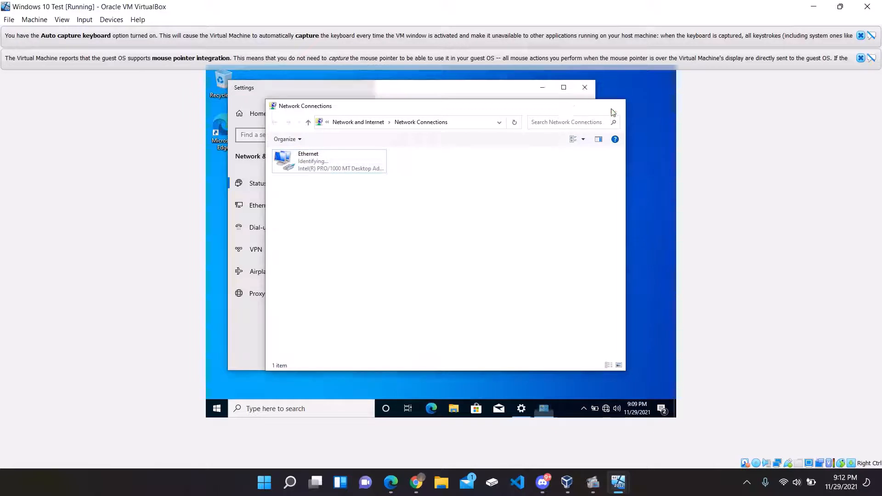
pyautogui.click(584, 88)
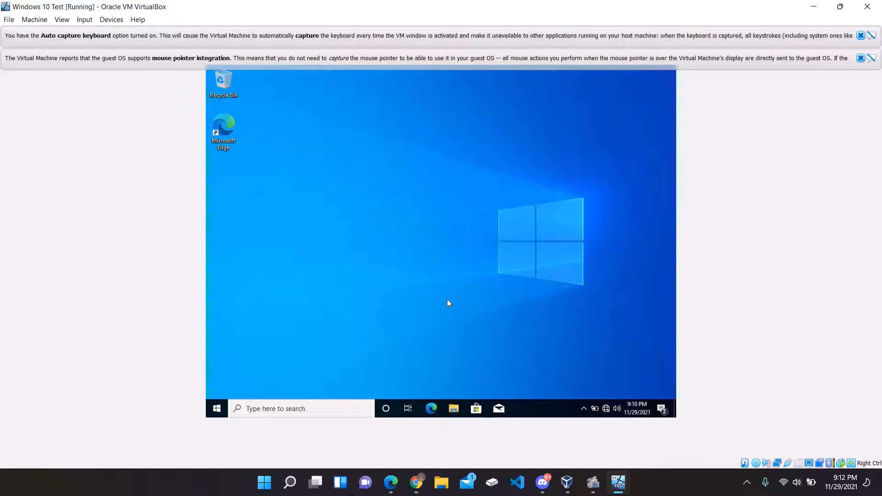
# - Reach the System About page via Control Panel's System and Security, down to Related settings
pyautogui.write('cont')
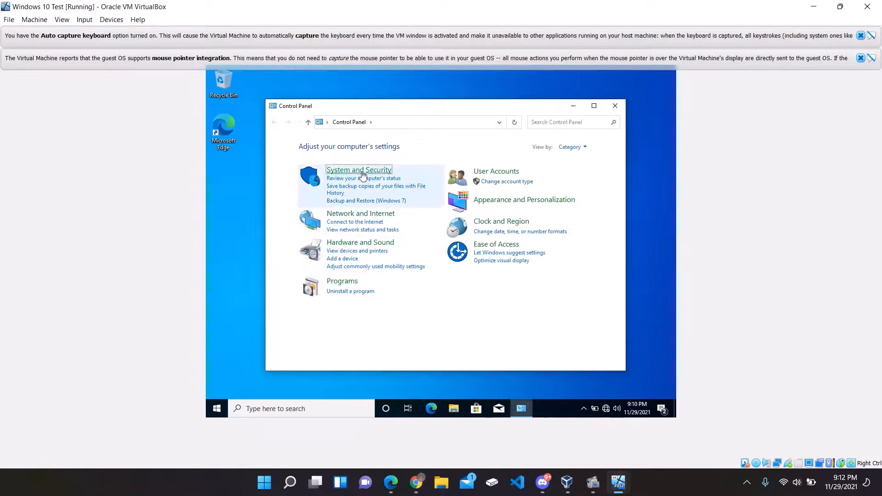
pyautogui.click(358, 169)
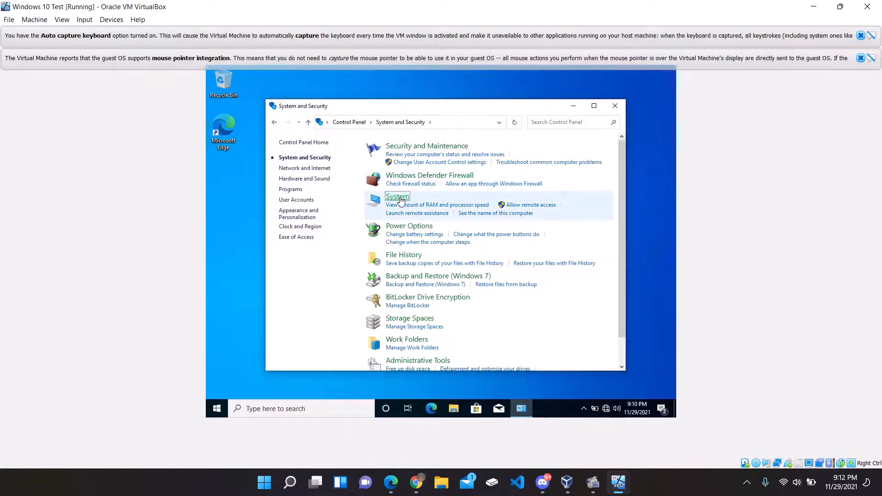
pyautogui.click(397, 196)
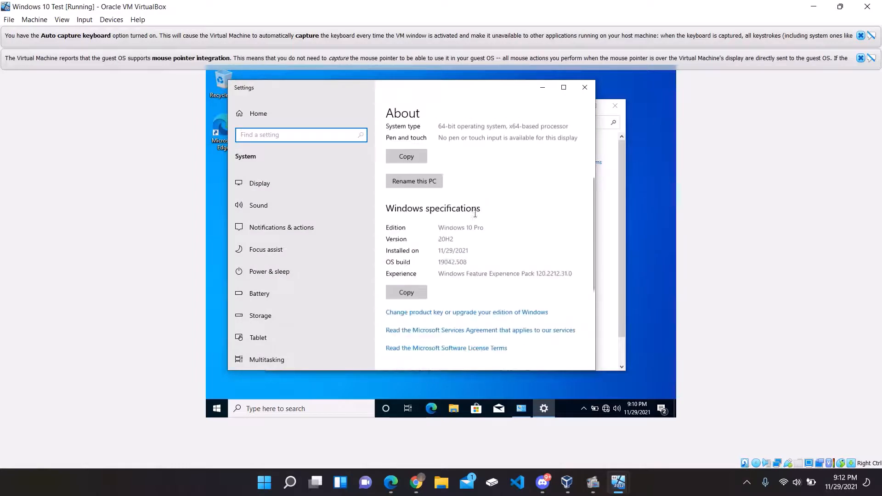
pyautogui.scroll(-3)
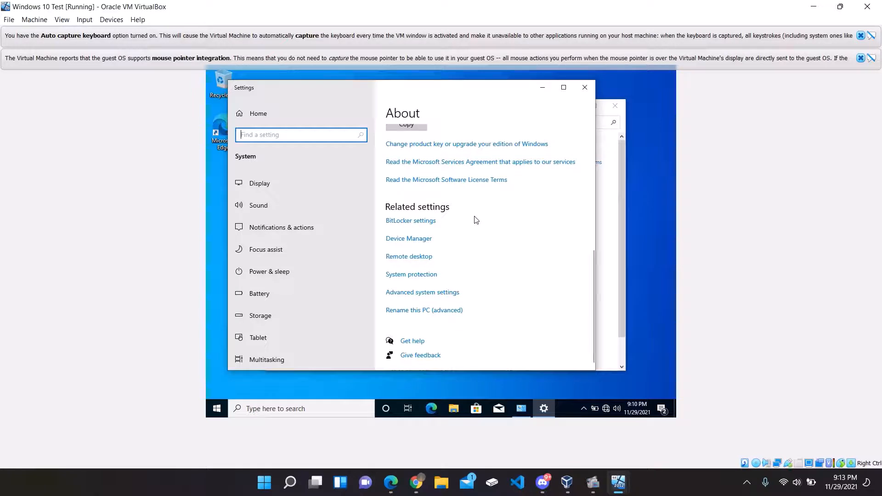
pyautogui.moveTo(410, 315)
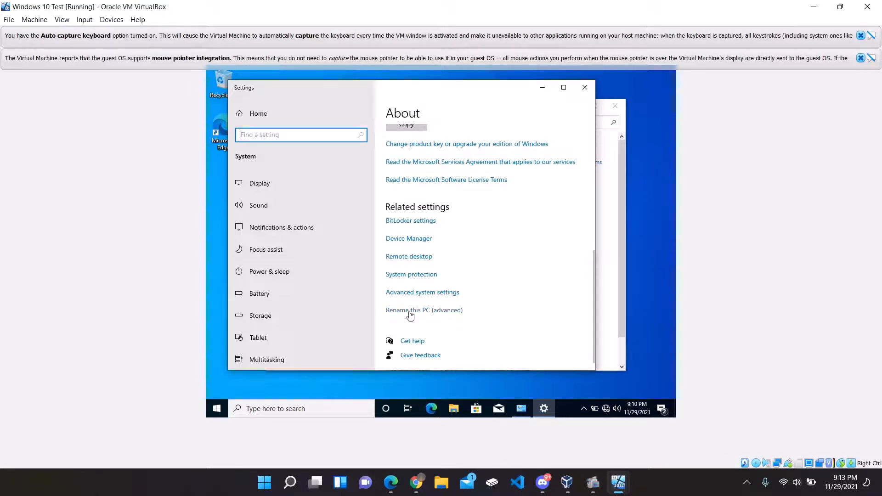
# - Enter TestMachine as the new computer name in Computer Name/Domain Changes
pyautogui.click(423, 310)
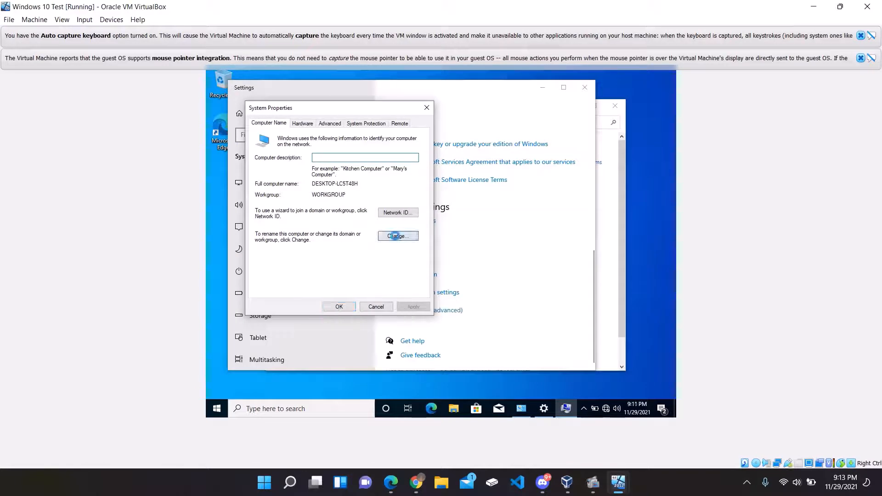
pyautogui.click(397, 236)
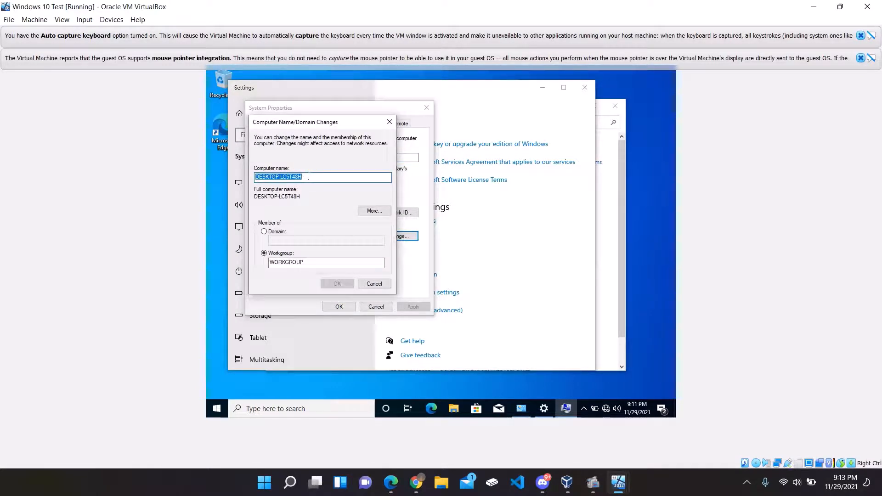
pyautogui.write('TestMa')
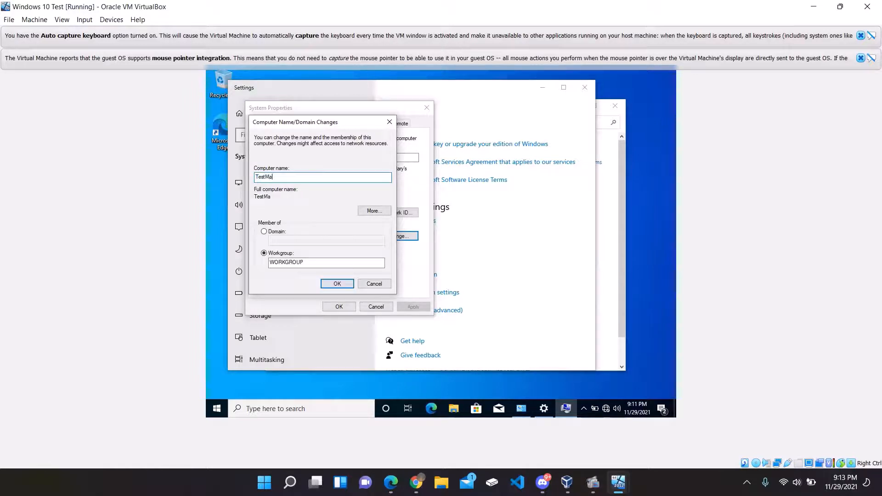
pyautogui.write('chine')
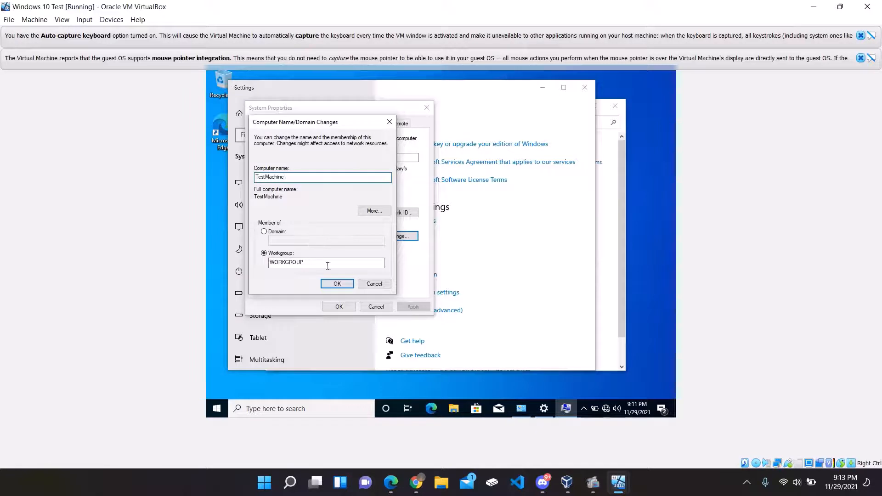
# - Confirm the rename to TestMachine and acknowledge the restart-required notice
pyautogui.click(337, 284)
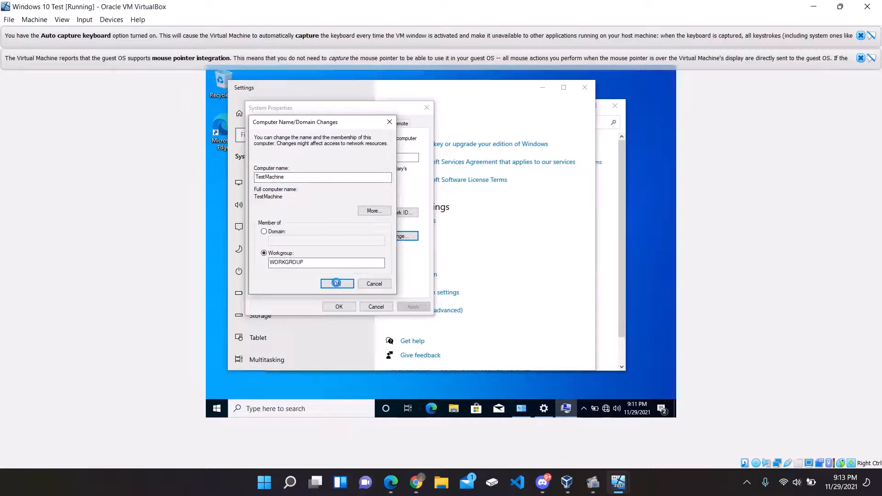
pyautogui.click(337, 283)
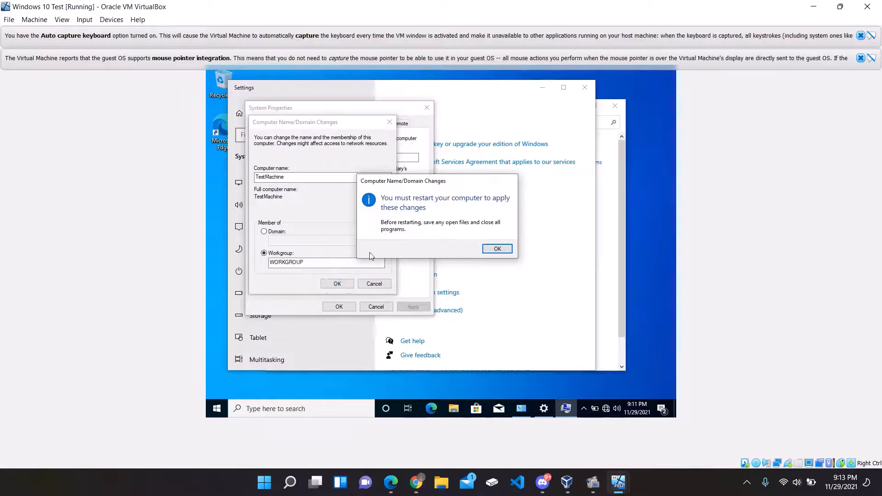
pyautogui.click(497, 249)
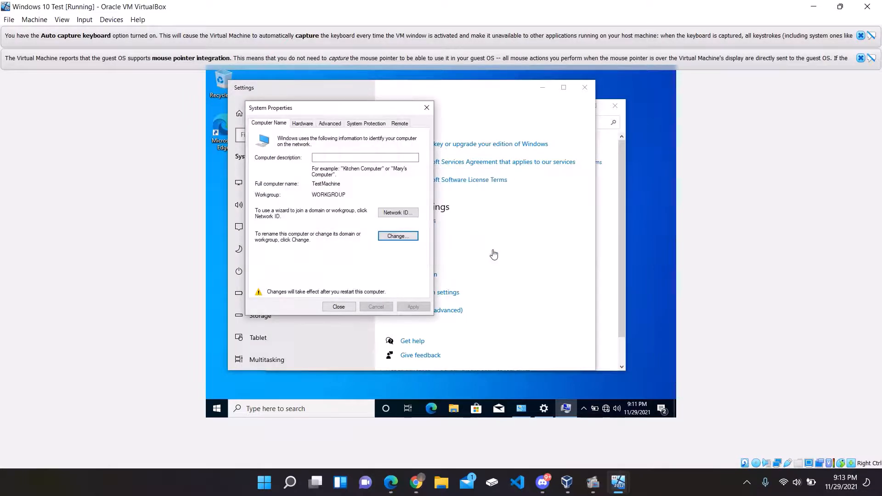
pyautogui.click(339, 307)
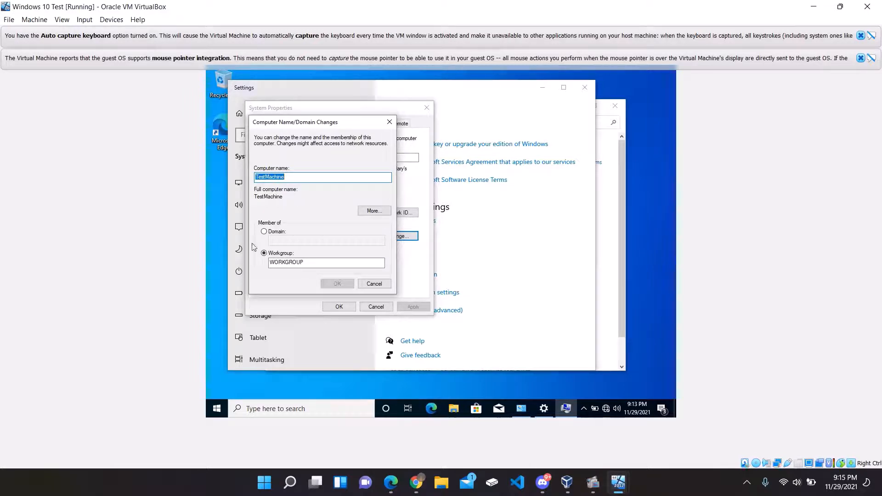
# - Leave membership as workgroup and cancel the name/membership change dialog
pyautogui.click(263, 232)
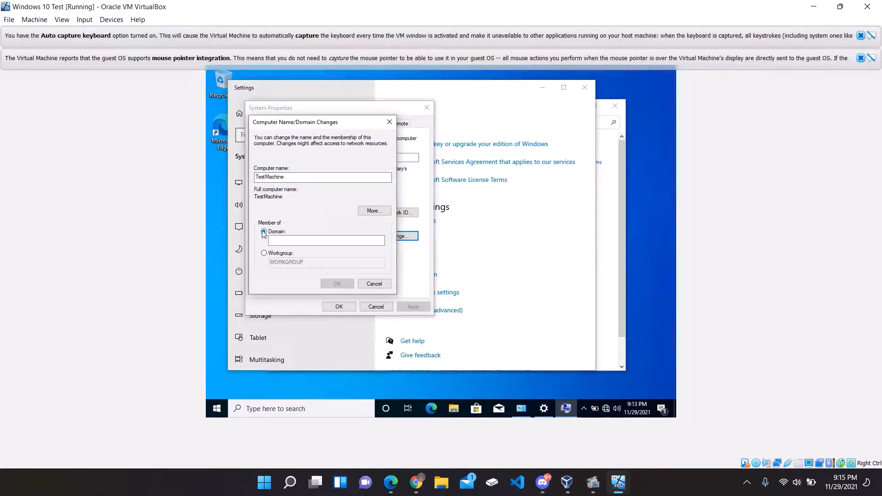
pyautogui.click(264, 253)
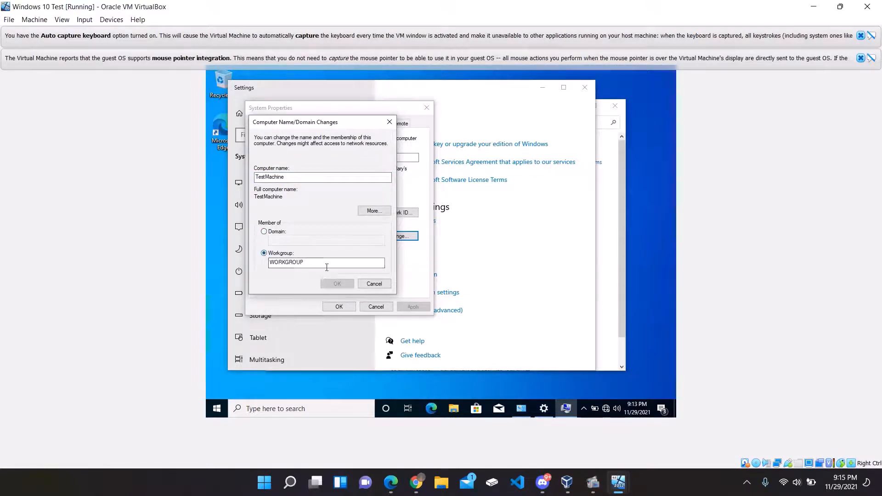
pyautogui.click(374, 284)
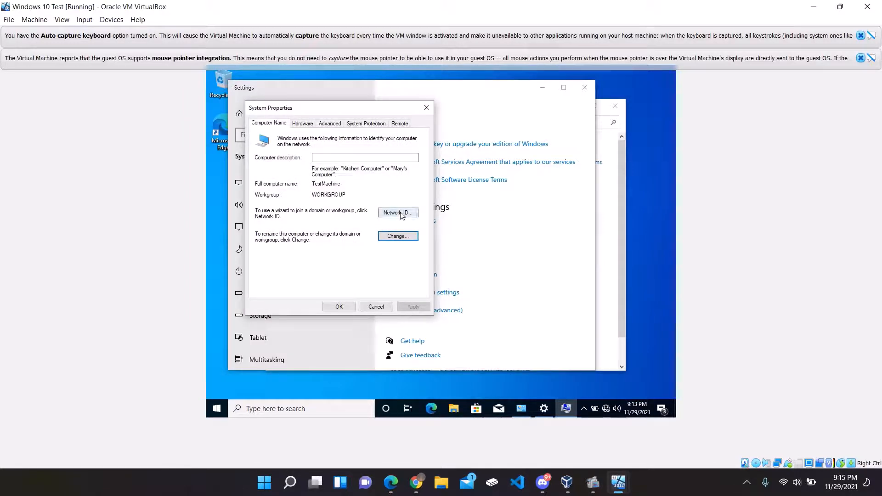
pyautogui.moveTo(382, 220)
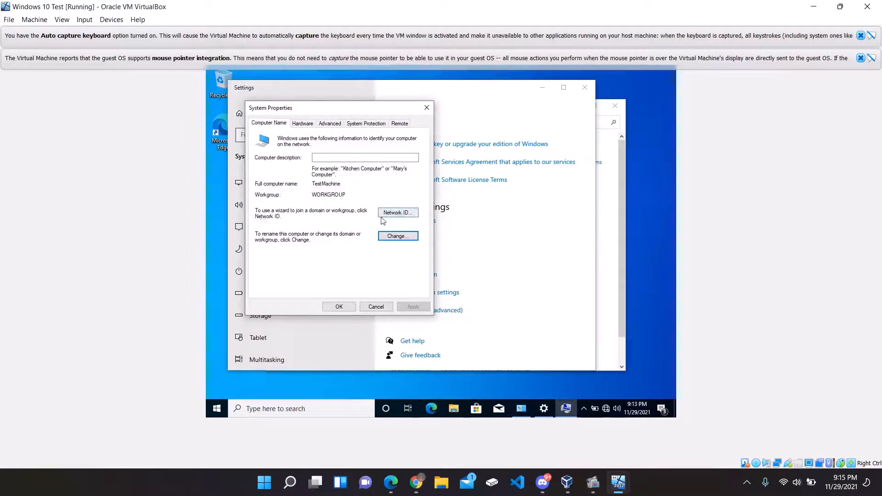
# - Start the Network ID wizard as a business computer on a network with a domain
pyautogui.click(397, 212)
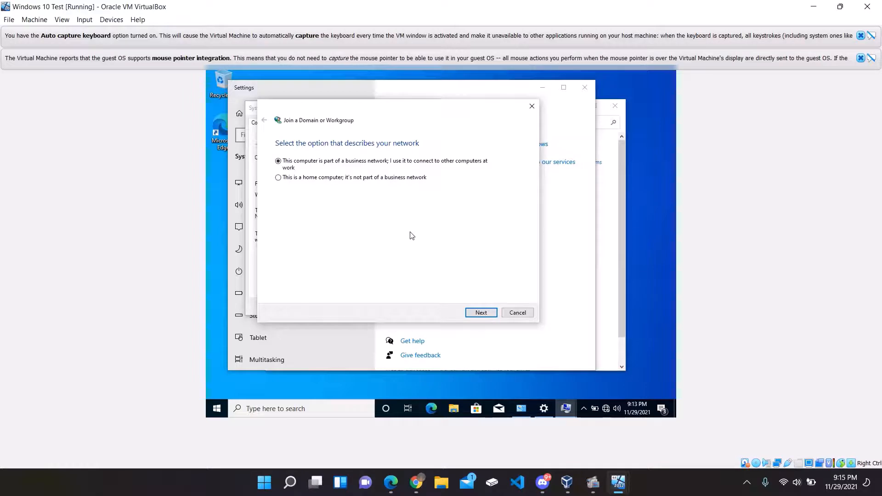
pyautogui.moveTo(407, 236)
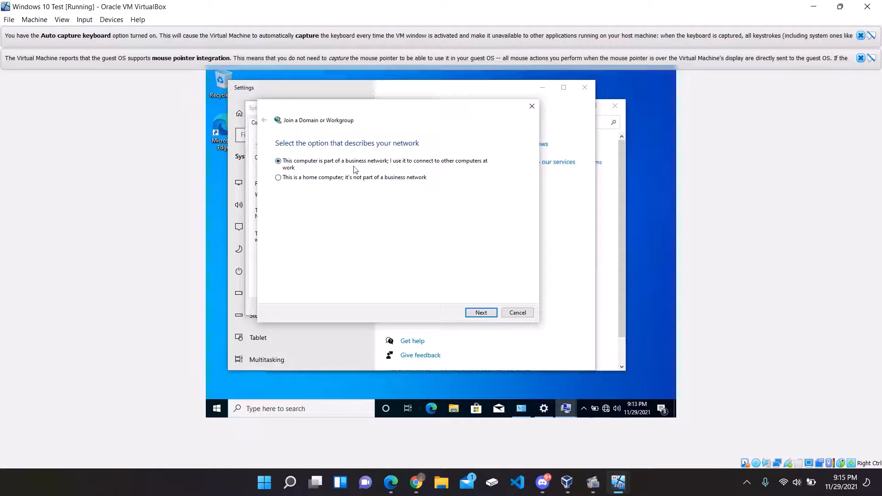
pyautogui.moveTo(447, 169)
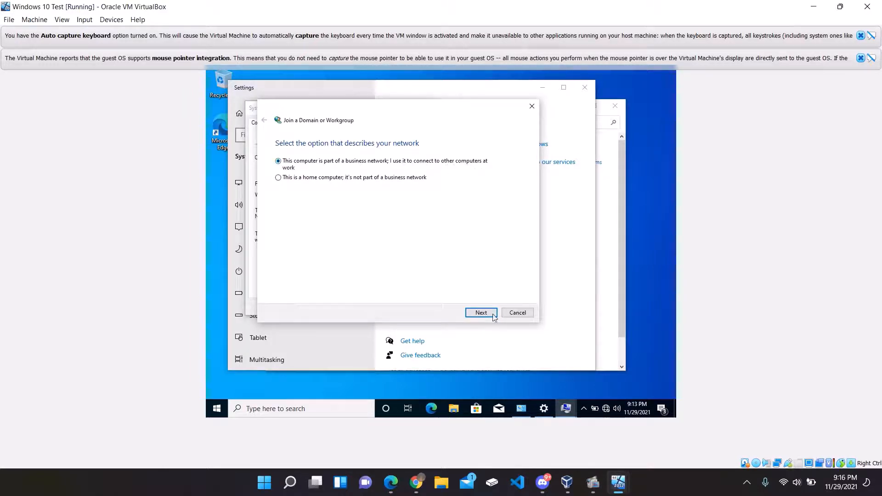
pyautogui.click(480, 312)
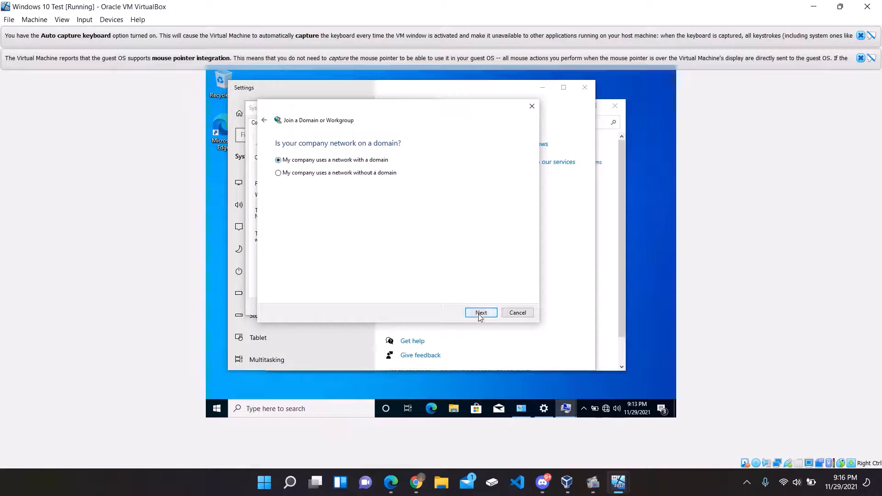
pyautogui.click(480, 312)
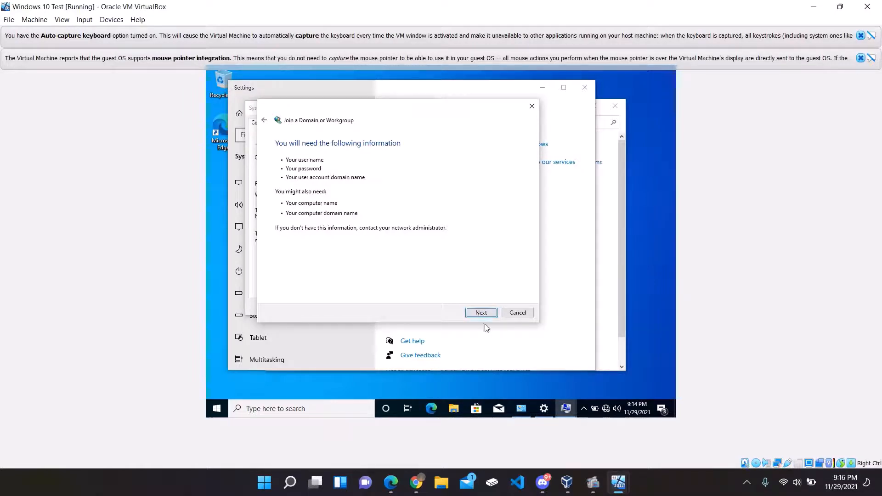
# - Enter domain account Administrator and its password on the account information page
pyautogui.click(481, 312)
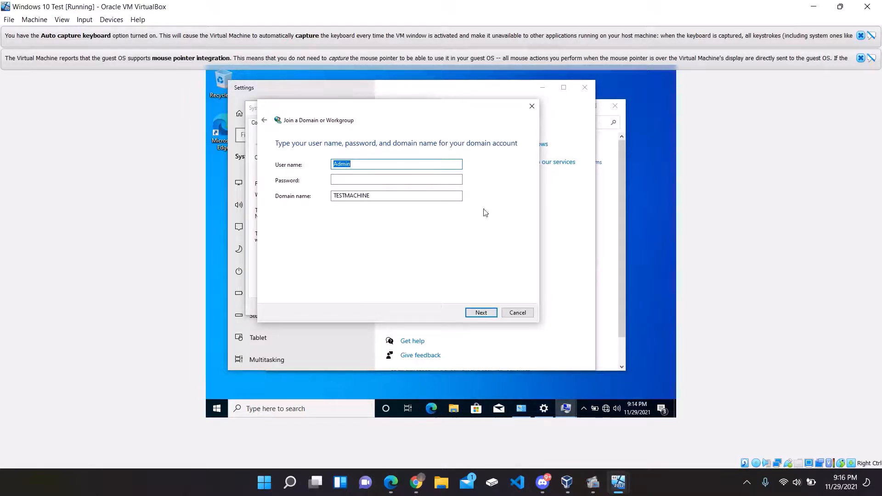
pyautogui.moveTo(385, 154)
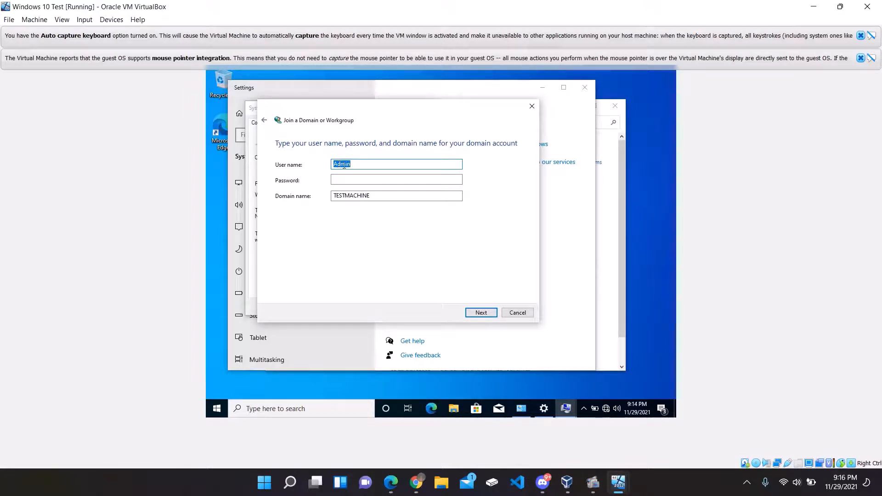
pyautogui.write('A')
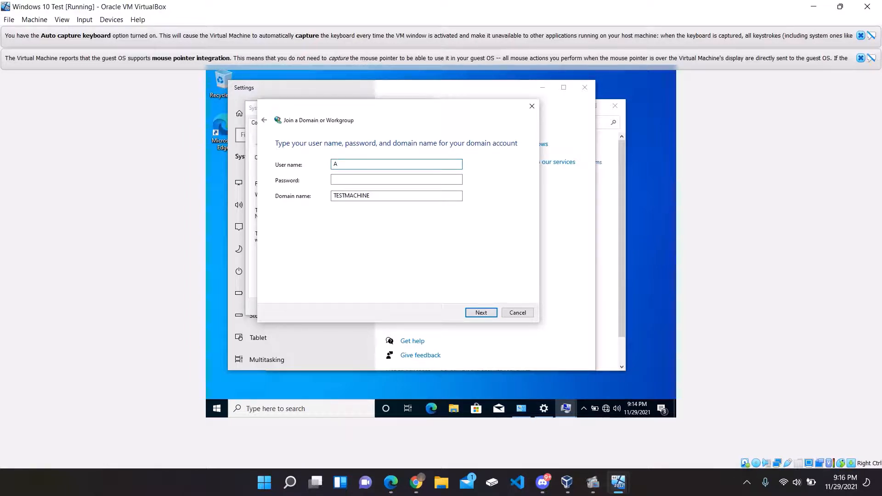
pyautogui.write('dministrator')
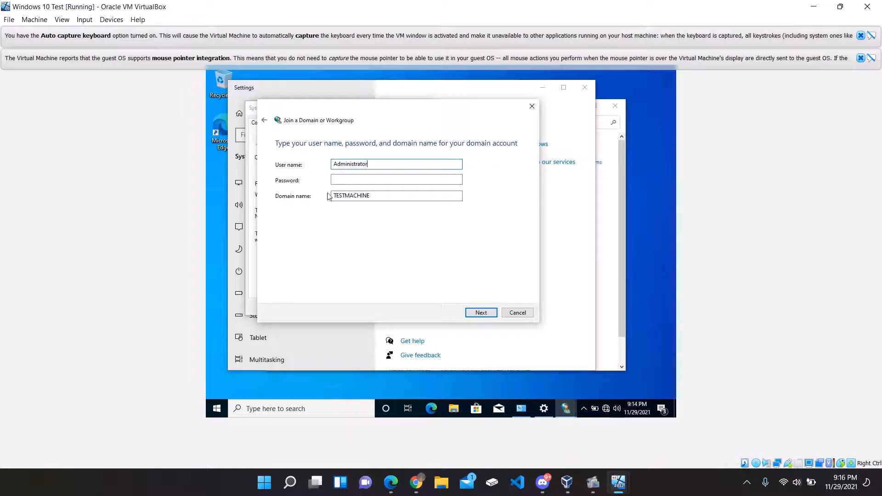
pyautogui.click(396, 179)
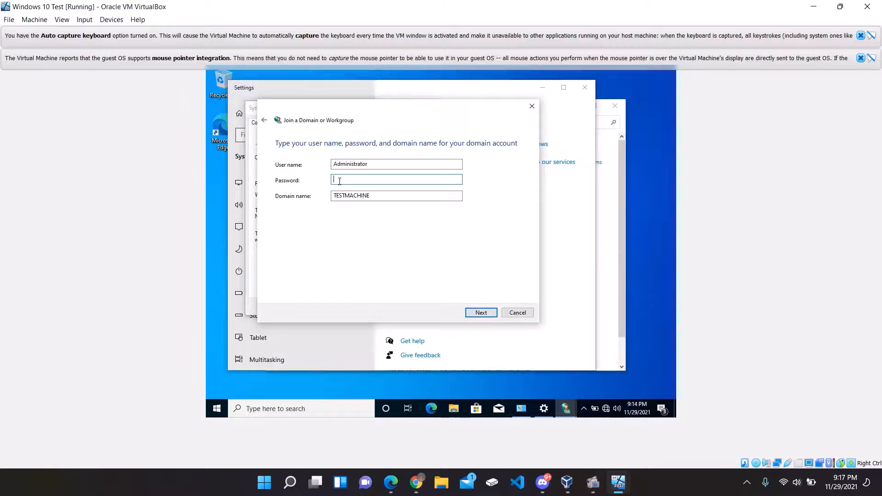
pyautogui.write('••••')
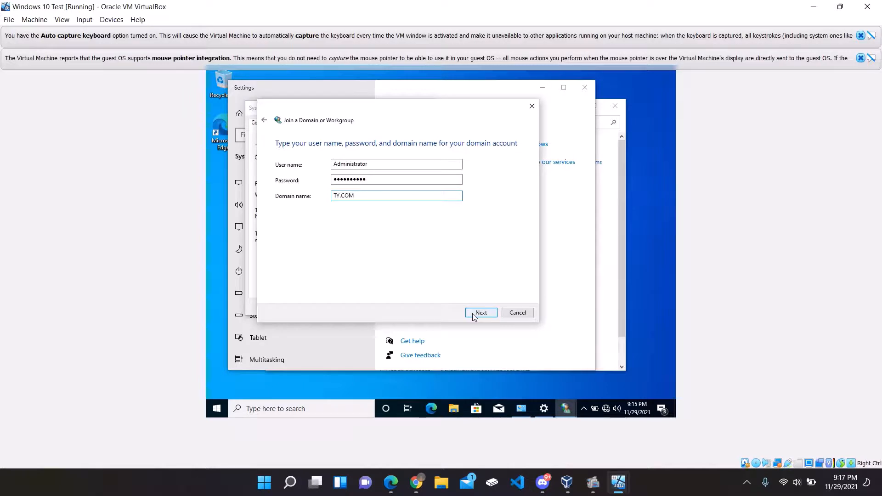
# - Submit the credentials and continue with computer domain TY.COM
pyautogui.click(480, 313)
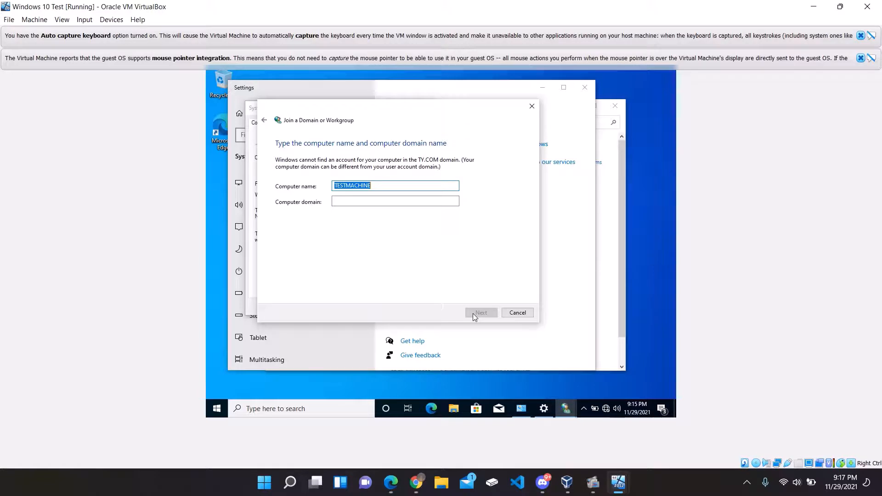
pyautogui.moveTo(300, 206)
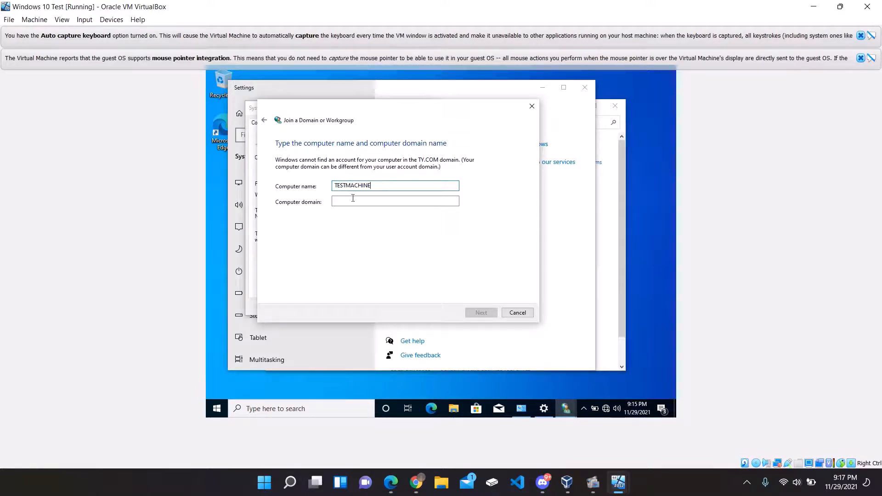
pyautogui.click(394, 201)
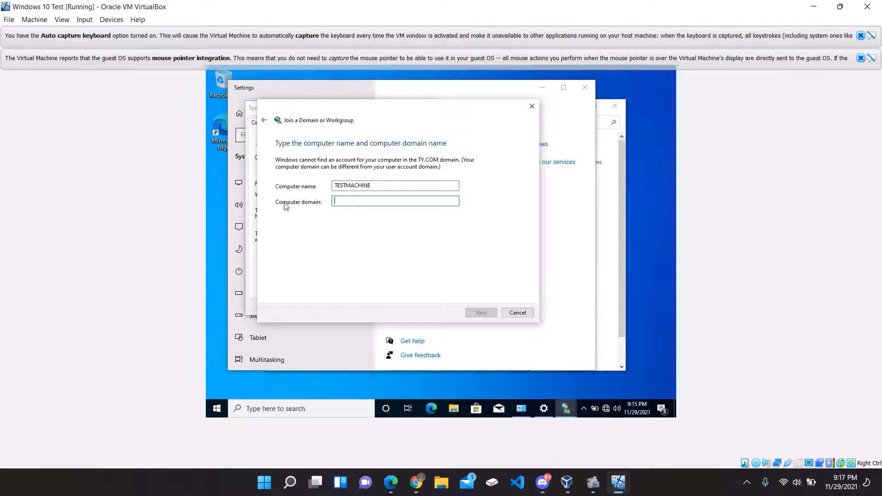
pyautogui.moveTo(395, 212)
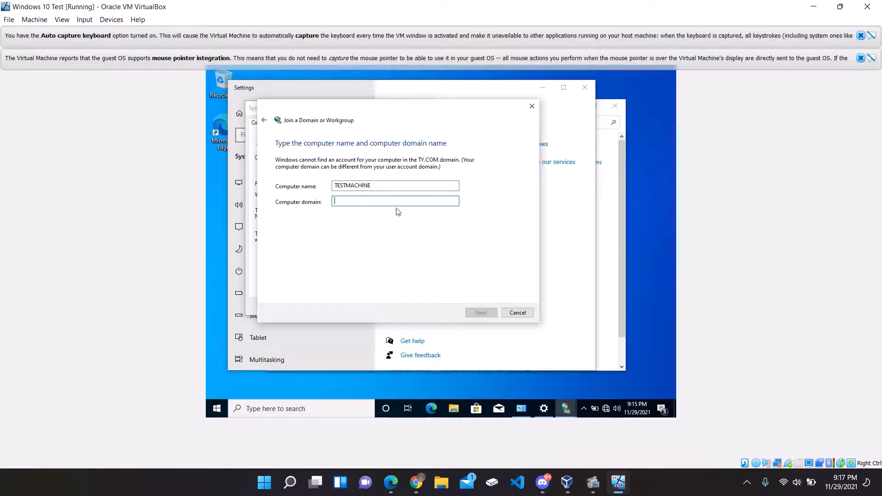
pyautogui.moveTo(373, 218)
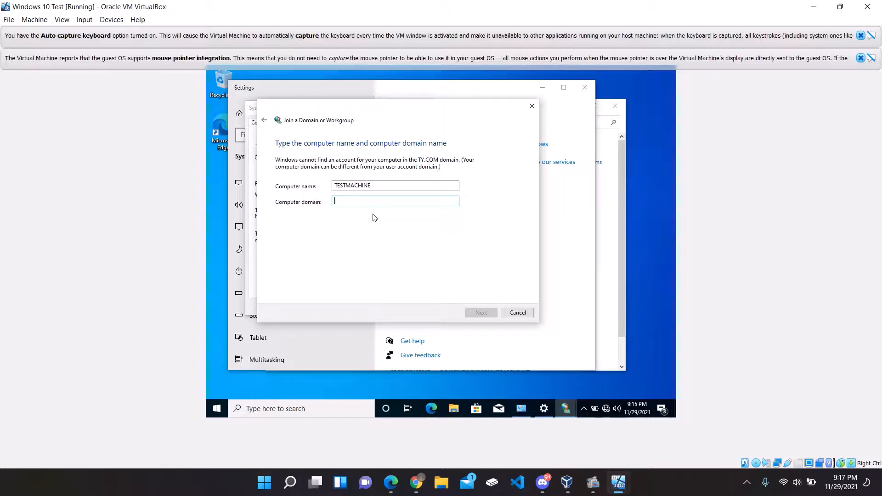
pyautogui.write('TY.COM')
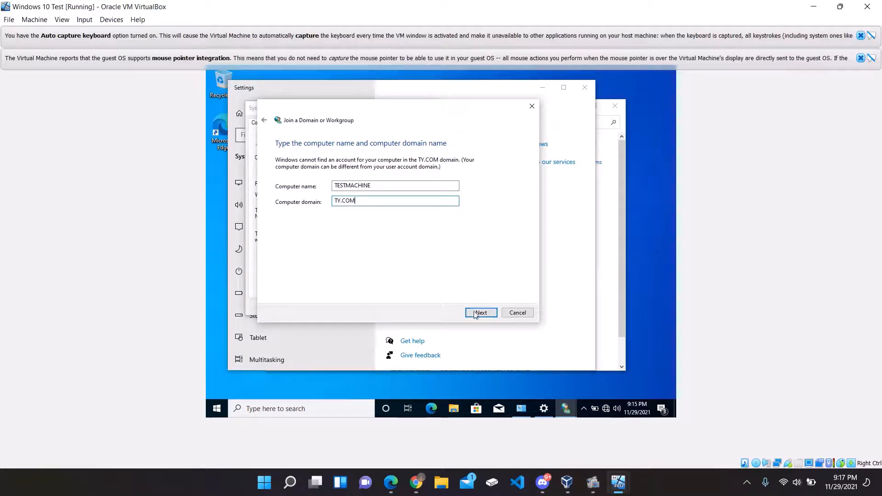
pyautogui.click(481, 312)
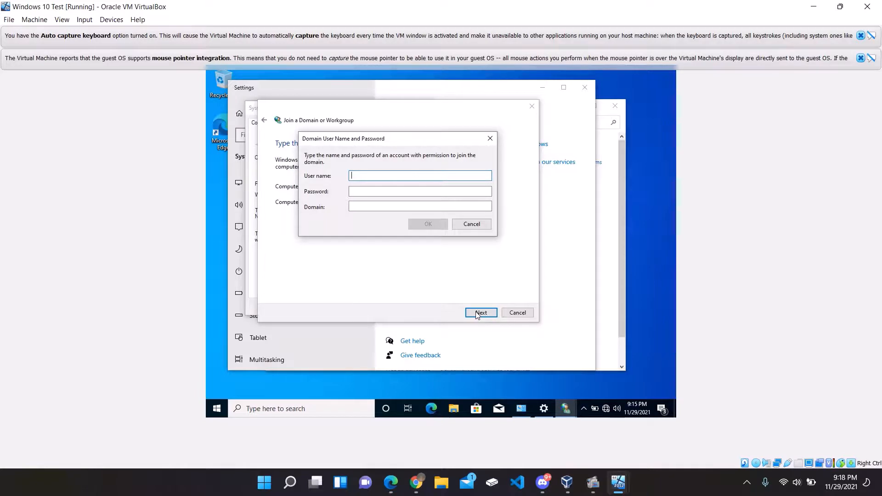
# - Supply Administrator in domain TY.COM as the account permitted to join
pyautogui.write('Administrator')
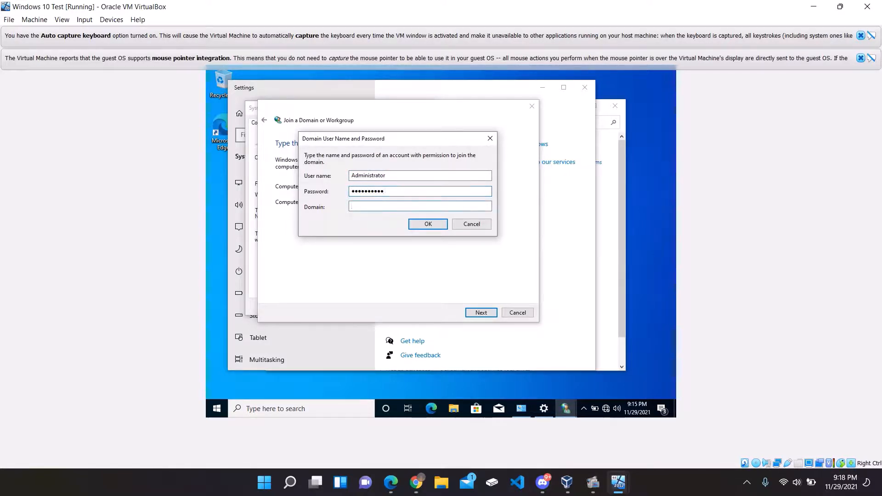
pyautogui.write('TY.COM')
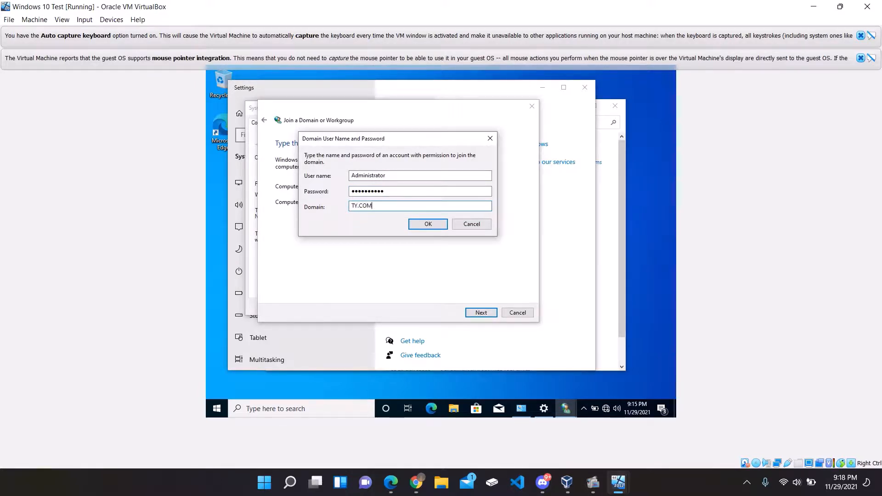
pyautogui.click(427, 224)
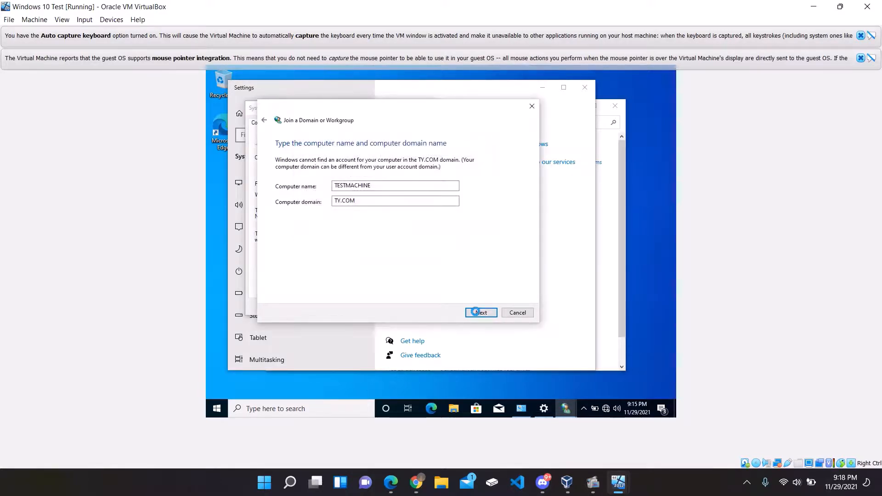
# - Add TY.COM\Administrator with Administrator access and finish the join, showing domain ty.com
pyautogui.click(481, 312)
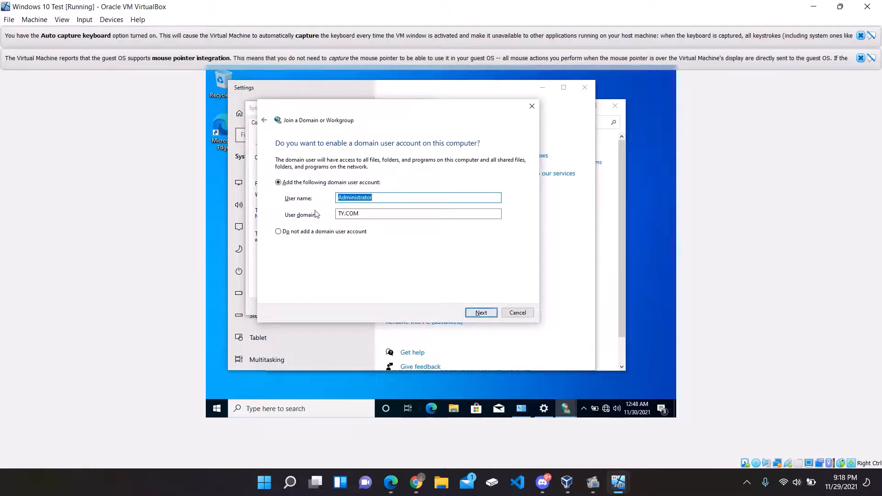
pyautogui.moveTo(333, 205)
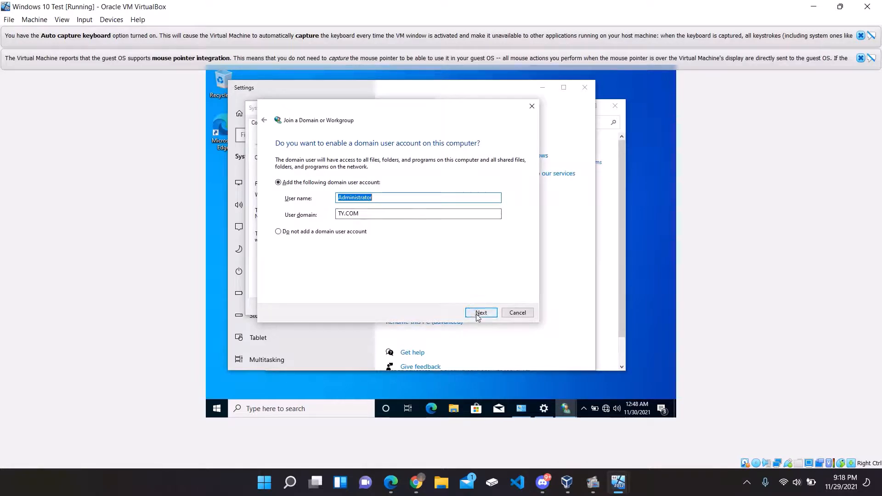
pyautogui.click(480, 313)
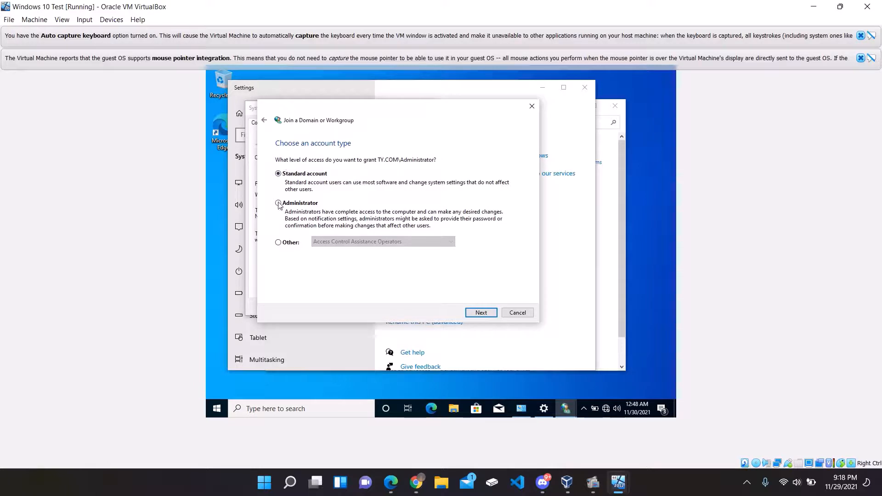
pyautogui.click(277, 203)
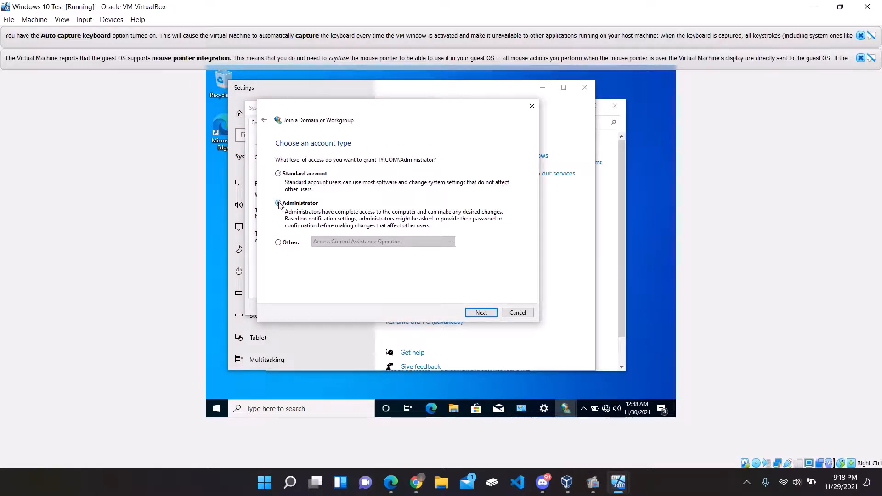
pyautogui.click(479, 312)
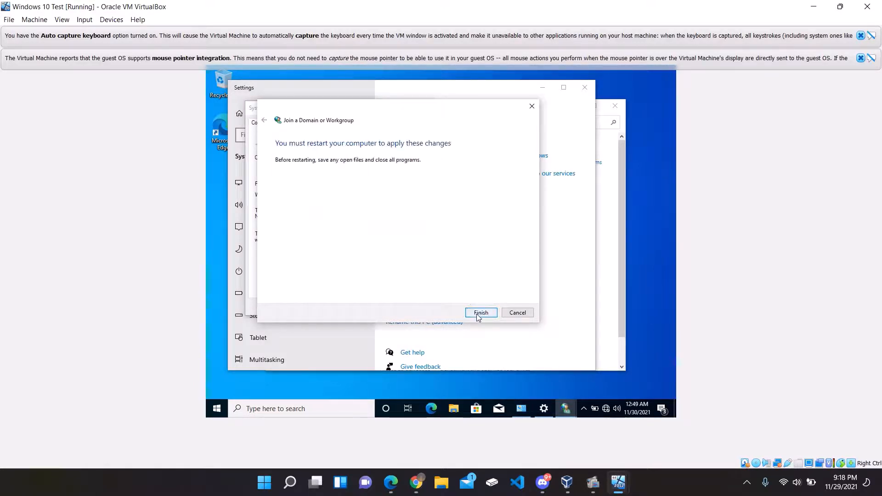
pyautogui.moveTo(457, 224)
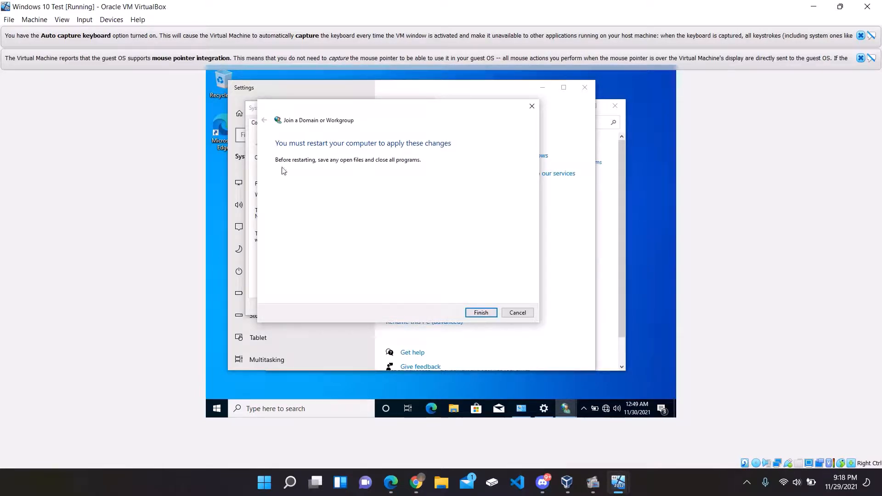
pyautogui.click(481, 312)
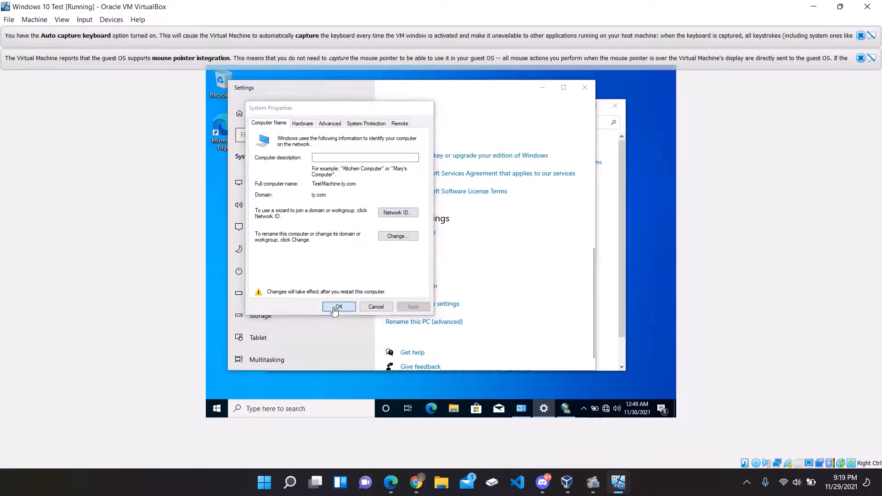
# - Accept the settings, restart, and enter the password at the TY.COM\Administrator logon
pyautogui.click(338, 307)
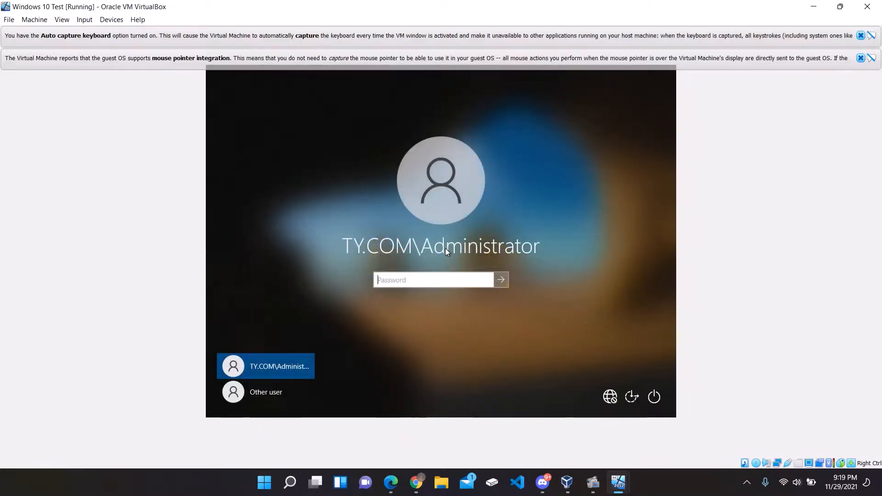
pyautogui.moveTo(340, 252)
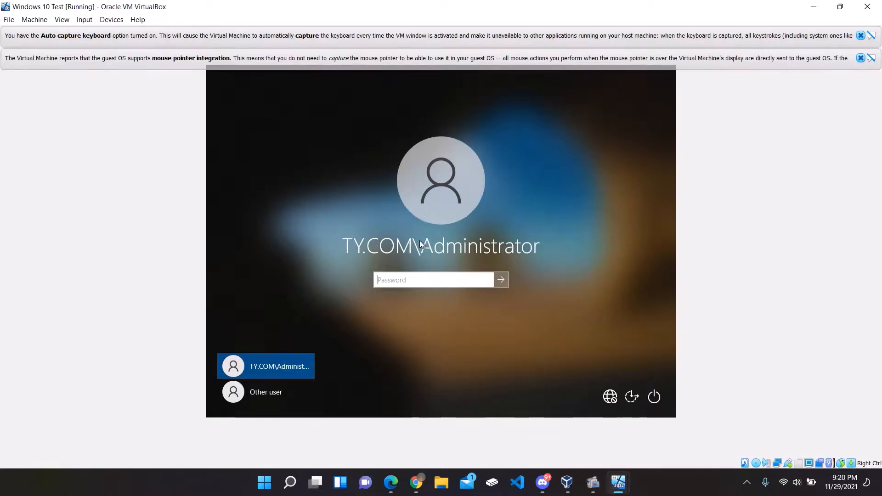
pyautogui.moveTo(387, 265)
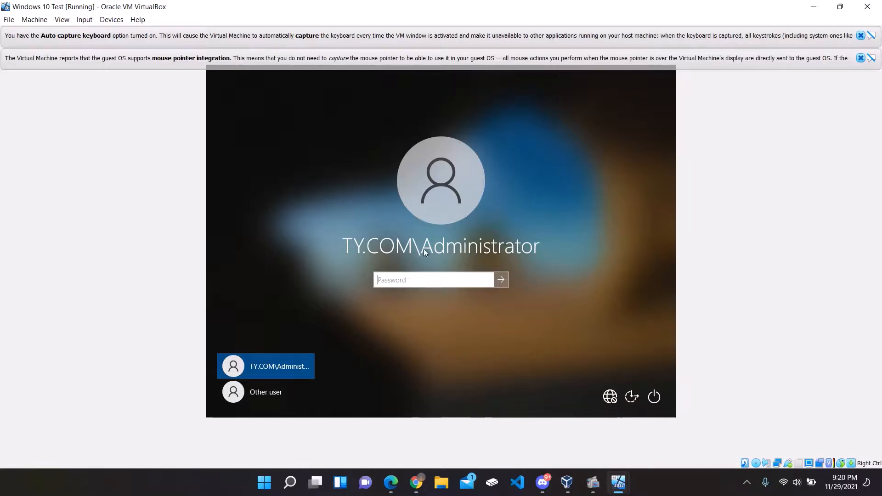
pyautogui.moveTo(341, 276)
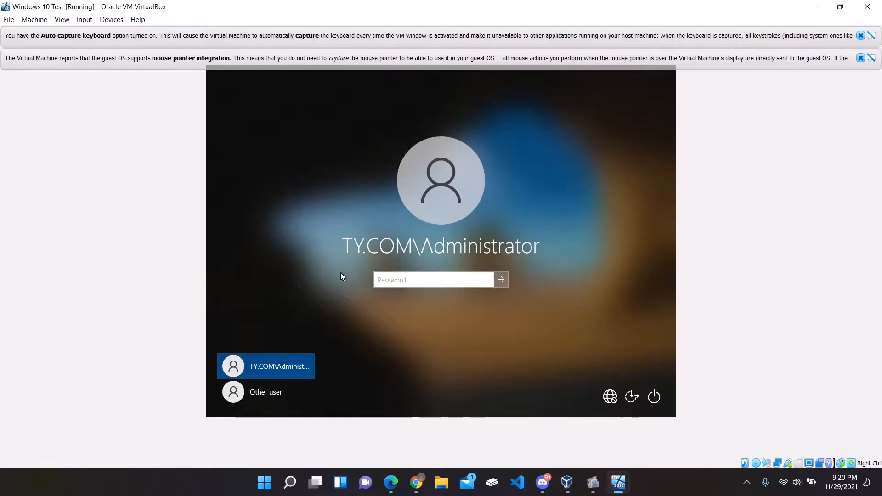
pyautogui.moveTo(334, 282)
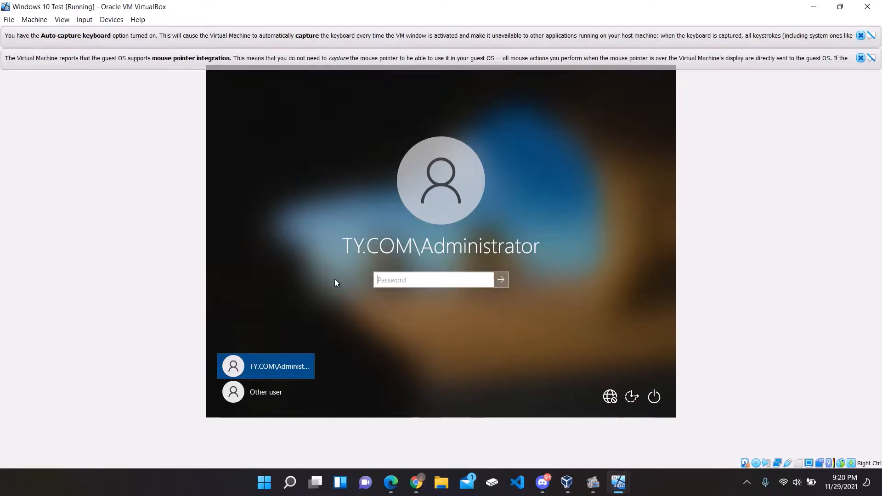
pyautogui.write('••')
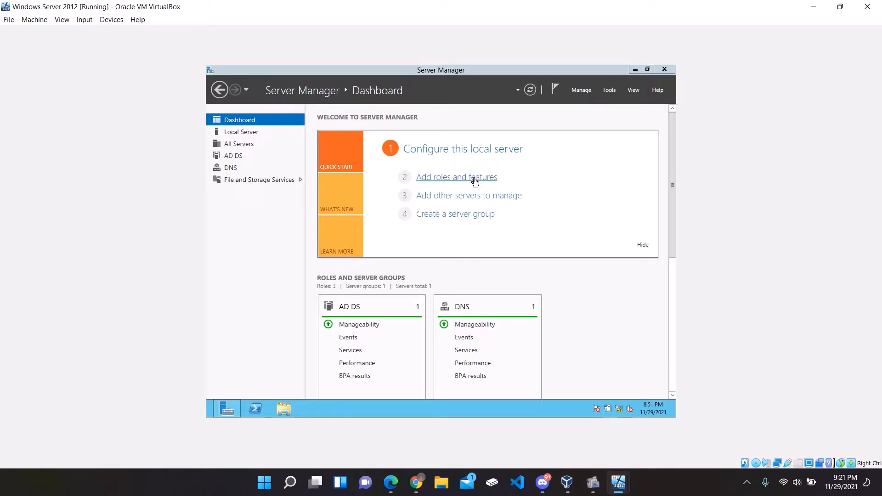
pyautogui.moveTo(609, 96)
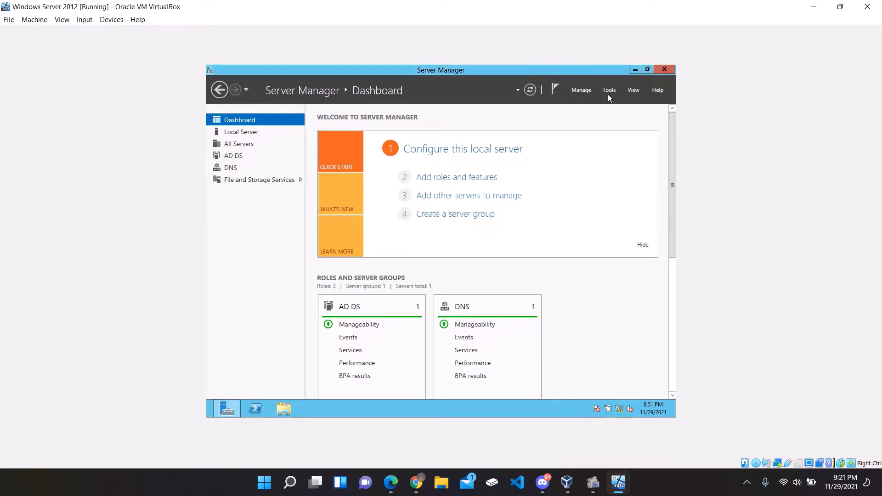
# - Launch Active Directory Users and Computers from Server Manager's Tools menu
pyautogui.click(608, 90)
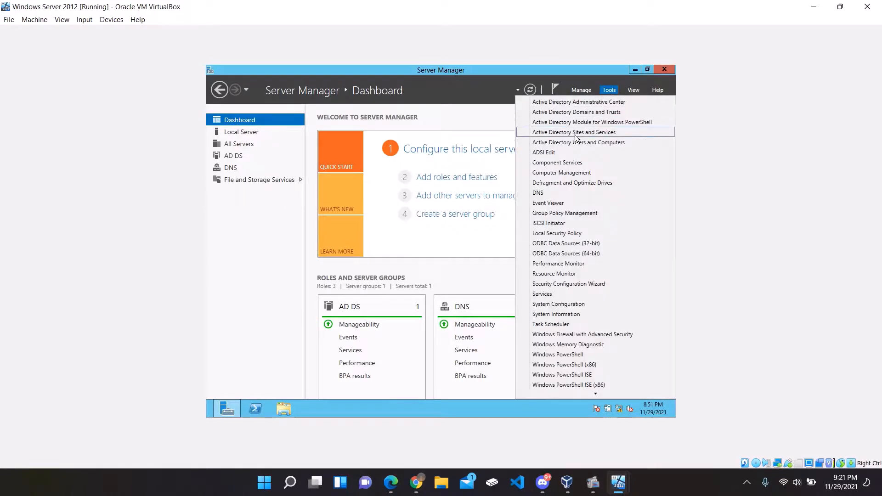
pyautogui.moveTo(578, 141)
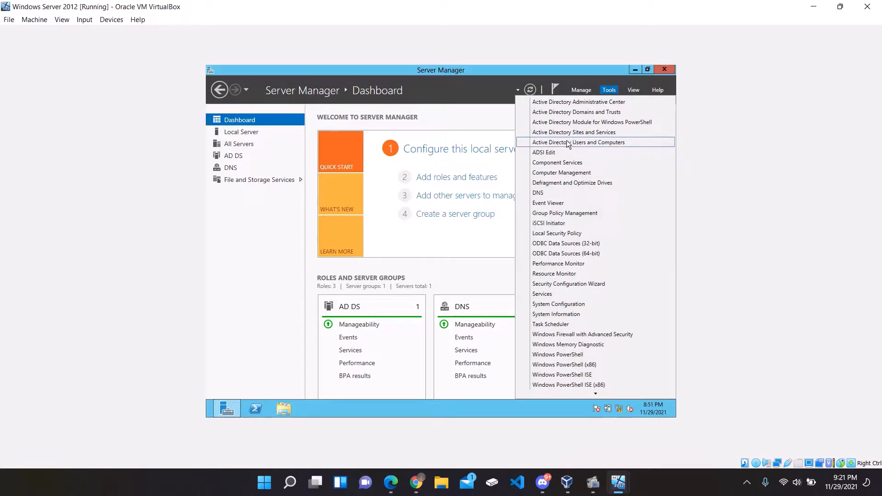
pyautogui.click(609, 90)
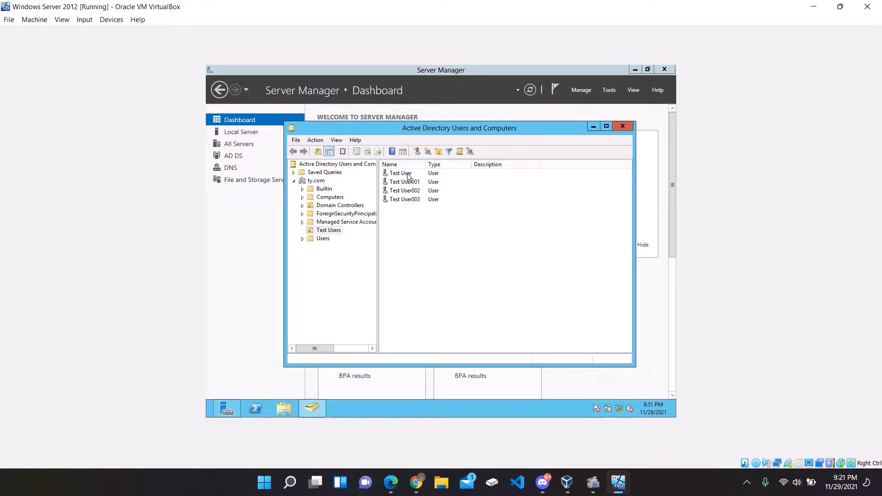
pyautogui.moveTo(406, 202)
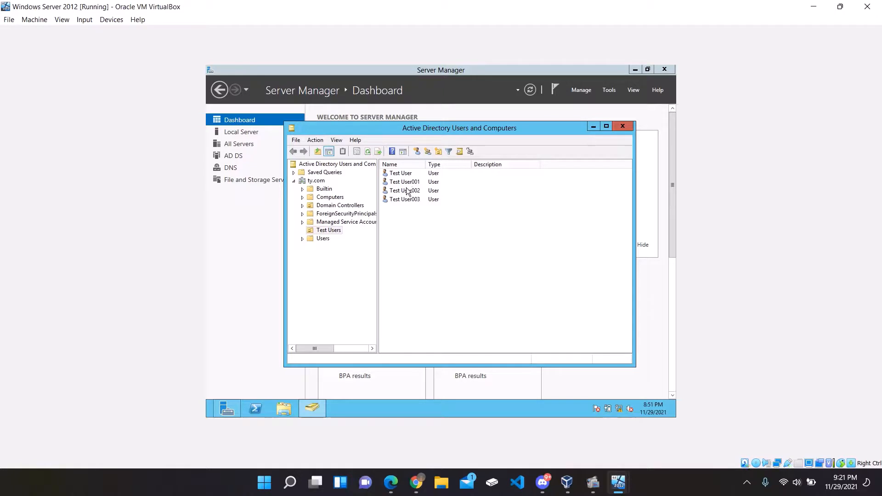
pyautogui.moveTo(415, 191)
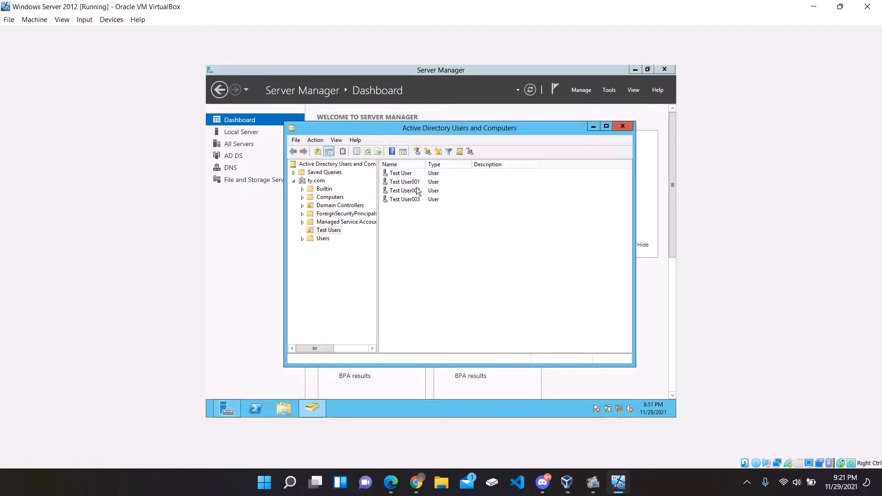
pyautogui.moveTo(617, 482)
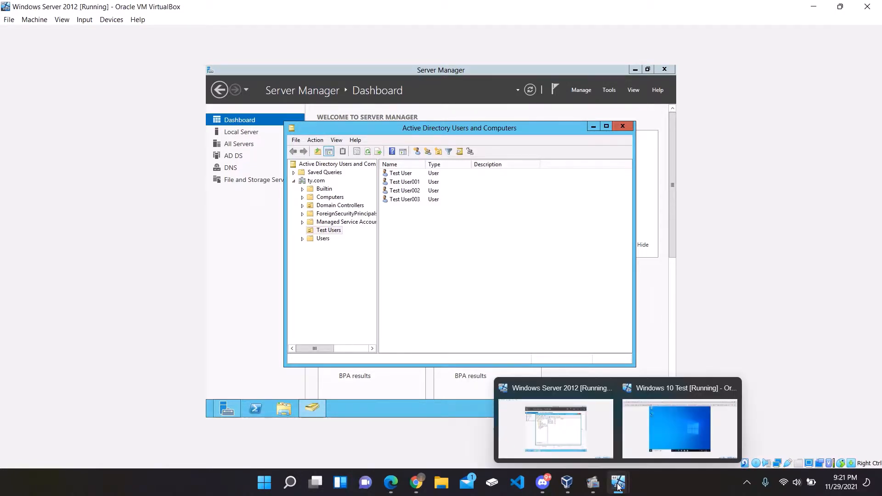
pyautogui.moveTo(679, 429)
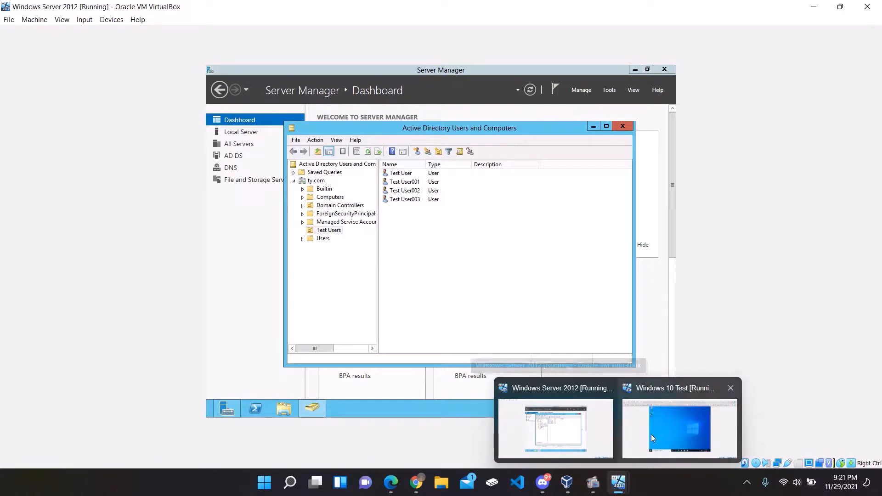
# - In the Windows 10 VM, sign out the Administrator session from the Start menu
pyautogui.click(678, 429)
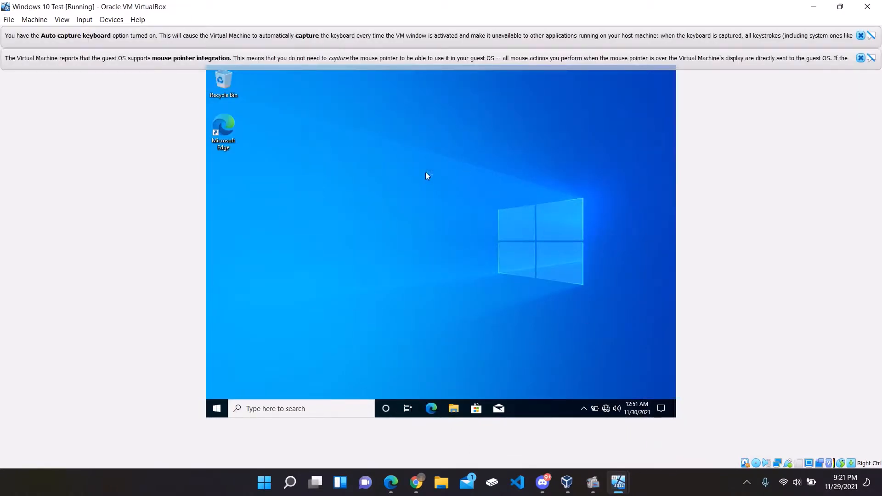
pyautogui.click(217, 408)
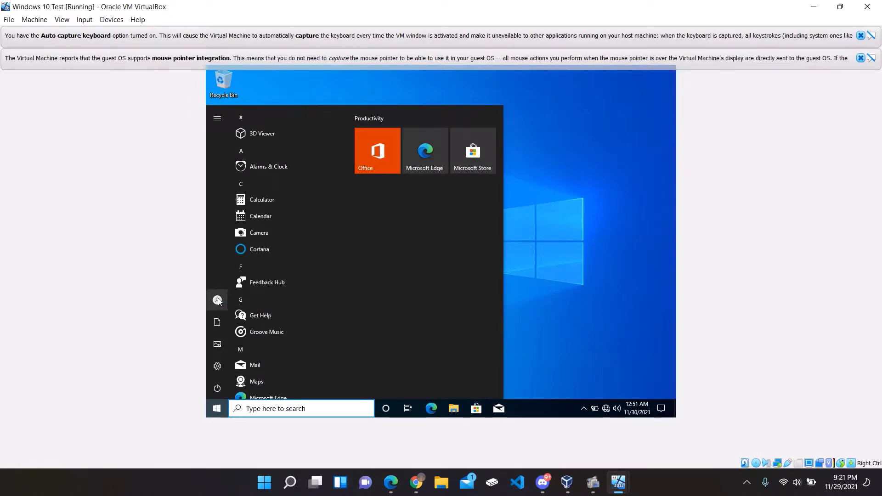
pyautogui.click(217, 299)
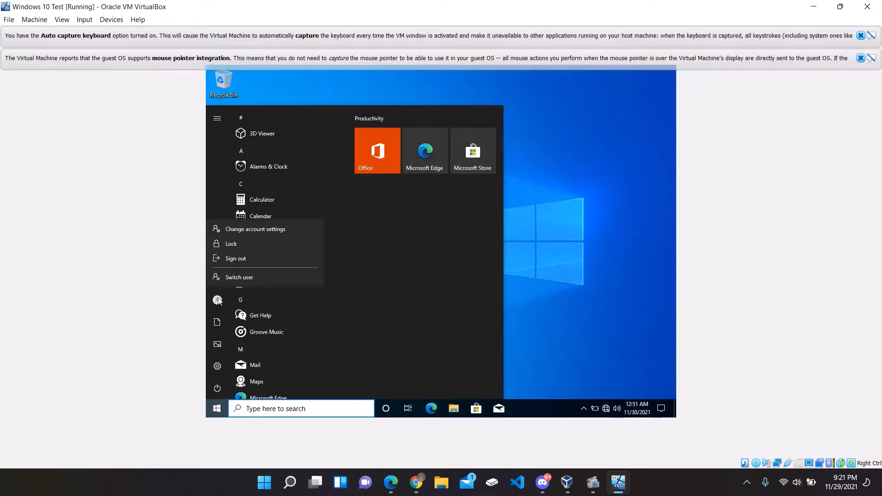
pyautogui.click(235, 258)
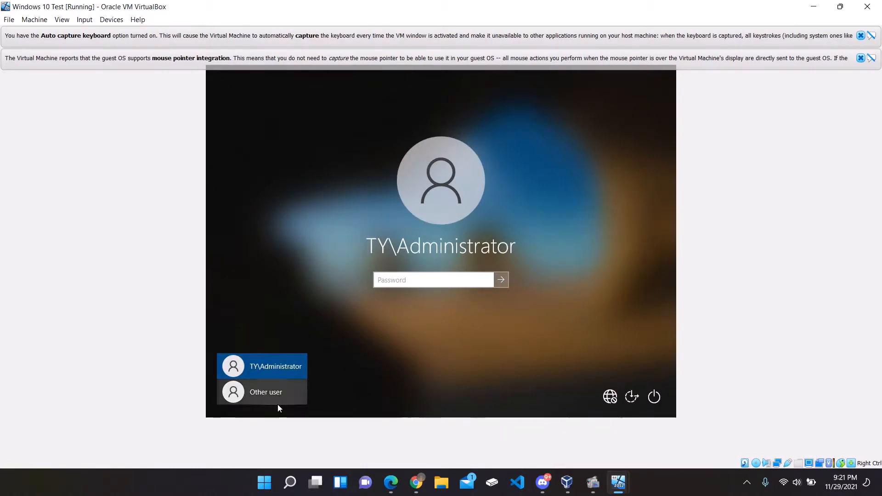
# - Sign in as Other user test.user002 with its password to reach the desktop
pyautogui.click(265, 392)
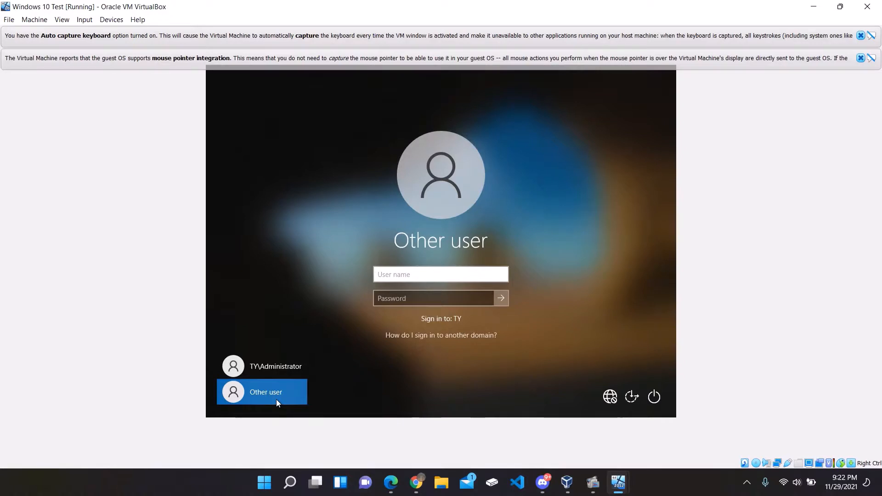
pyautogui.write('test.us')
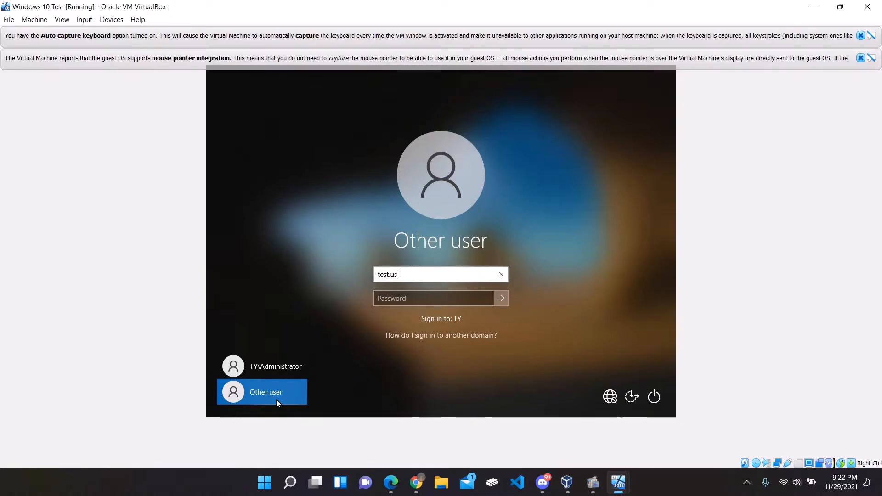
pyautogui.write('er00')
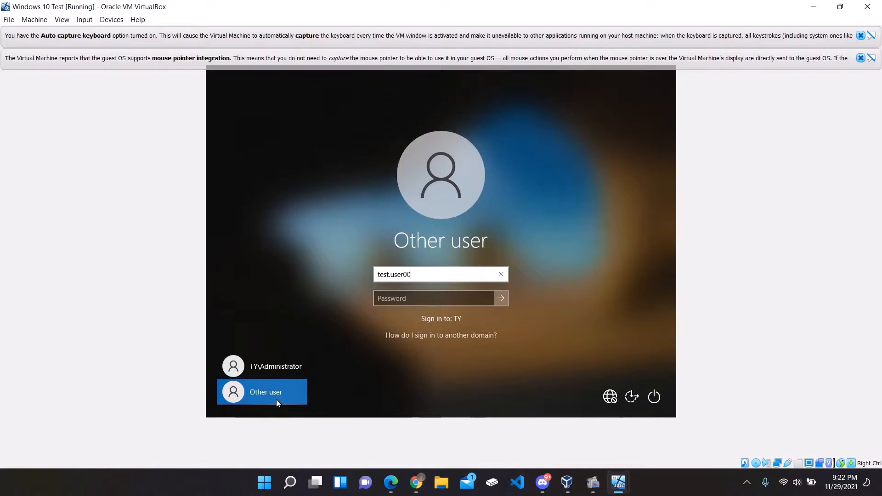
pyautogui.write('2')
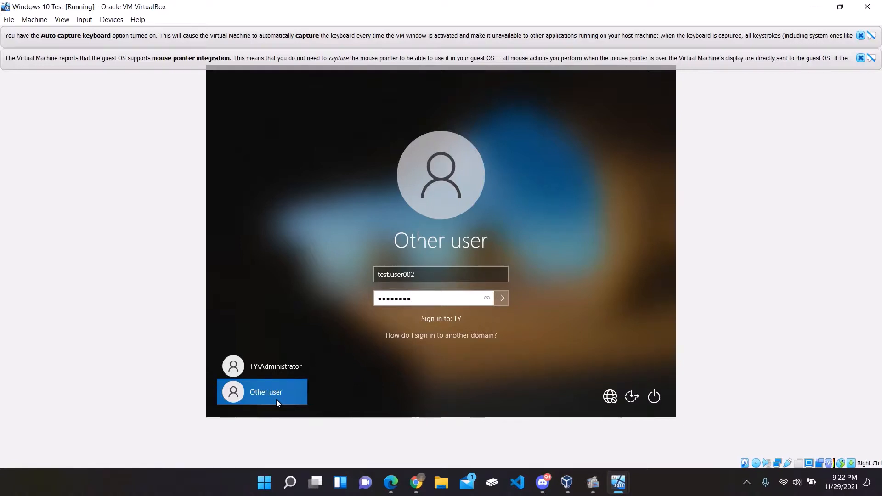
pyautogui.click(500, 297)
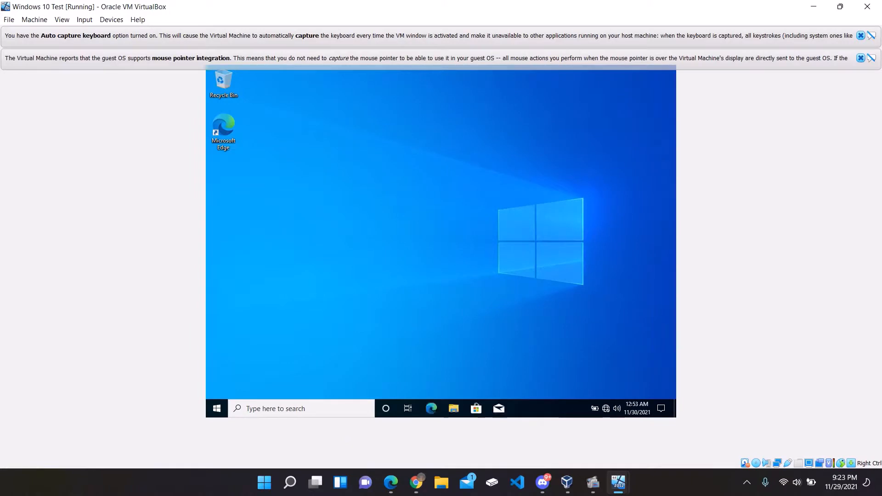
pyautogui.moveTo(410, 296)
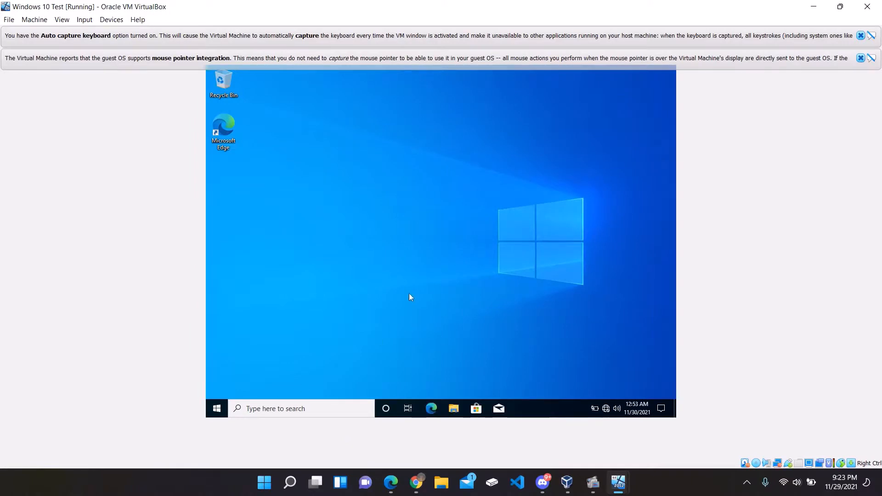
pyautogui.moveTo(353, 317)
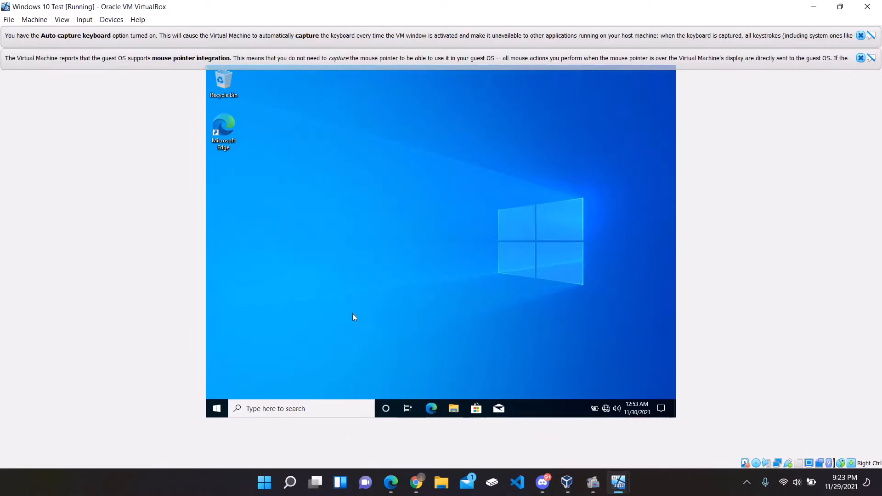
# - Sign out of Test User002 and sign in as the domain account test.user
pyautogui.click(216, 407)
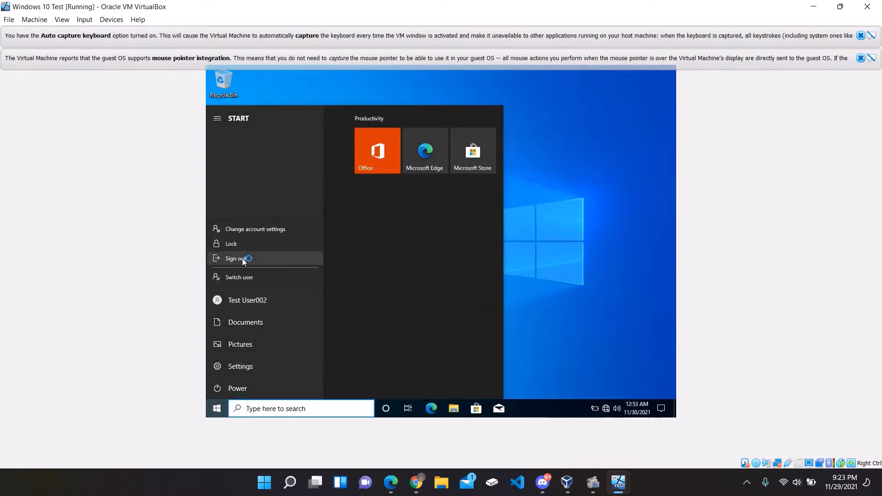
pyautogui.click(236, 258)
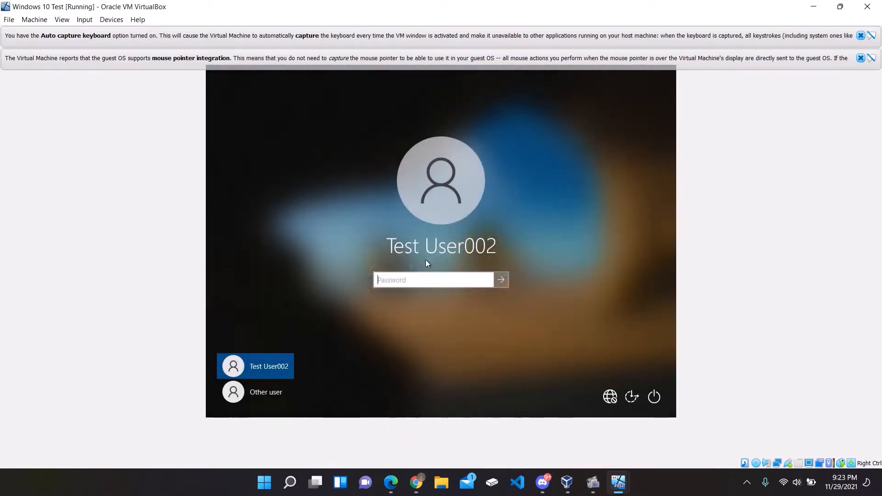
pyautogui.click(265, 392)
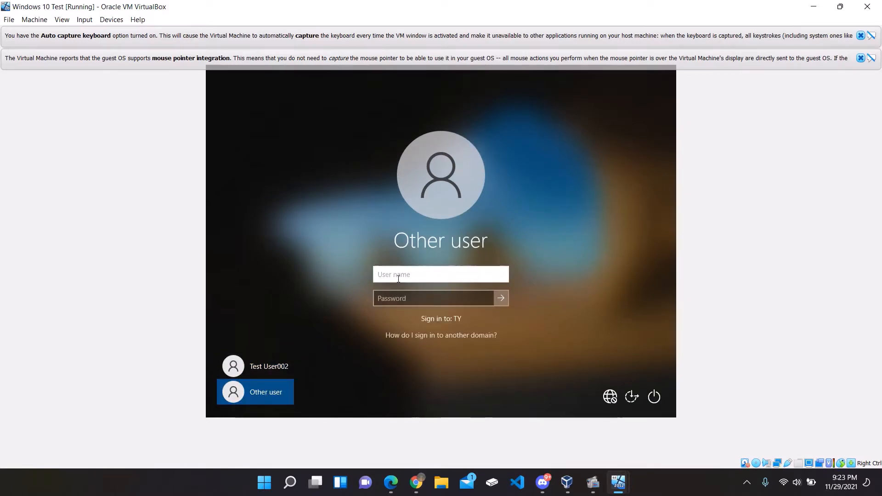
pyautogui.write('test')
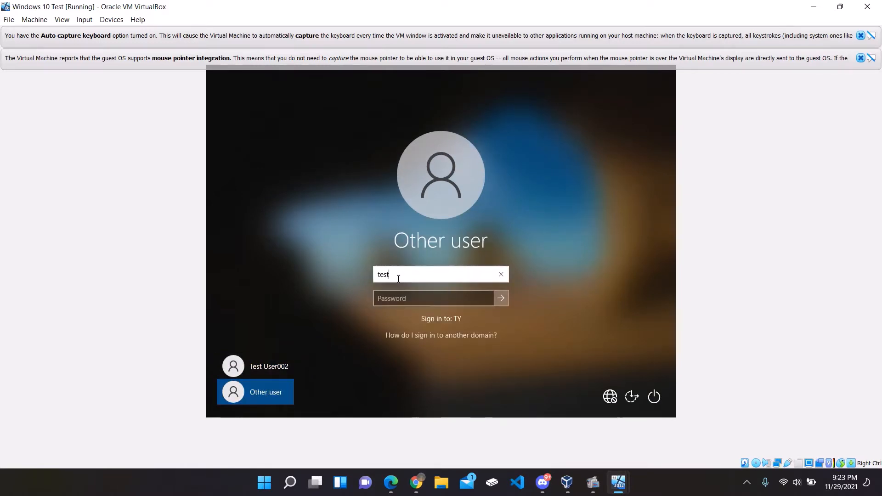
pyautogui.write('.user')
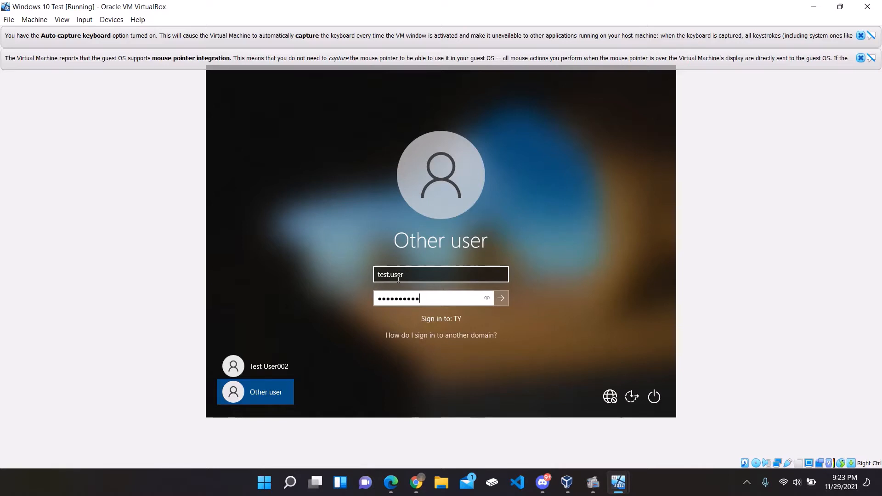
pyautogui.click(500, 297)
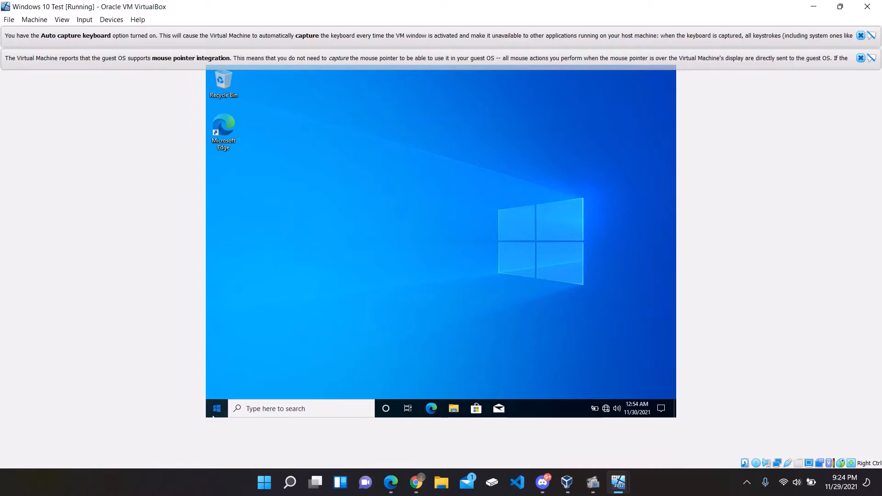
# - Check the Start menu account to confirm Test User is signed in
pyautogui.click(216, 408)
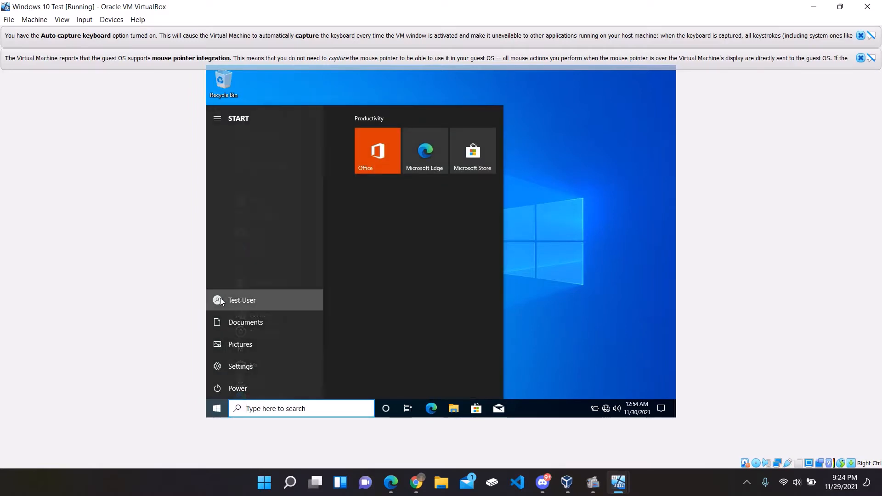
pyautogui.click(242, 299)
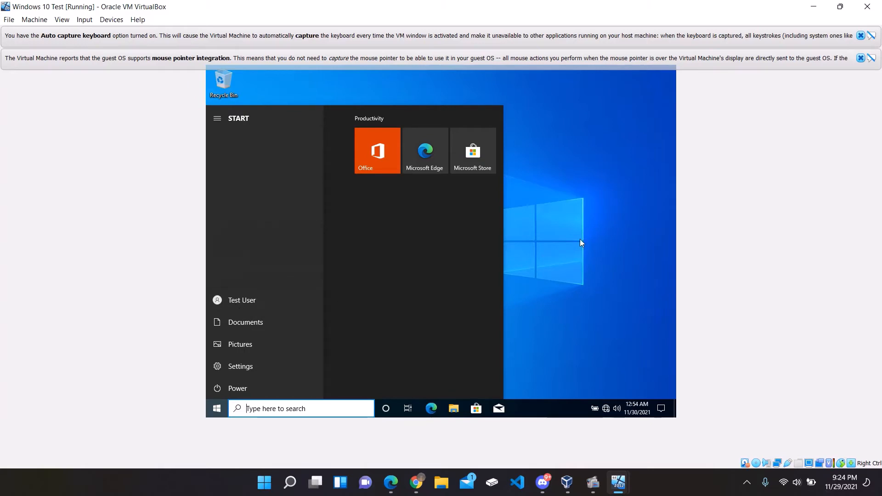
# - View the ty.com Computers container listing TESTMACHINE, TESTMACHINE001 and TESTMACHINE002
pyautogui.click(217, 408)
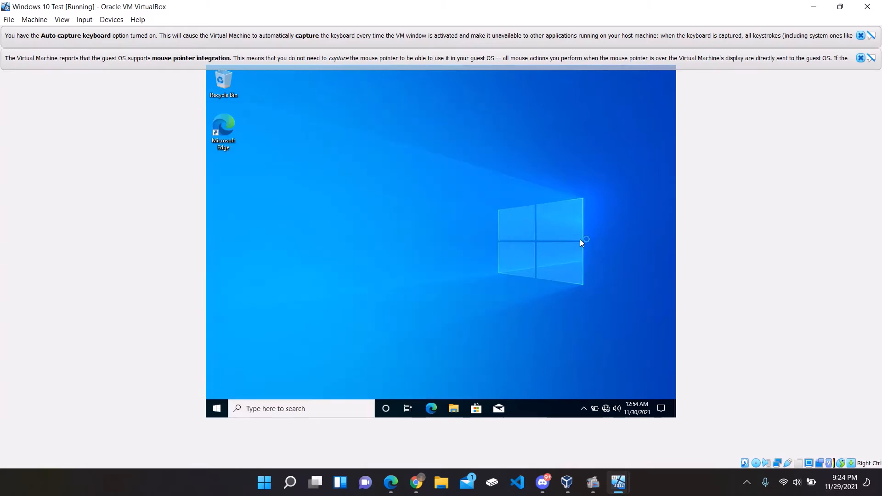
pyautogui.moveTo(392, 325)
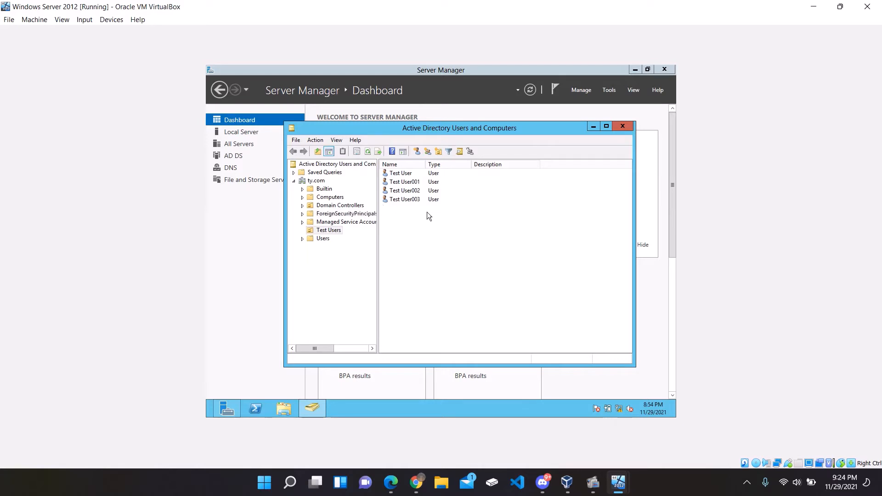
pyautogui.moveTo(315, 196)
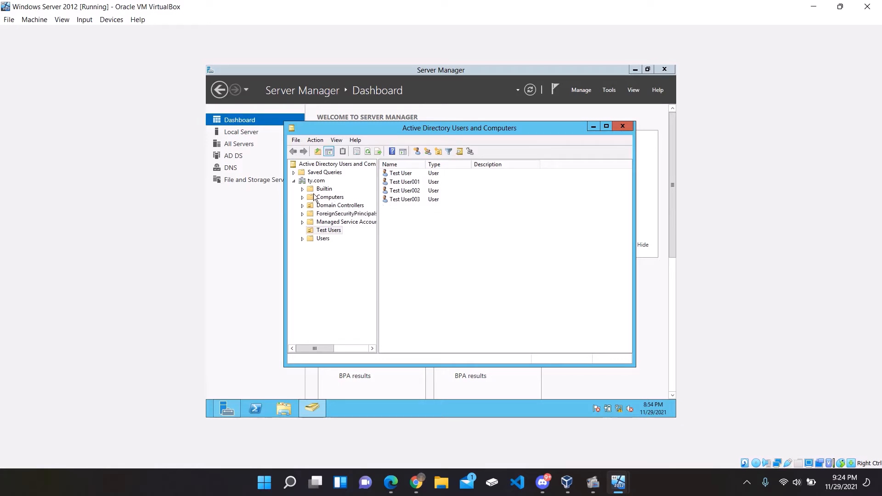
pyautogui.moveTo(328, 204)
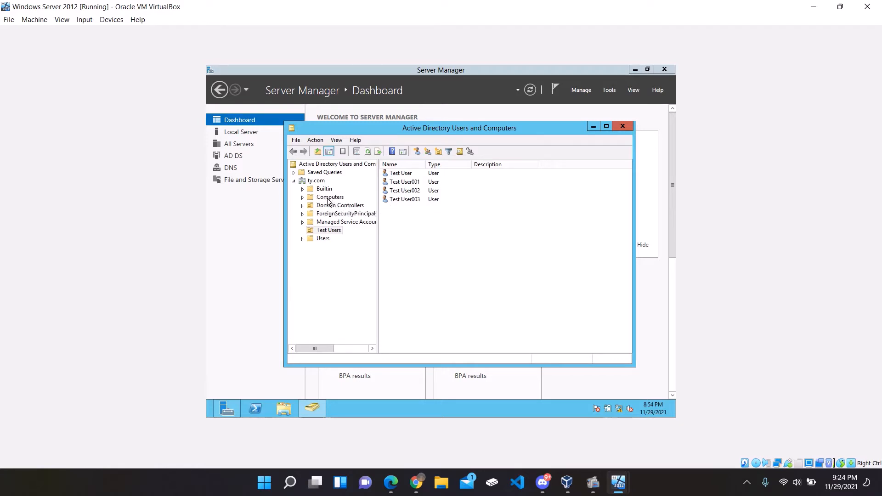
pyautogui.click(329, 196)
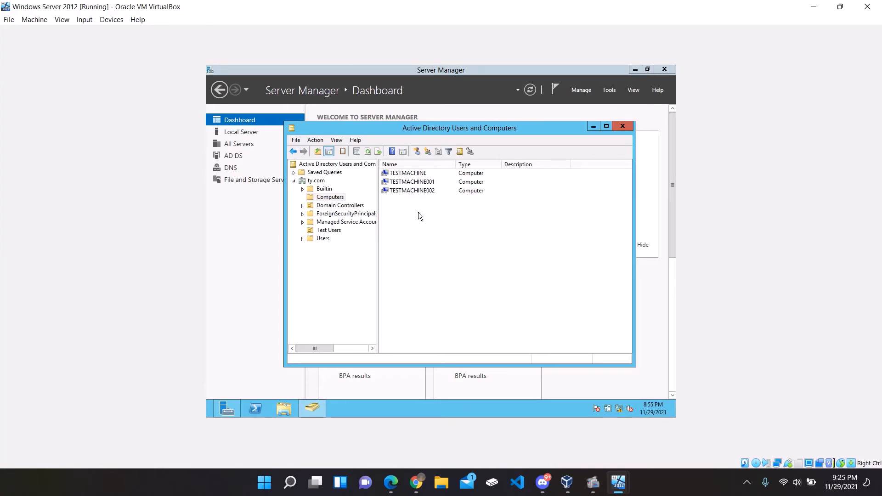
pyautogui.moveTo(414, 230)
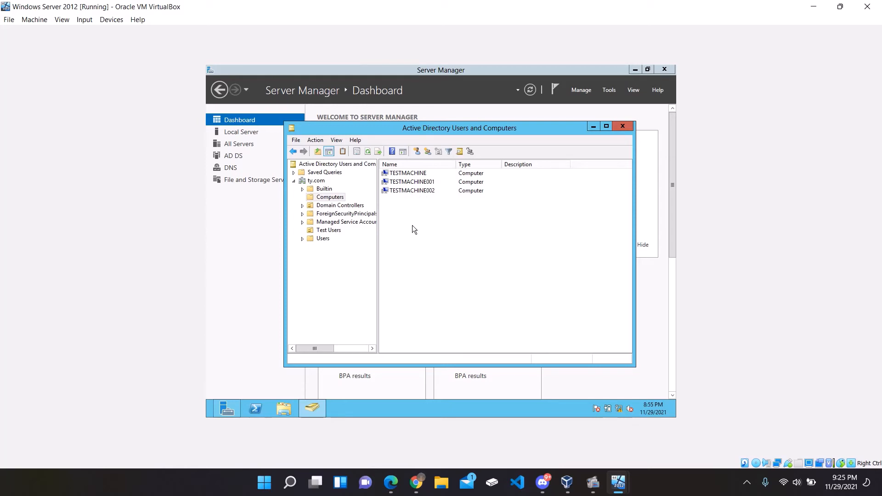
pyautogui.moveTo(416, 186)
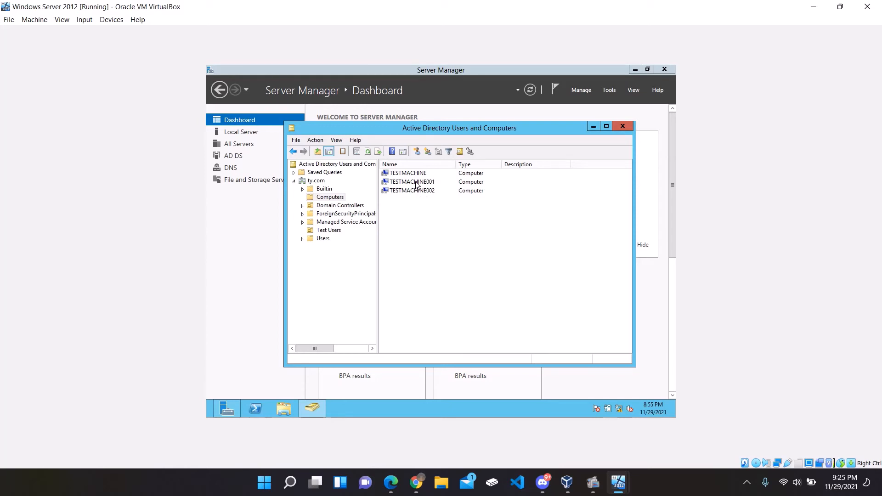
pyautogui.moveTo(426, 182)
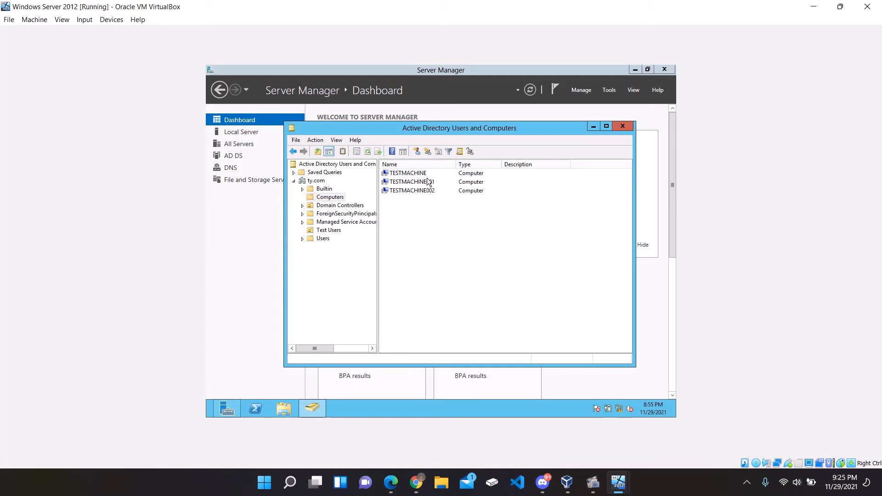
pyautogui.moveTo(433, 195)
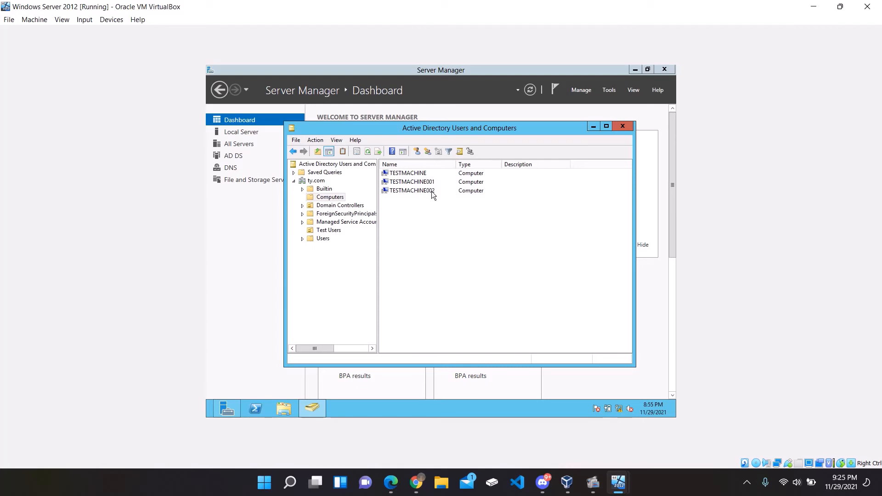
pyautogui.moveTo(428, 180)
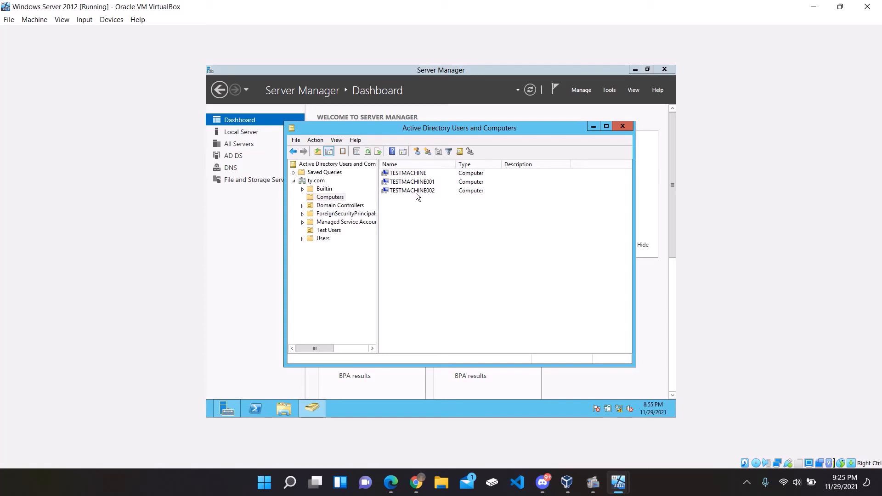
pyautogui.moveTo(432, 197)
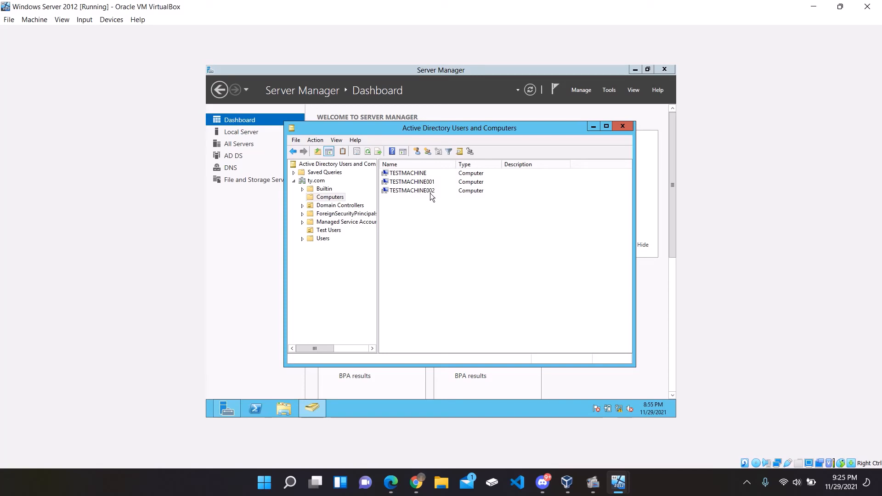